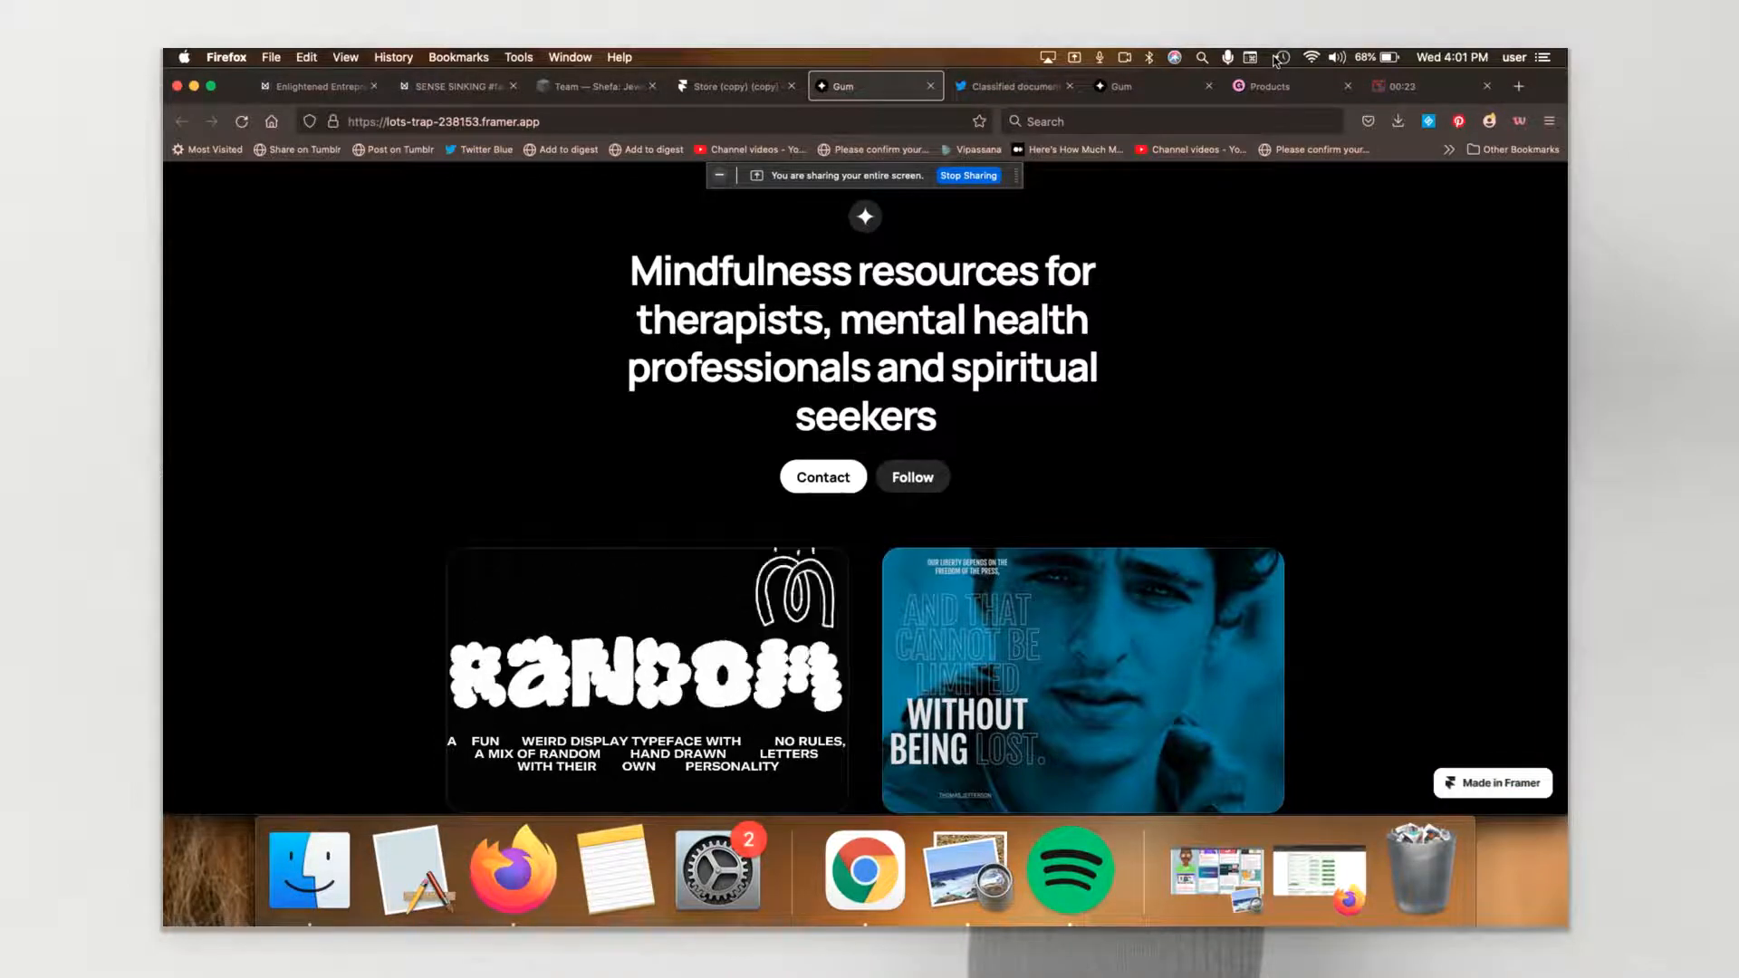
Step: Browse the live store page, closing the Random font product popup along the way
scroll("down", 3)
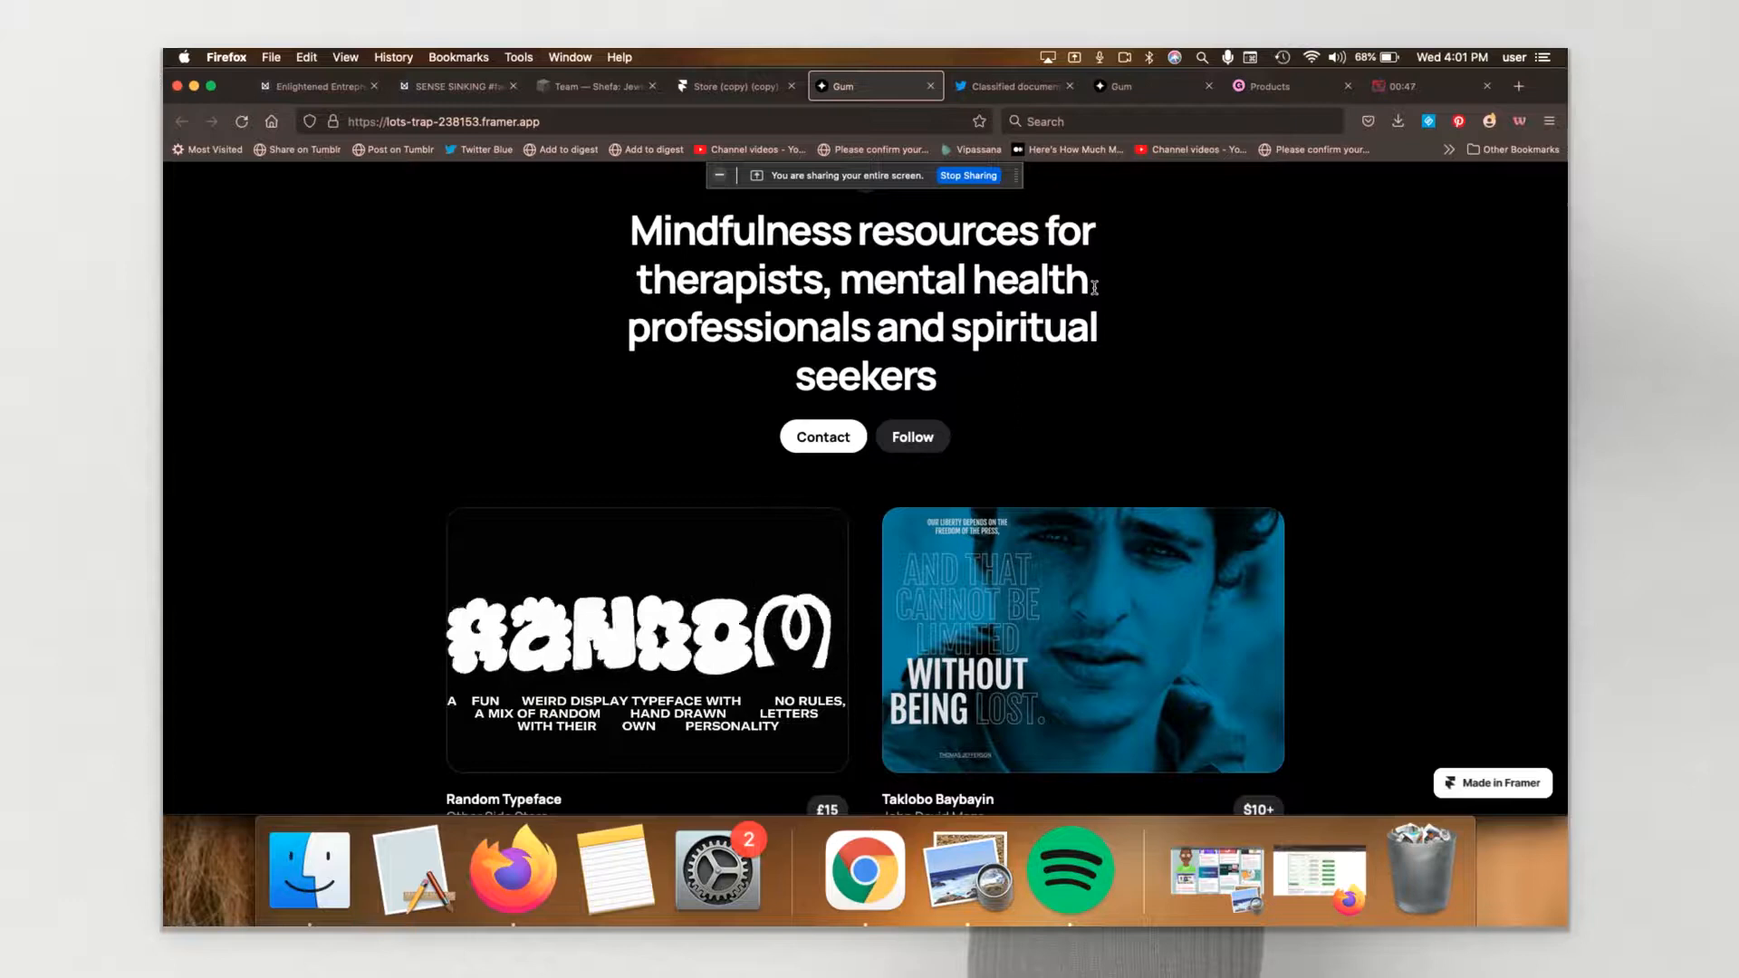
scroll("down", 3)
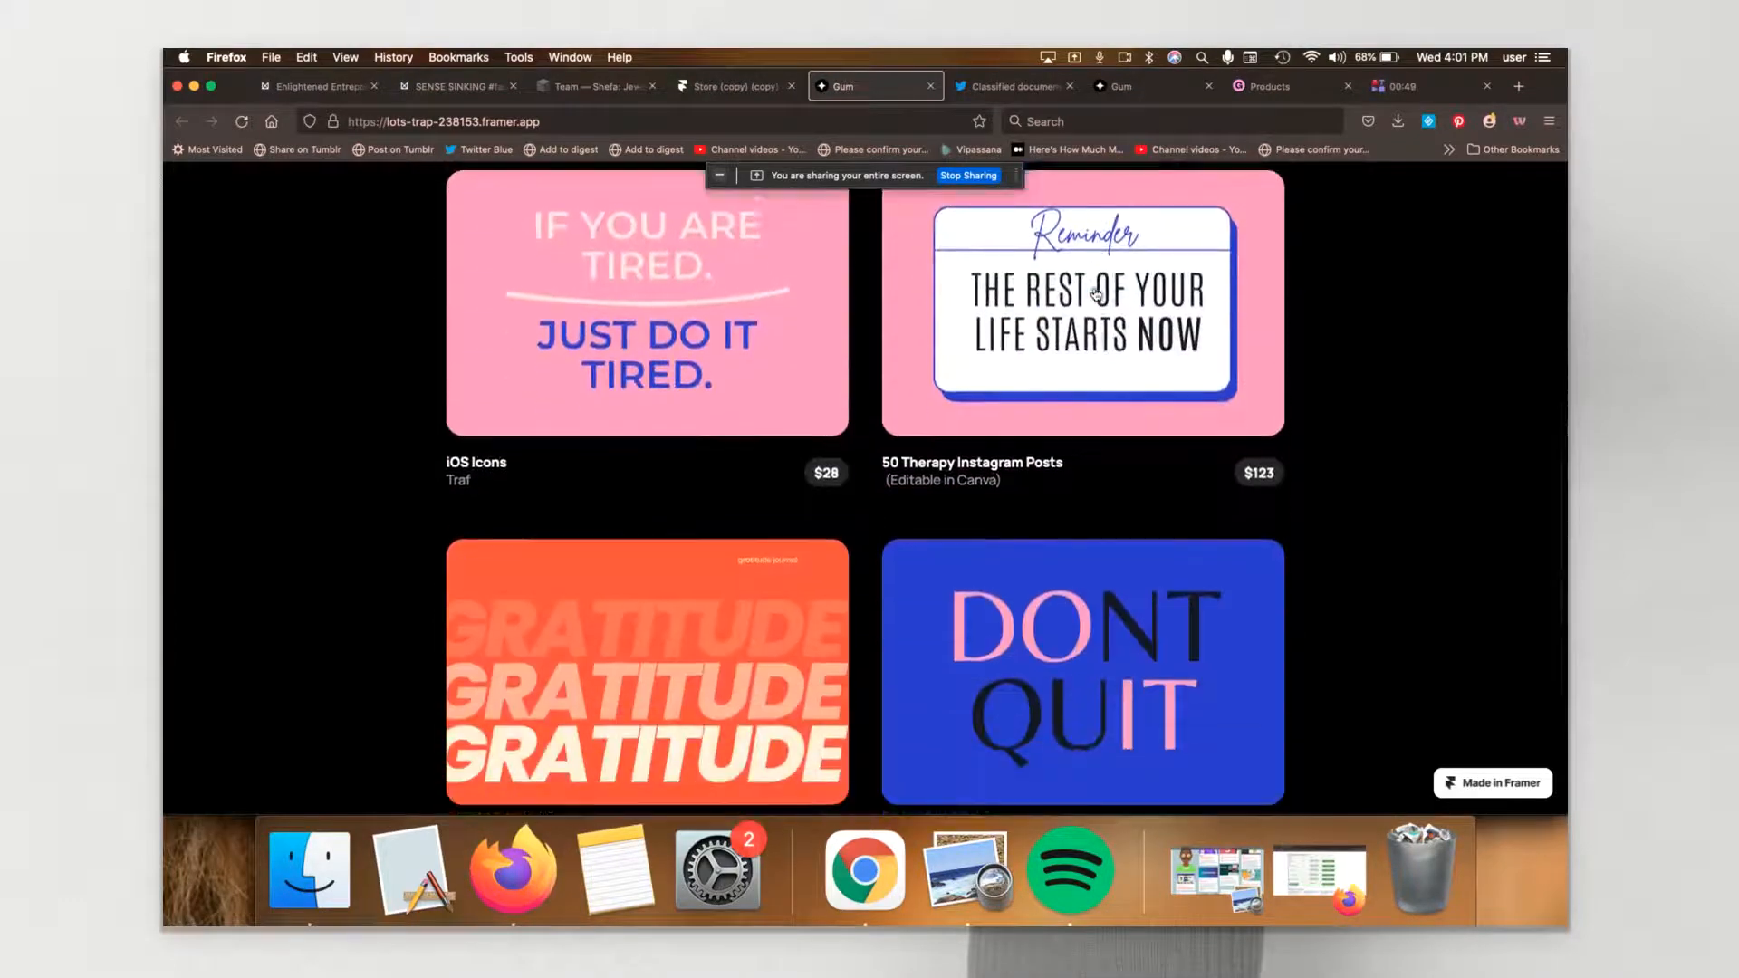
scroll("down", 3)
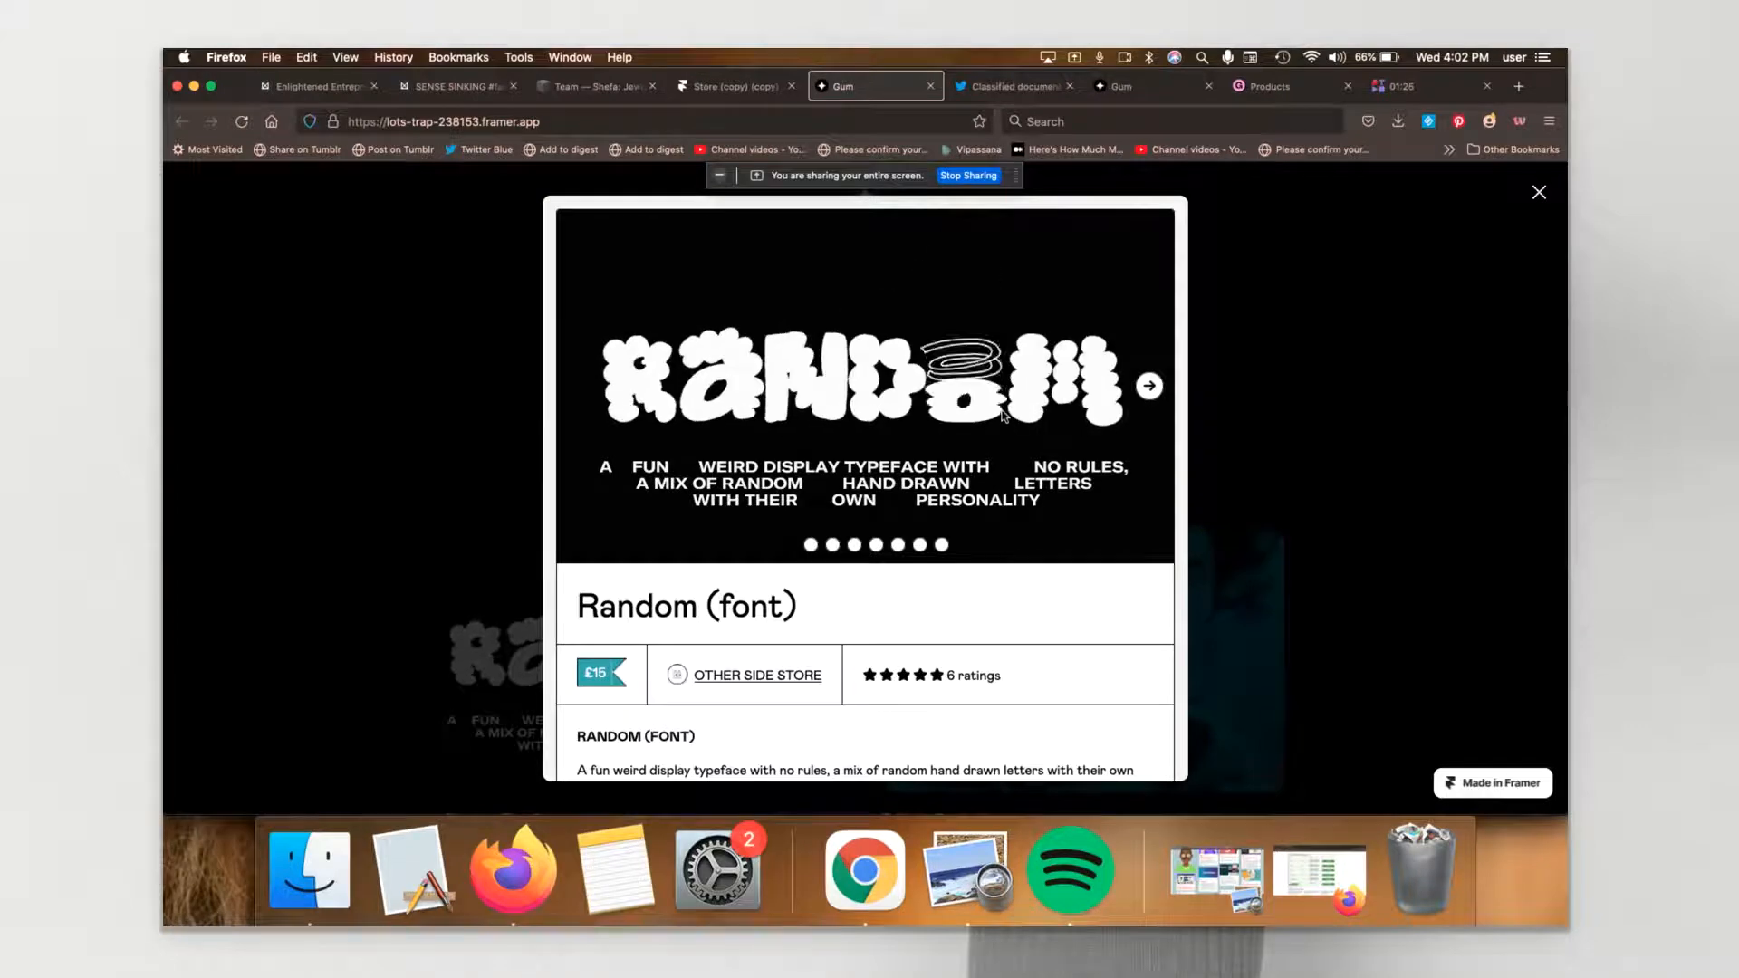
left_click(1538, 192)
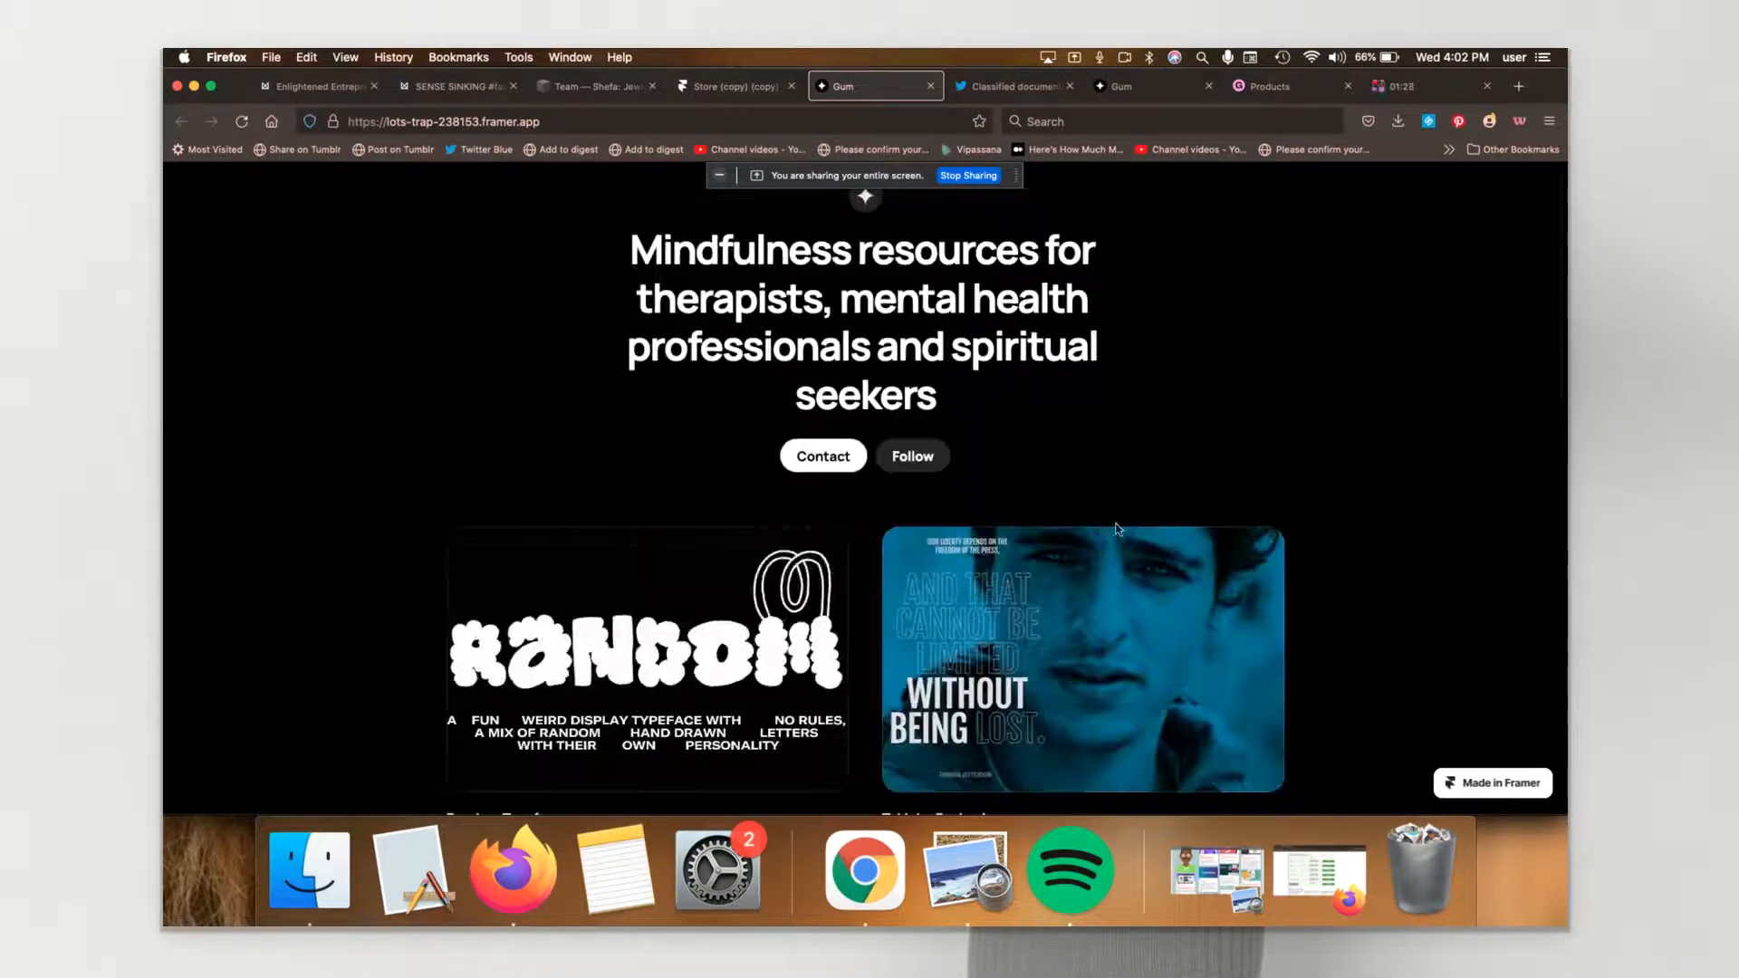
scroll("down", 3)
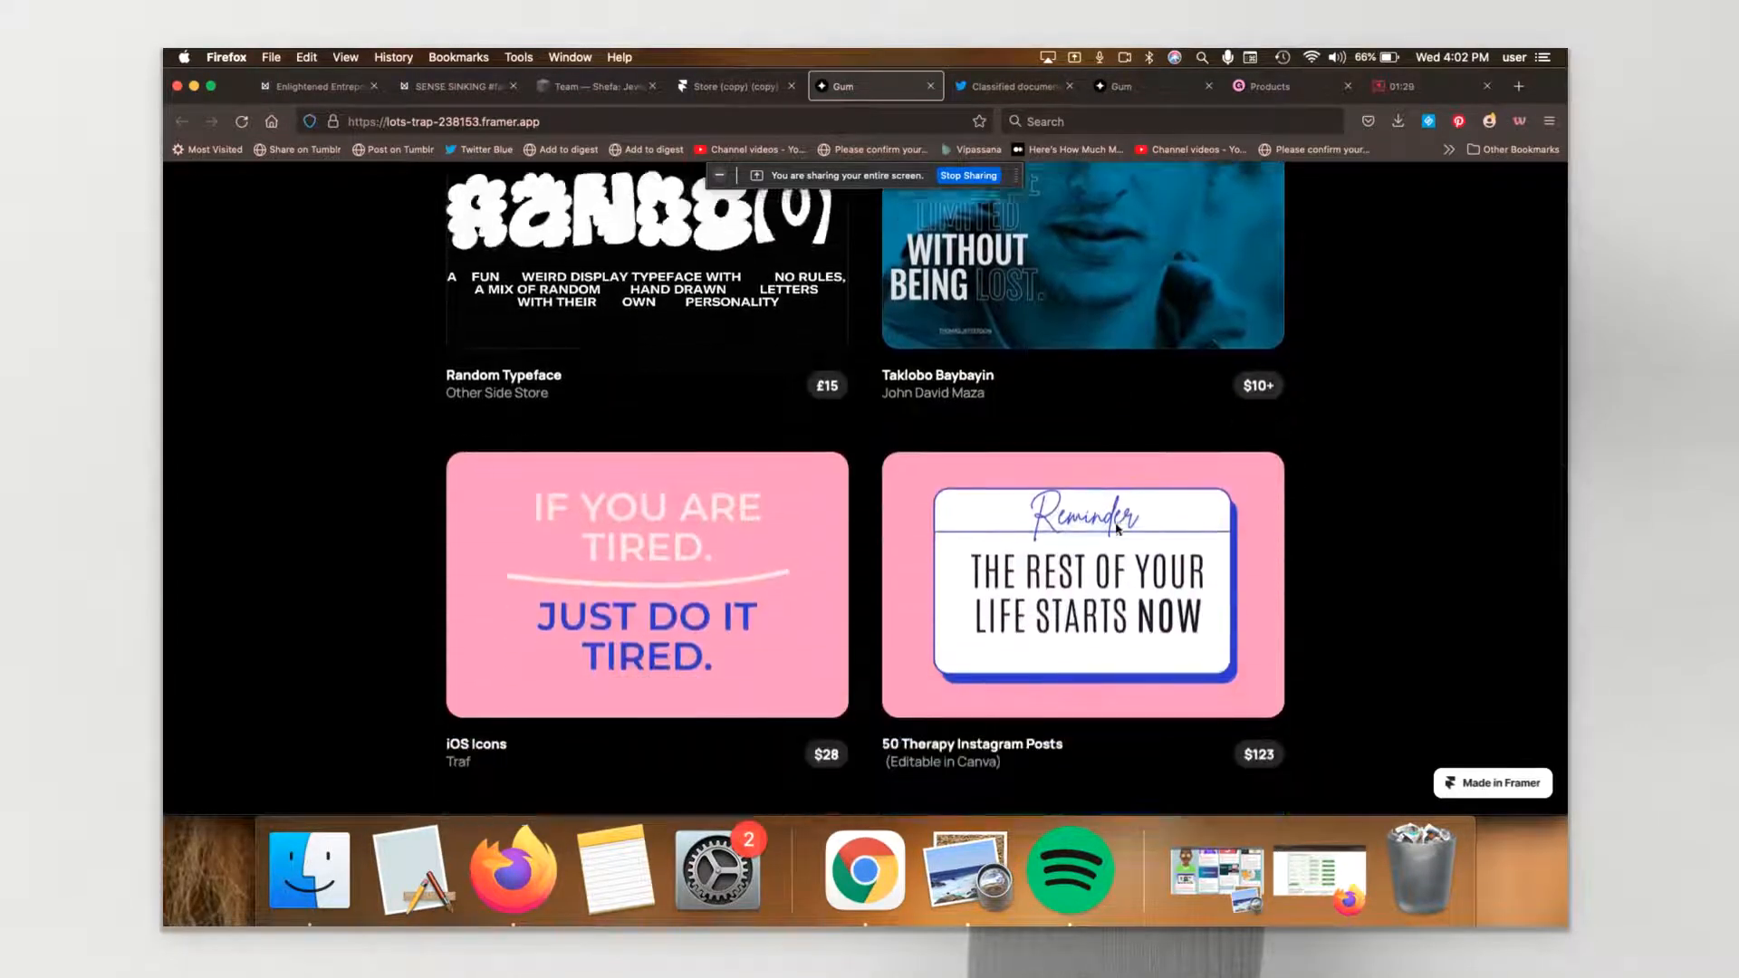
left_click(1081, 585)
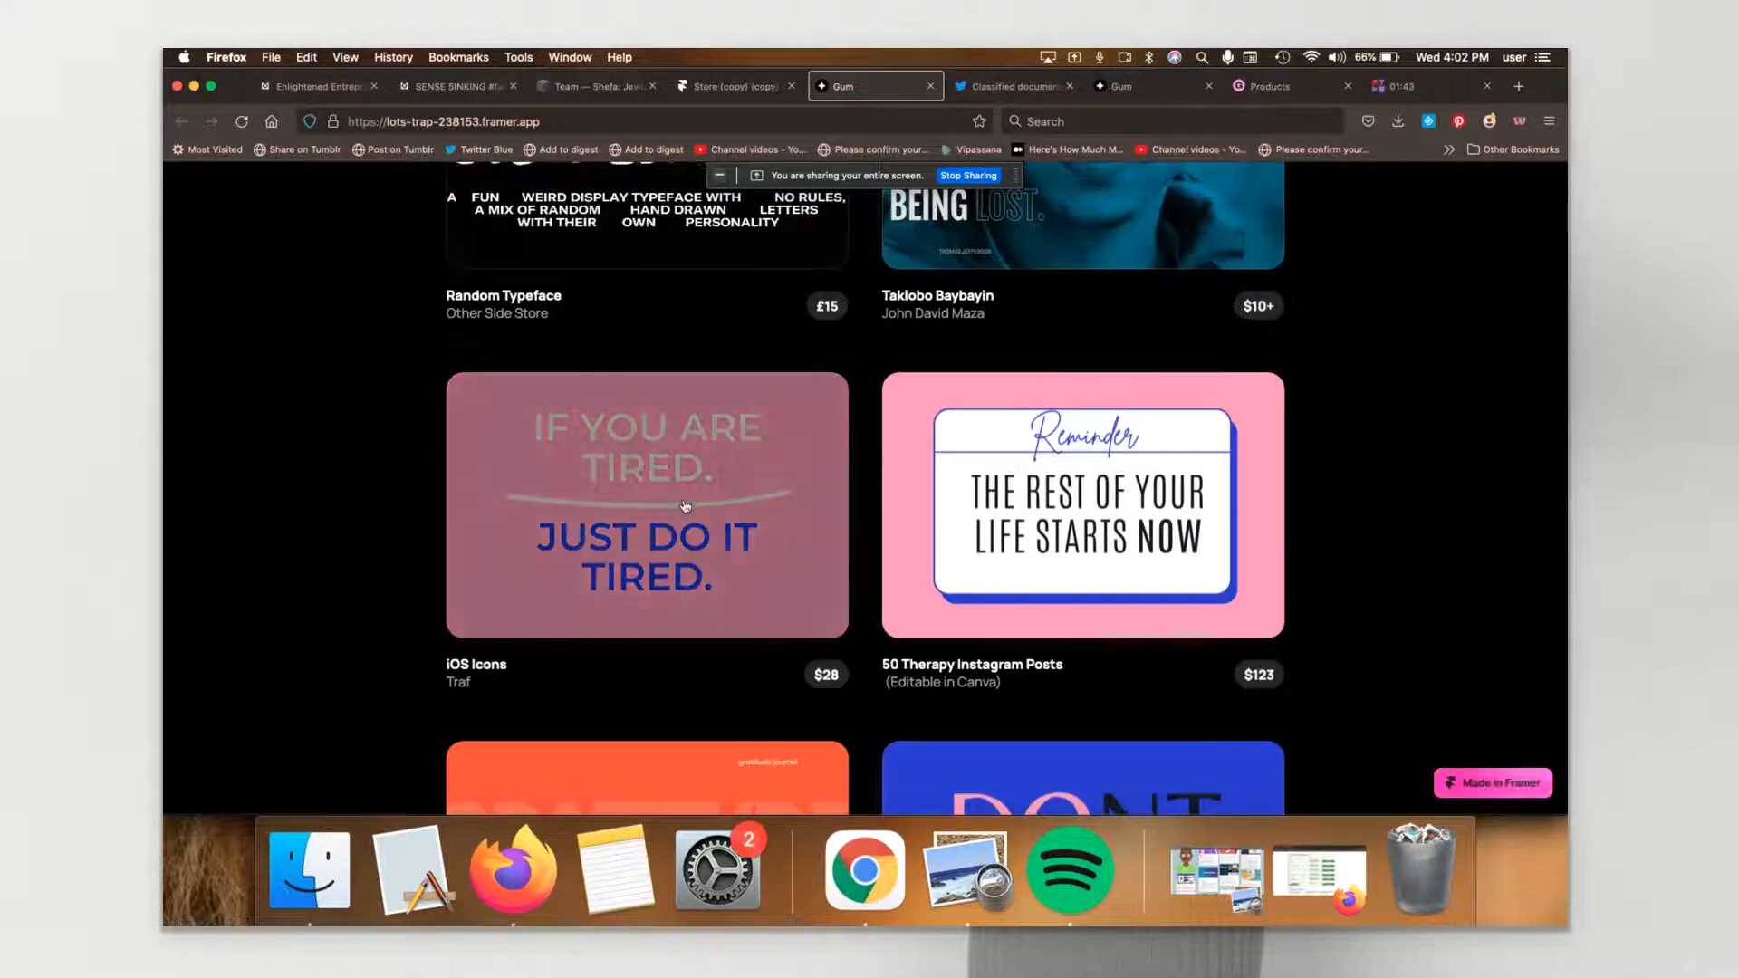
left_click(645, 505)
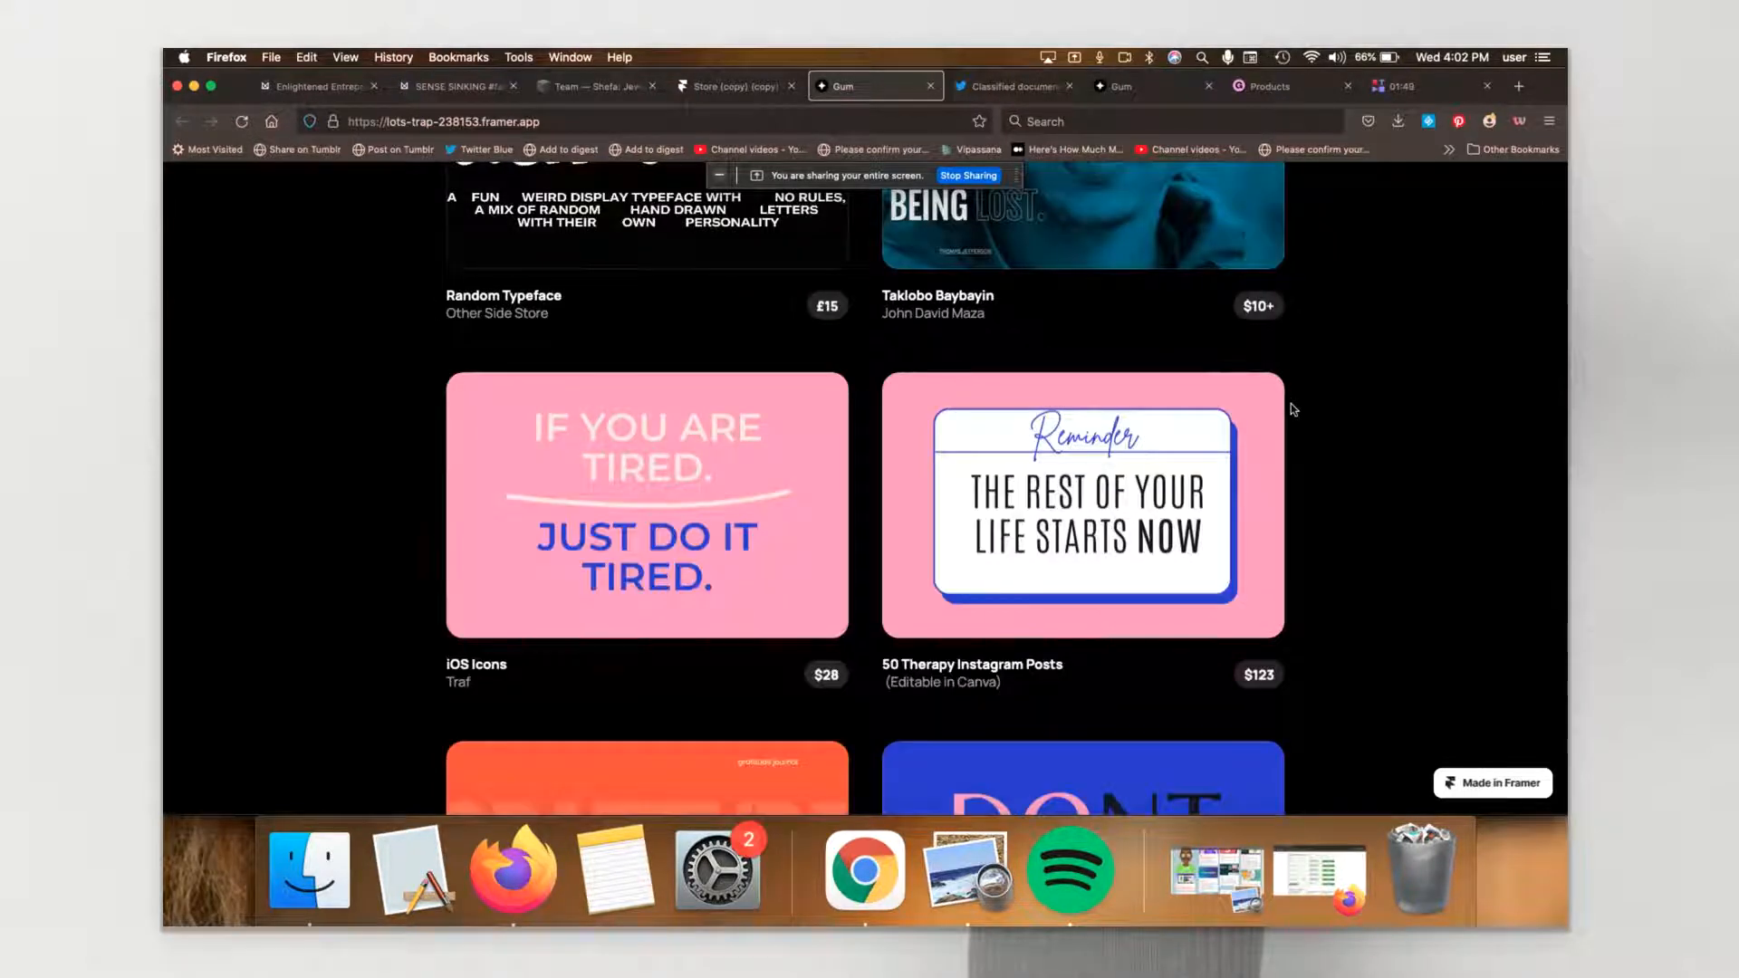
scroll("down", 3)
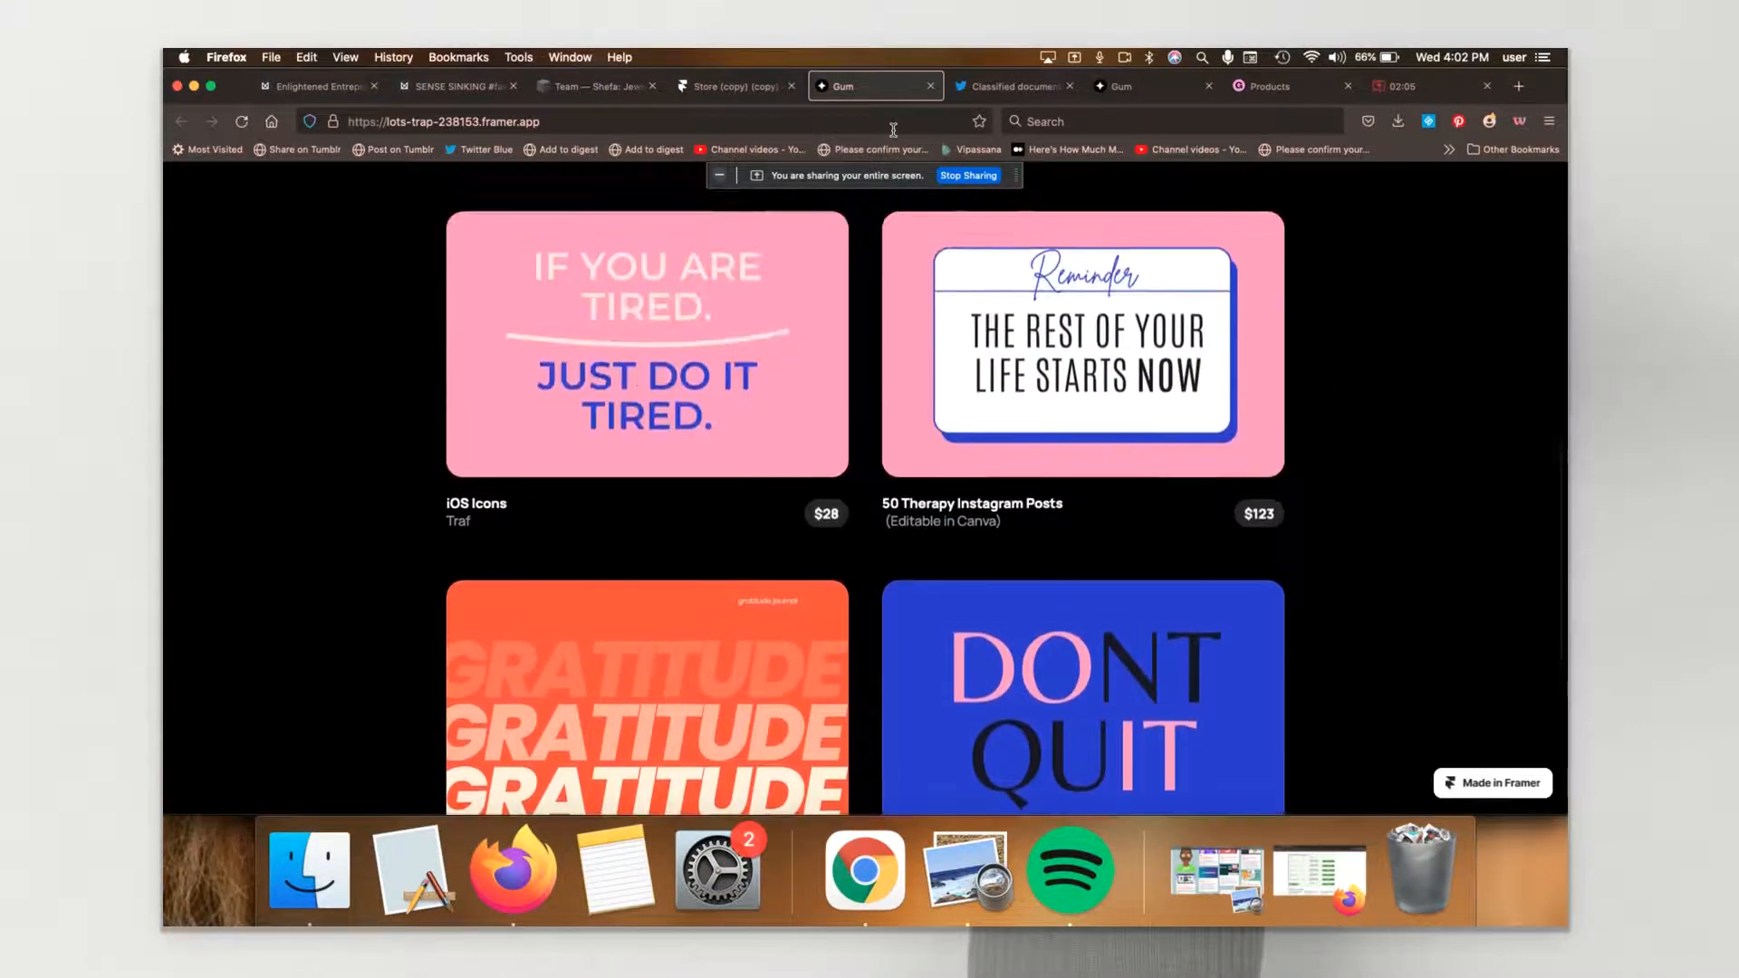
Step: Switch to the Framer project and open the Store CMS collection of six products
left_click(737, 85)
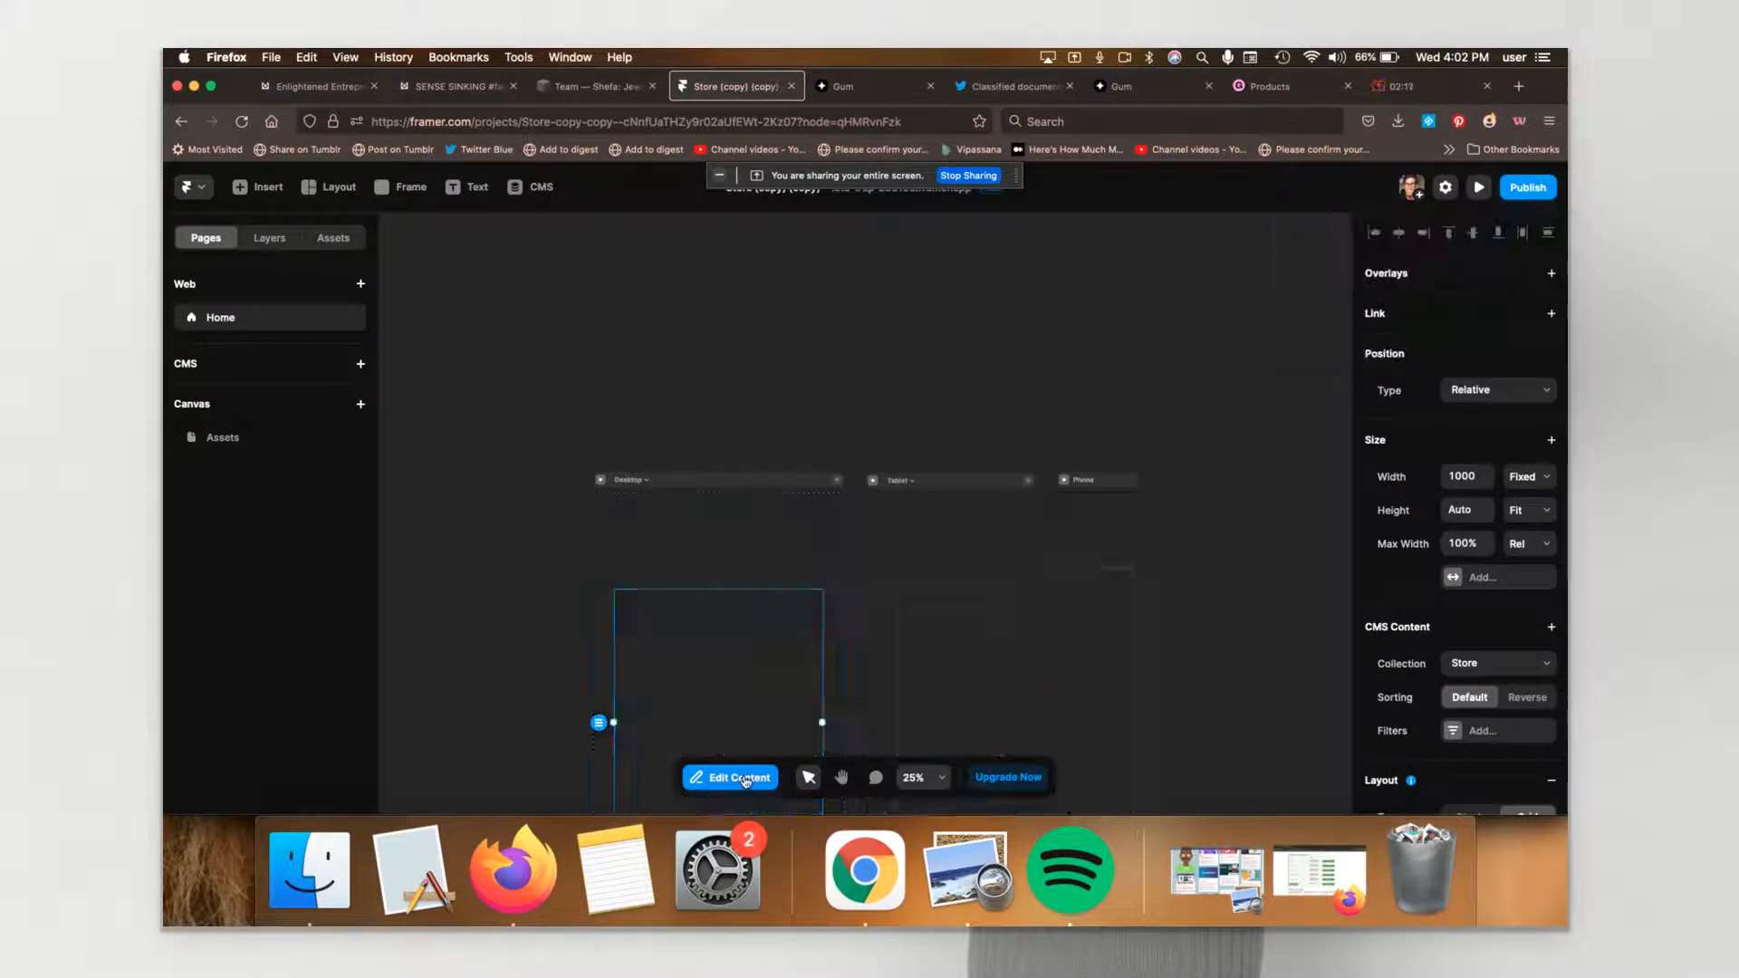
left_click(730, 777)
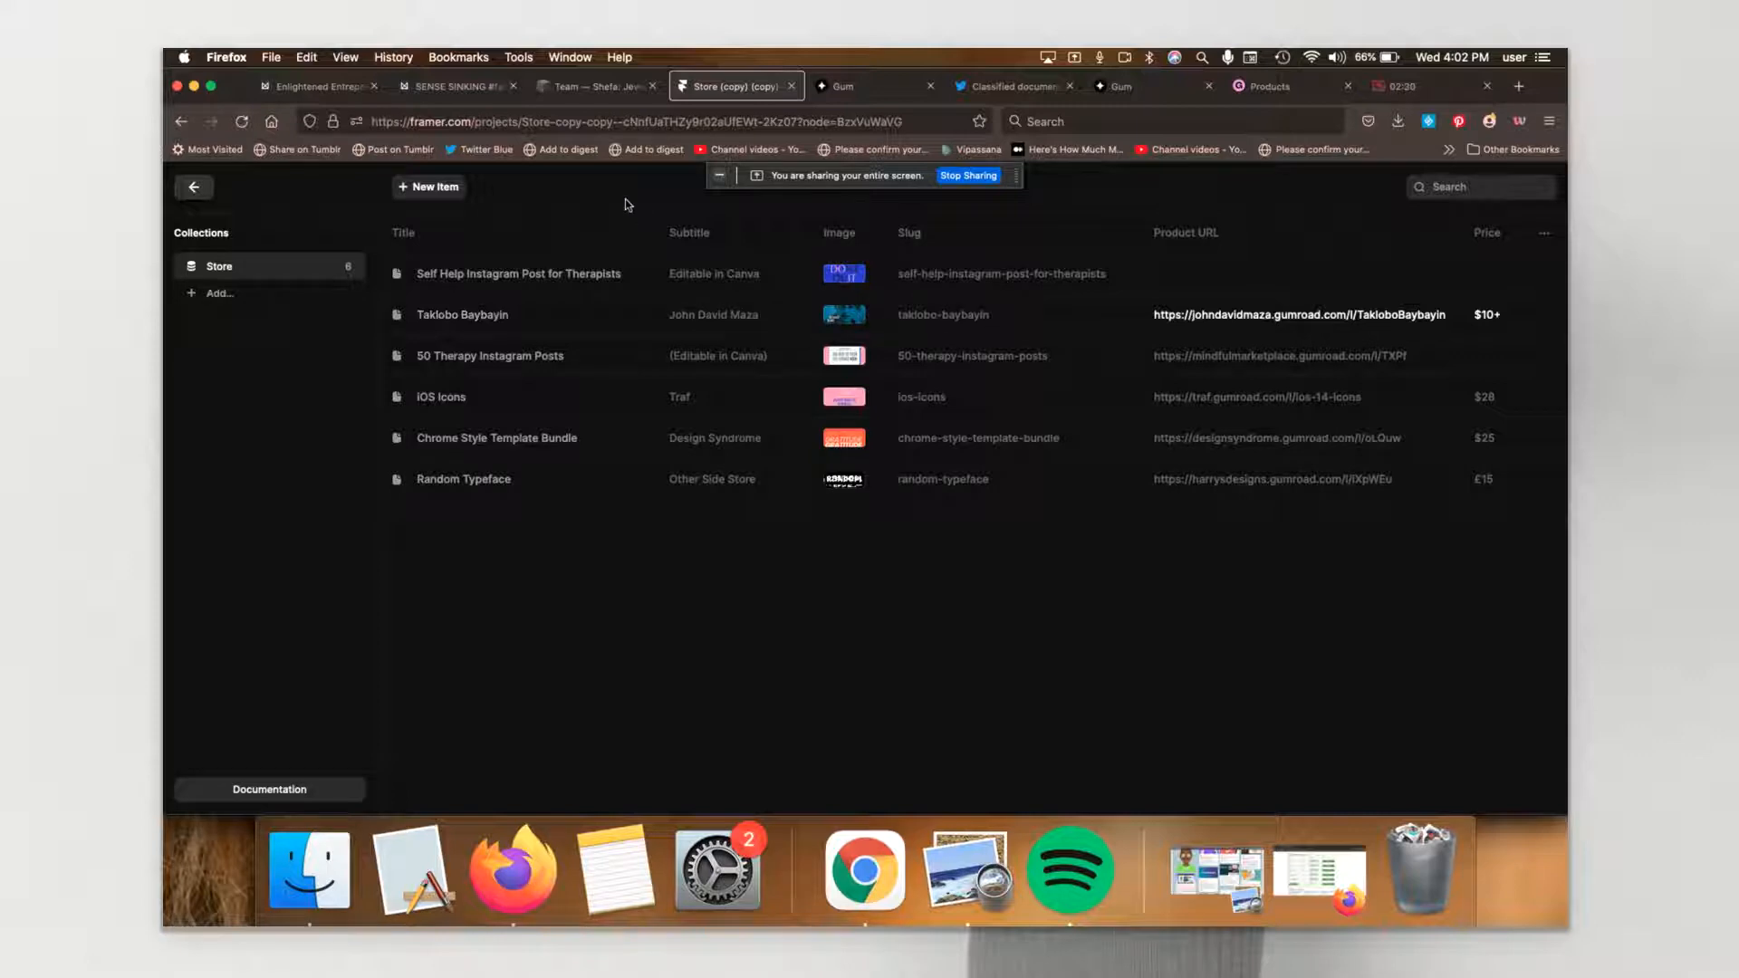
Step: Add a Store item titled "This is as new Gumroad PRoduct", subtitle "and this is part of a membership", without the Flowers 1.jpg image
left_click(428, 186)
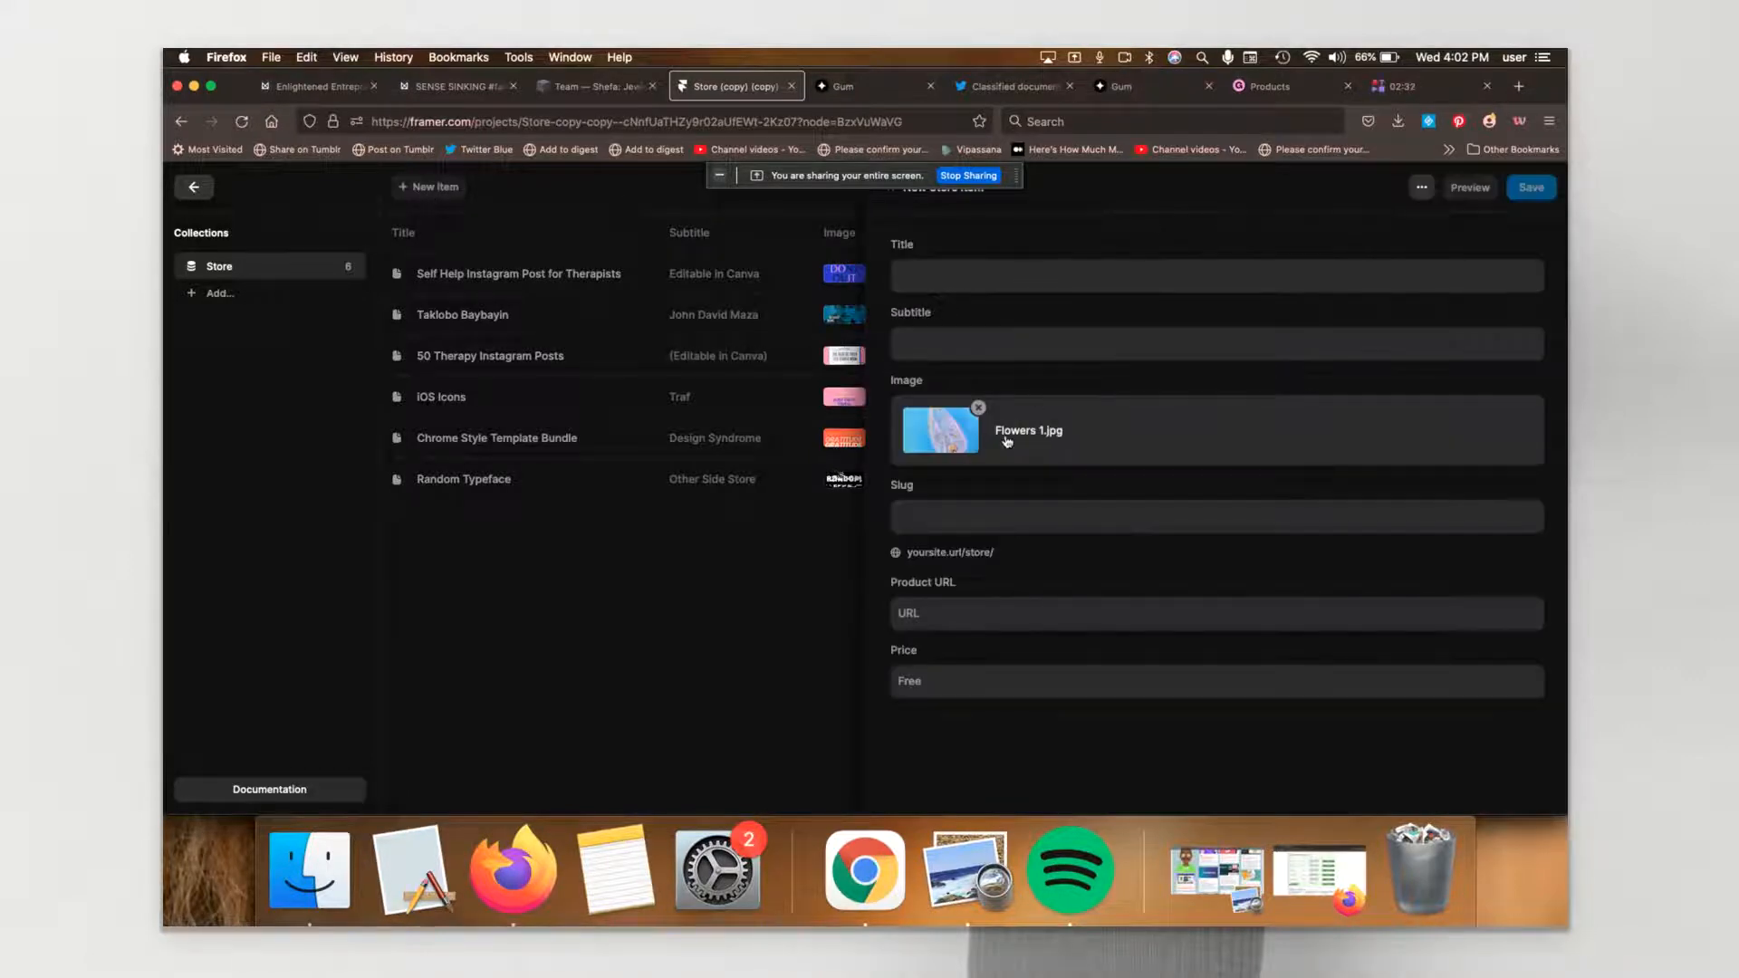
left_click(976, 407)
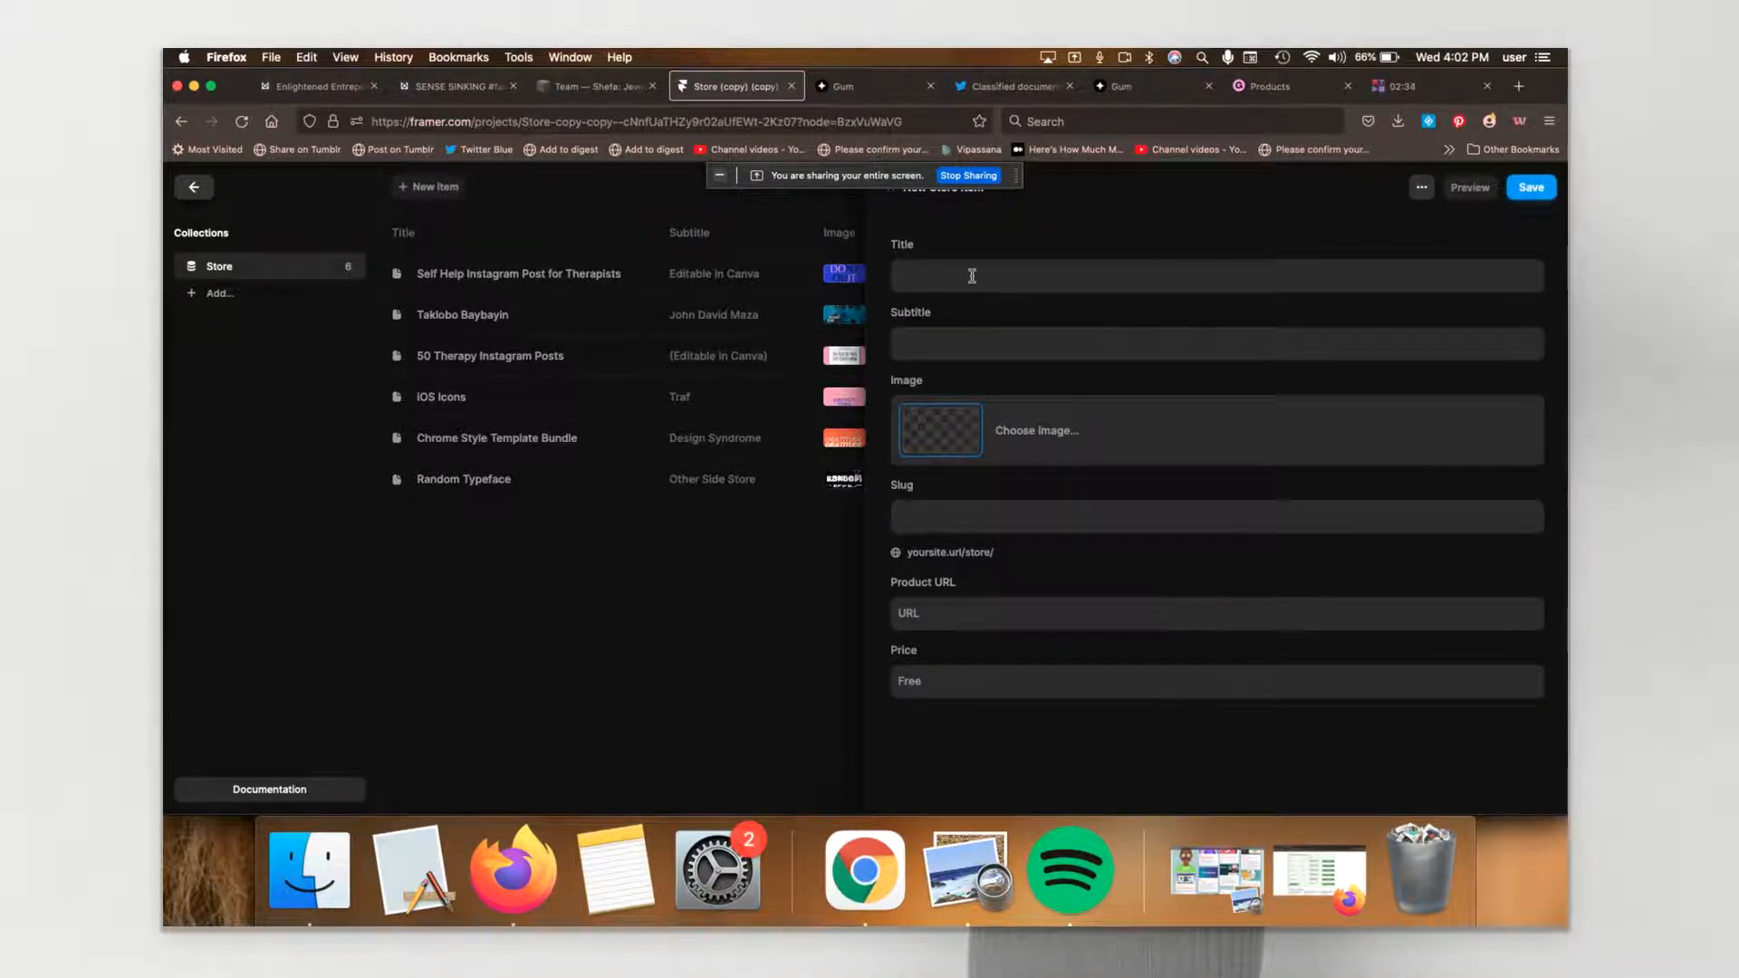
left_click(1216, 275)
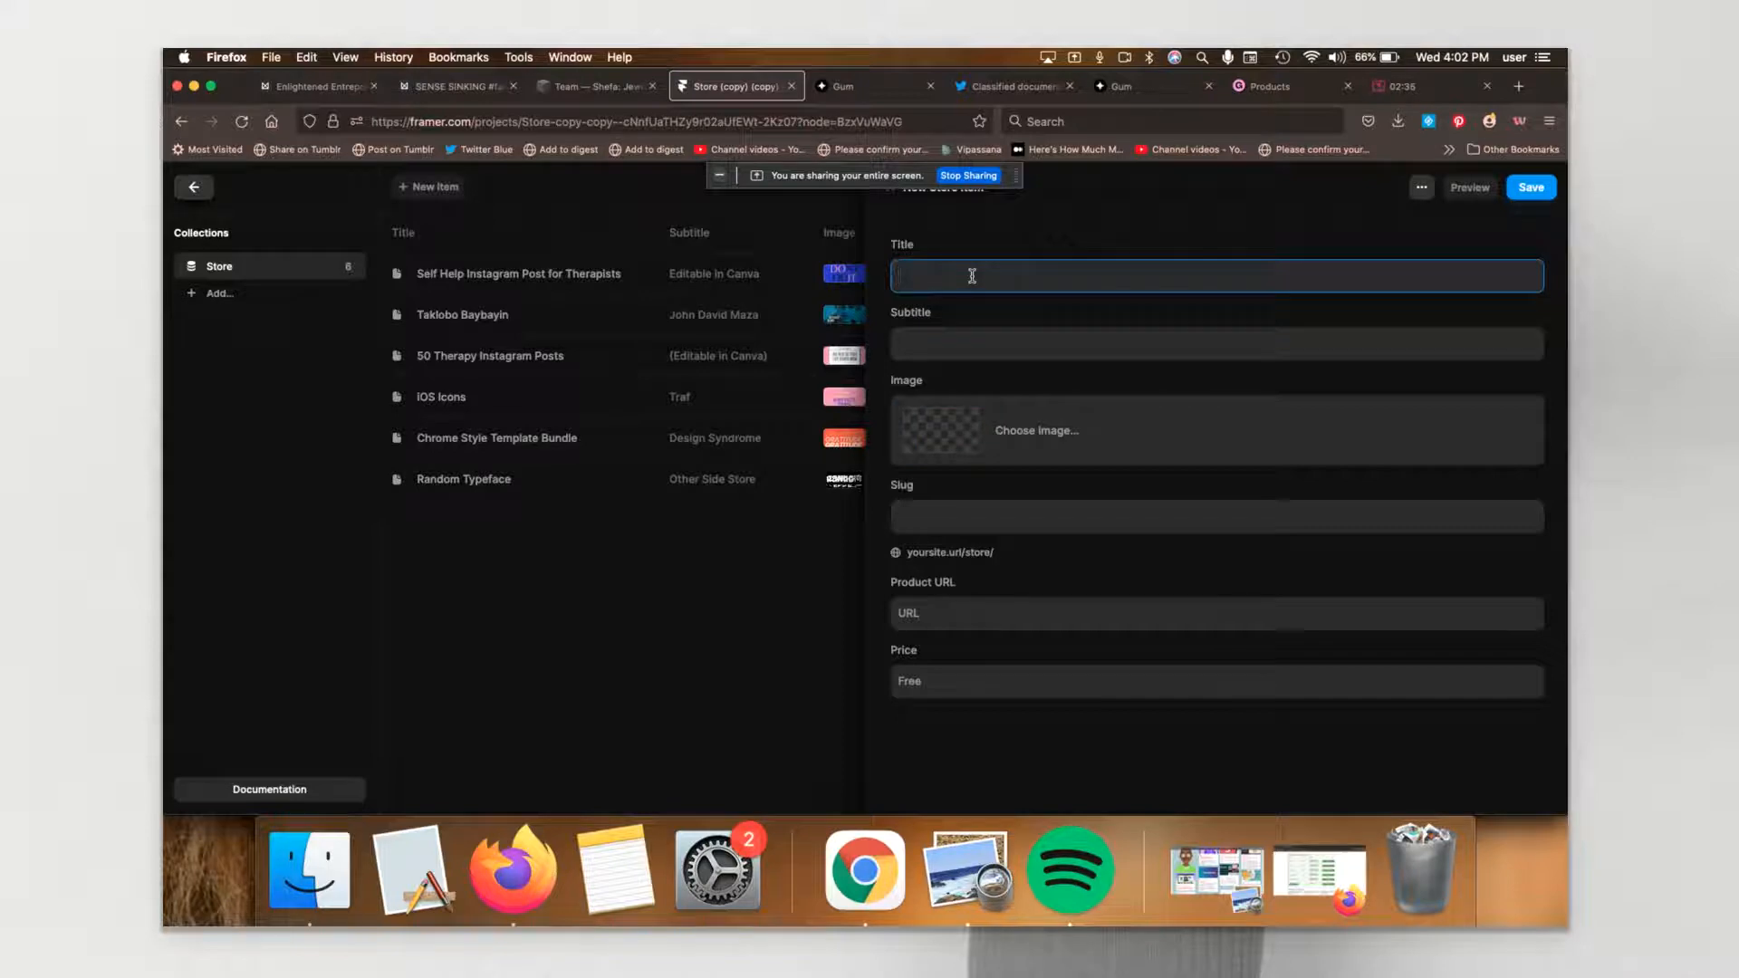
type("This is as")
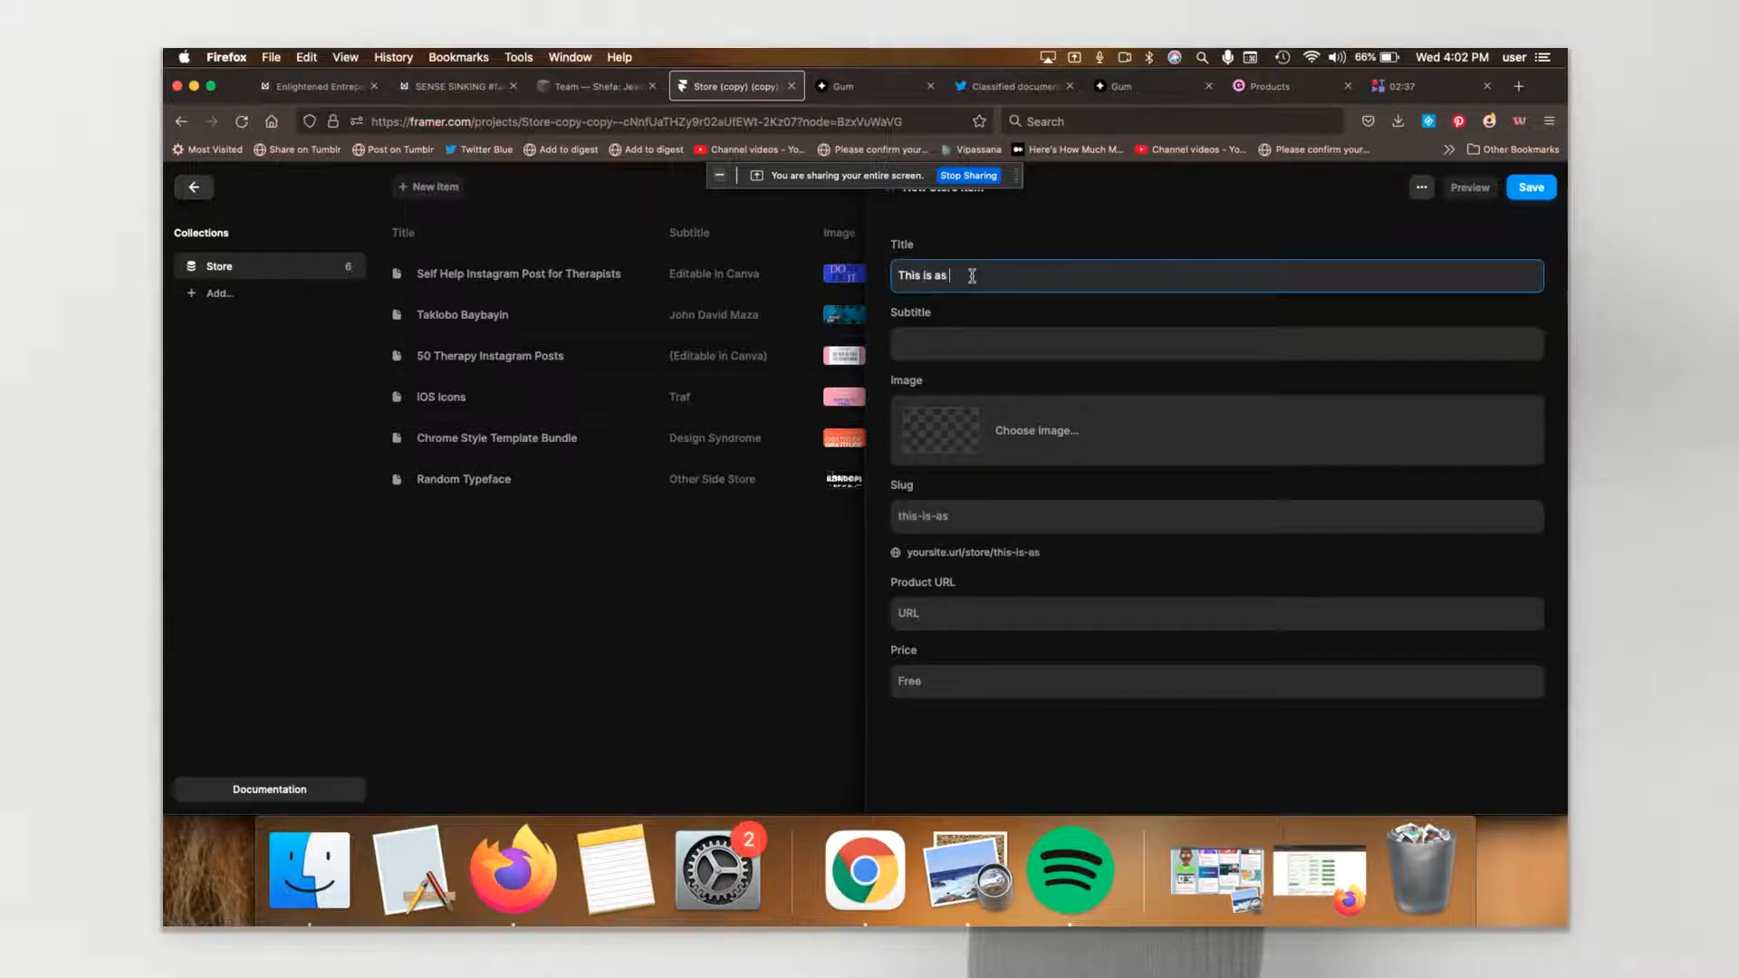
type("new Gumroad PRoduct")
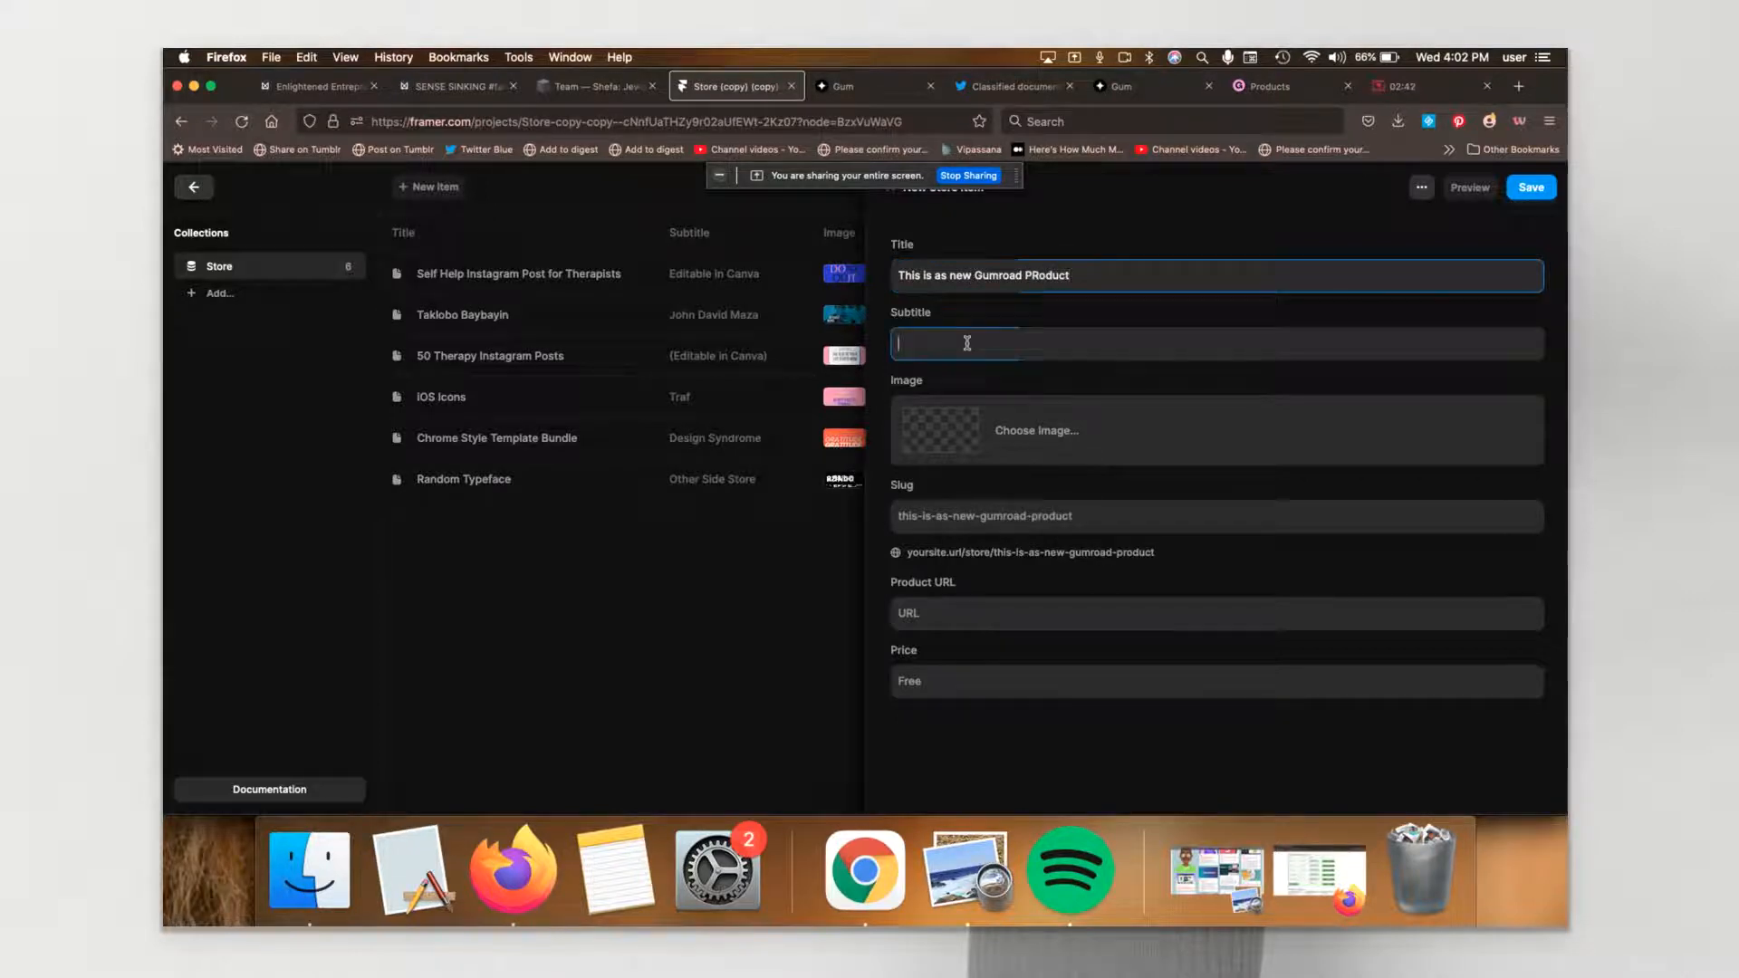
type("and this is part")
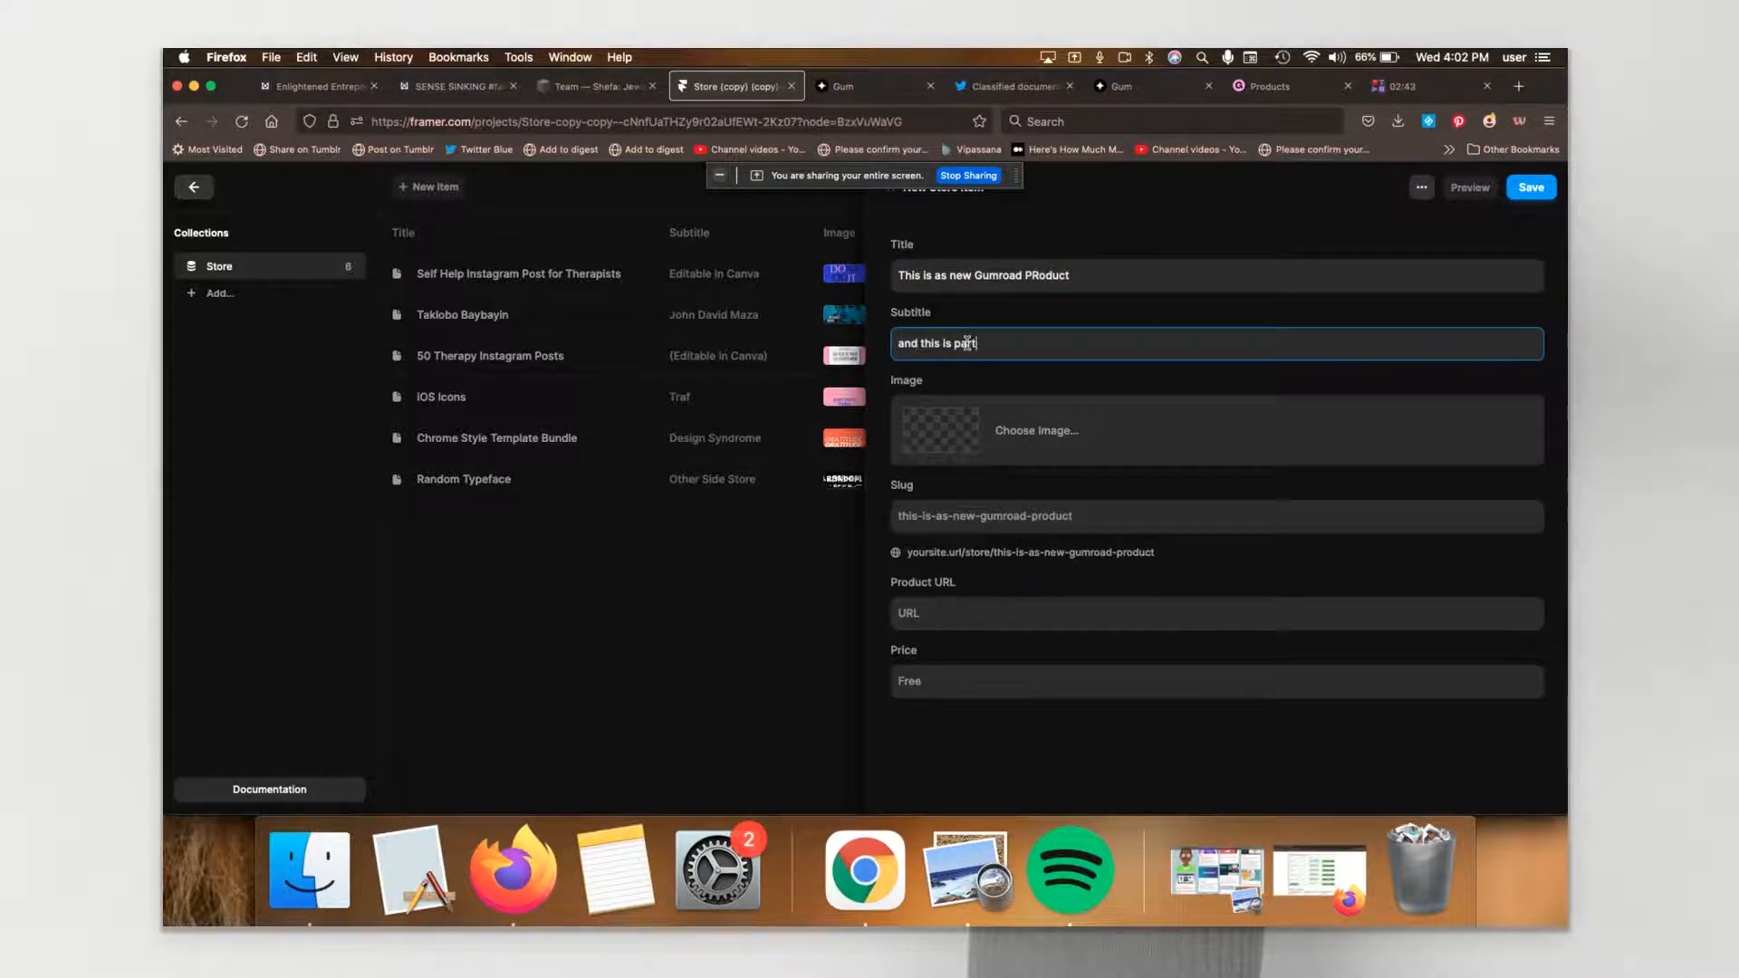
type("of a membership")
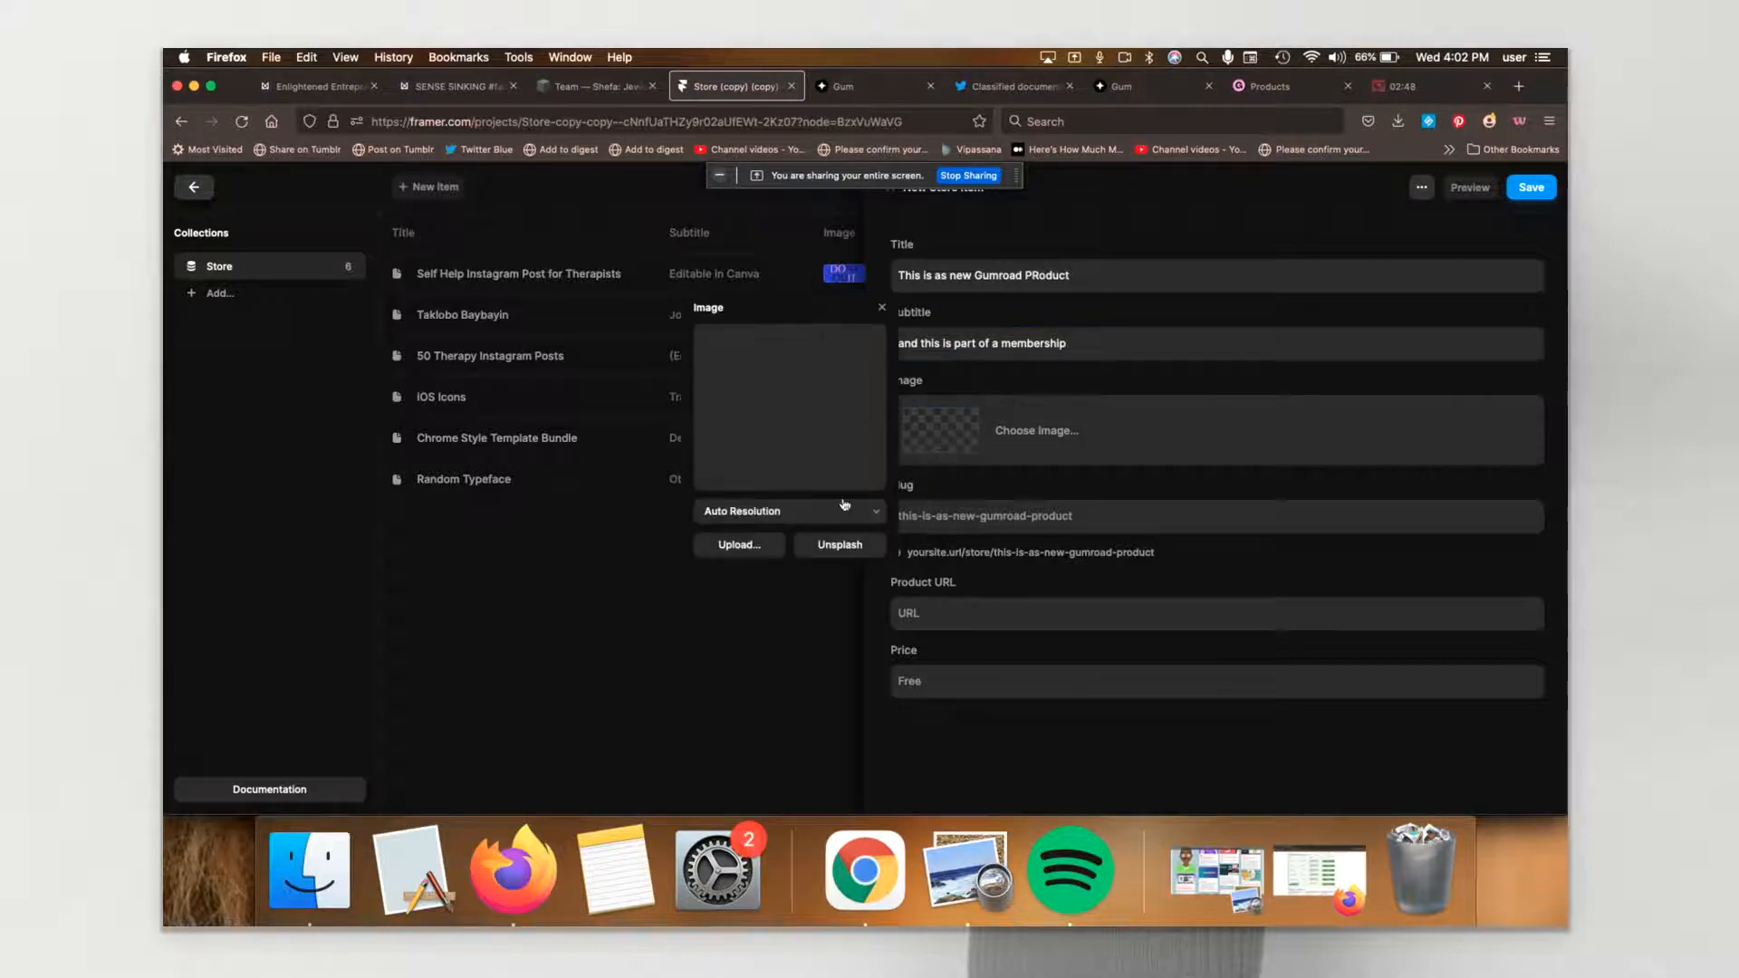
Step: Search Unsplash for "trippy" and attach the black-and-white optical illusion photo as the item image
left_click(839, 545)
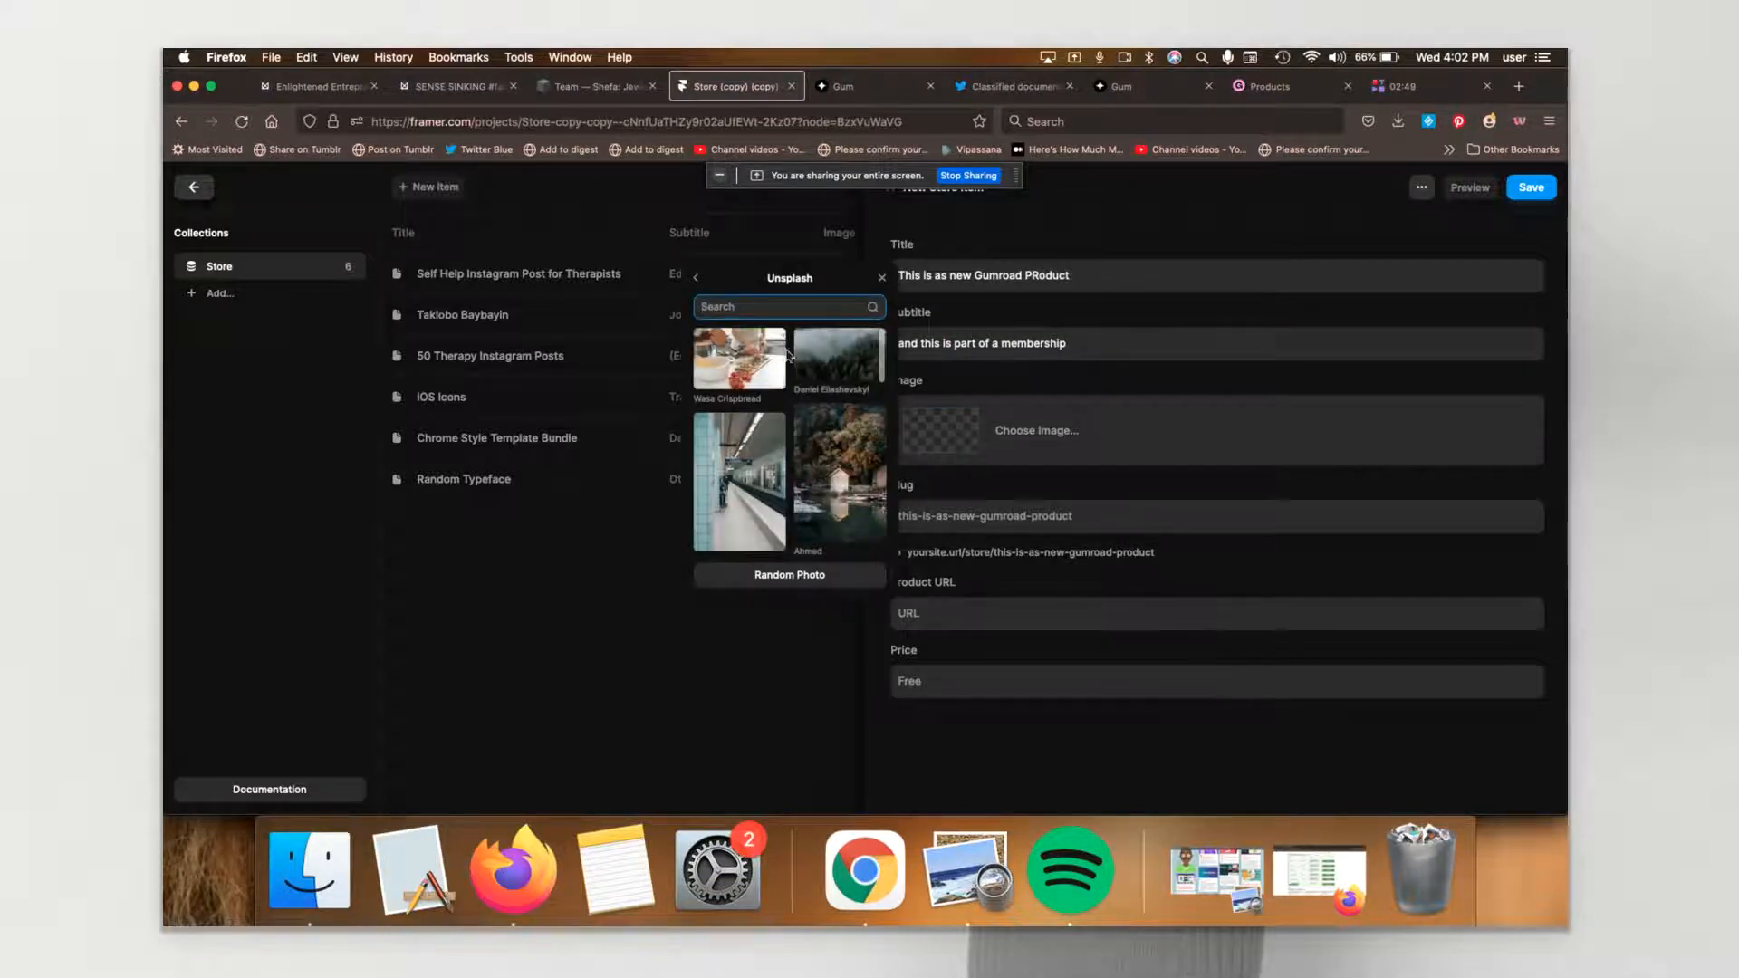
type("trippy")
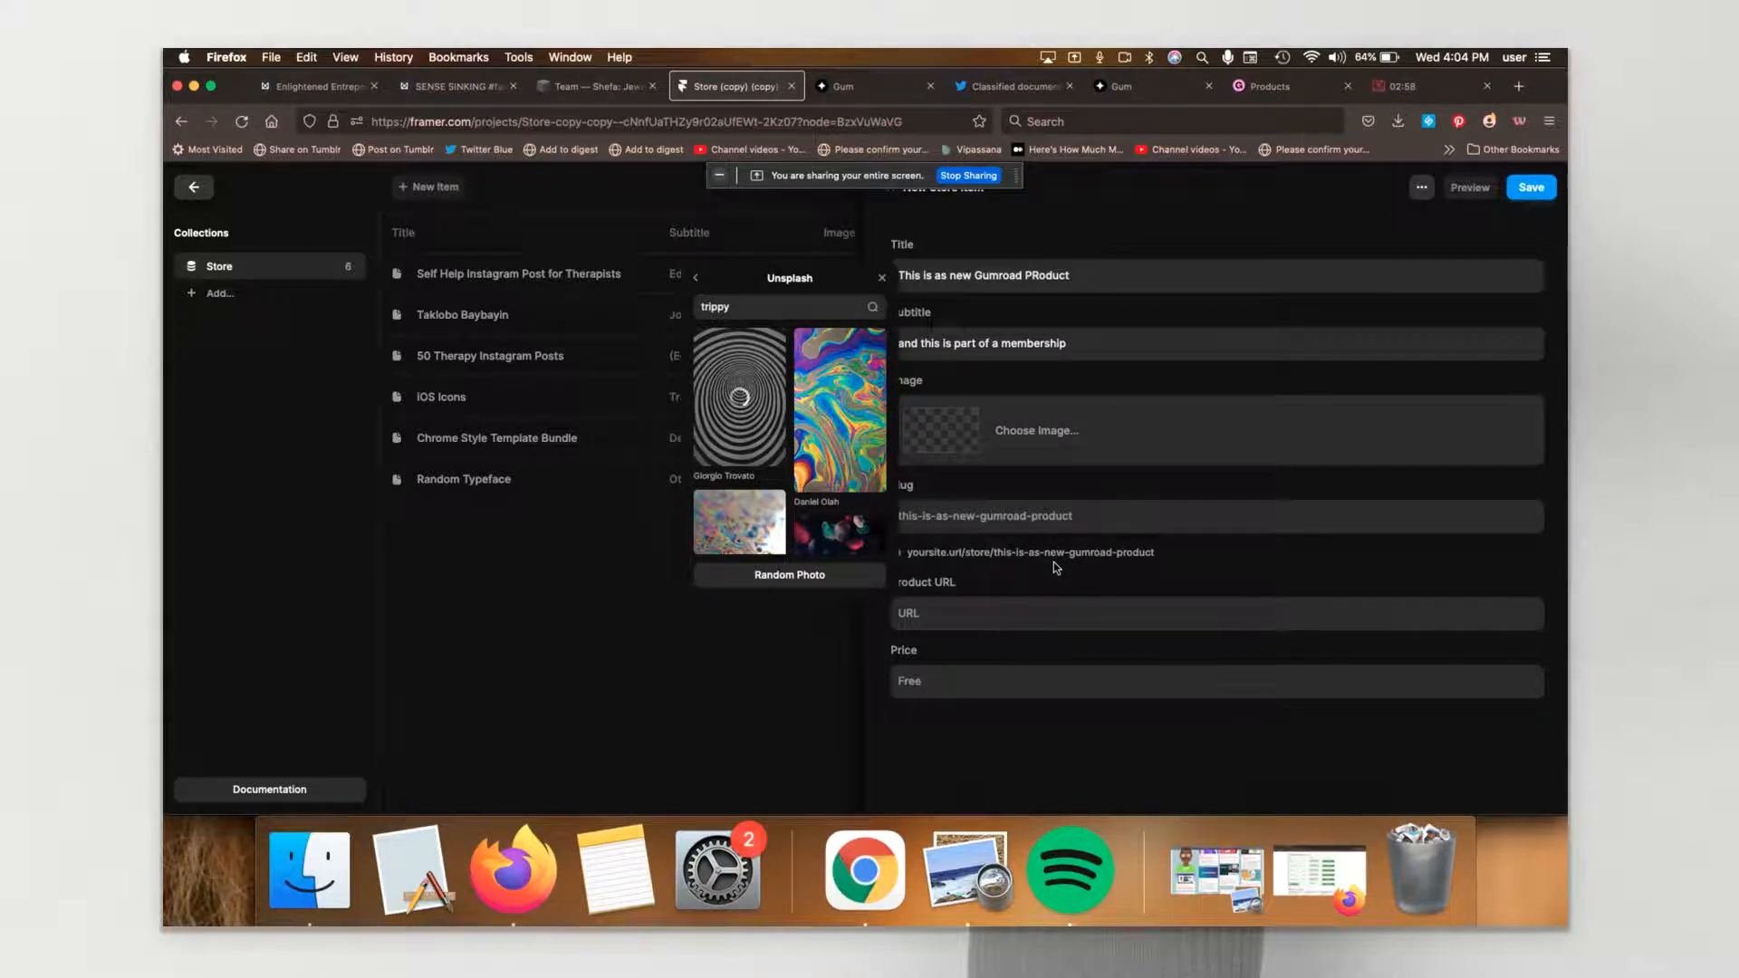
left_click(738, 393)
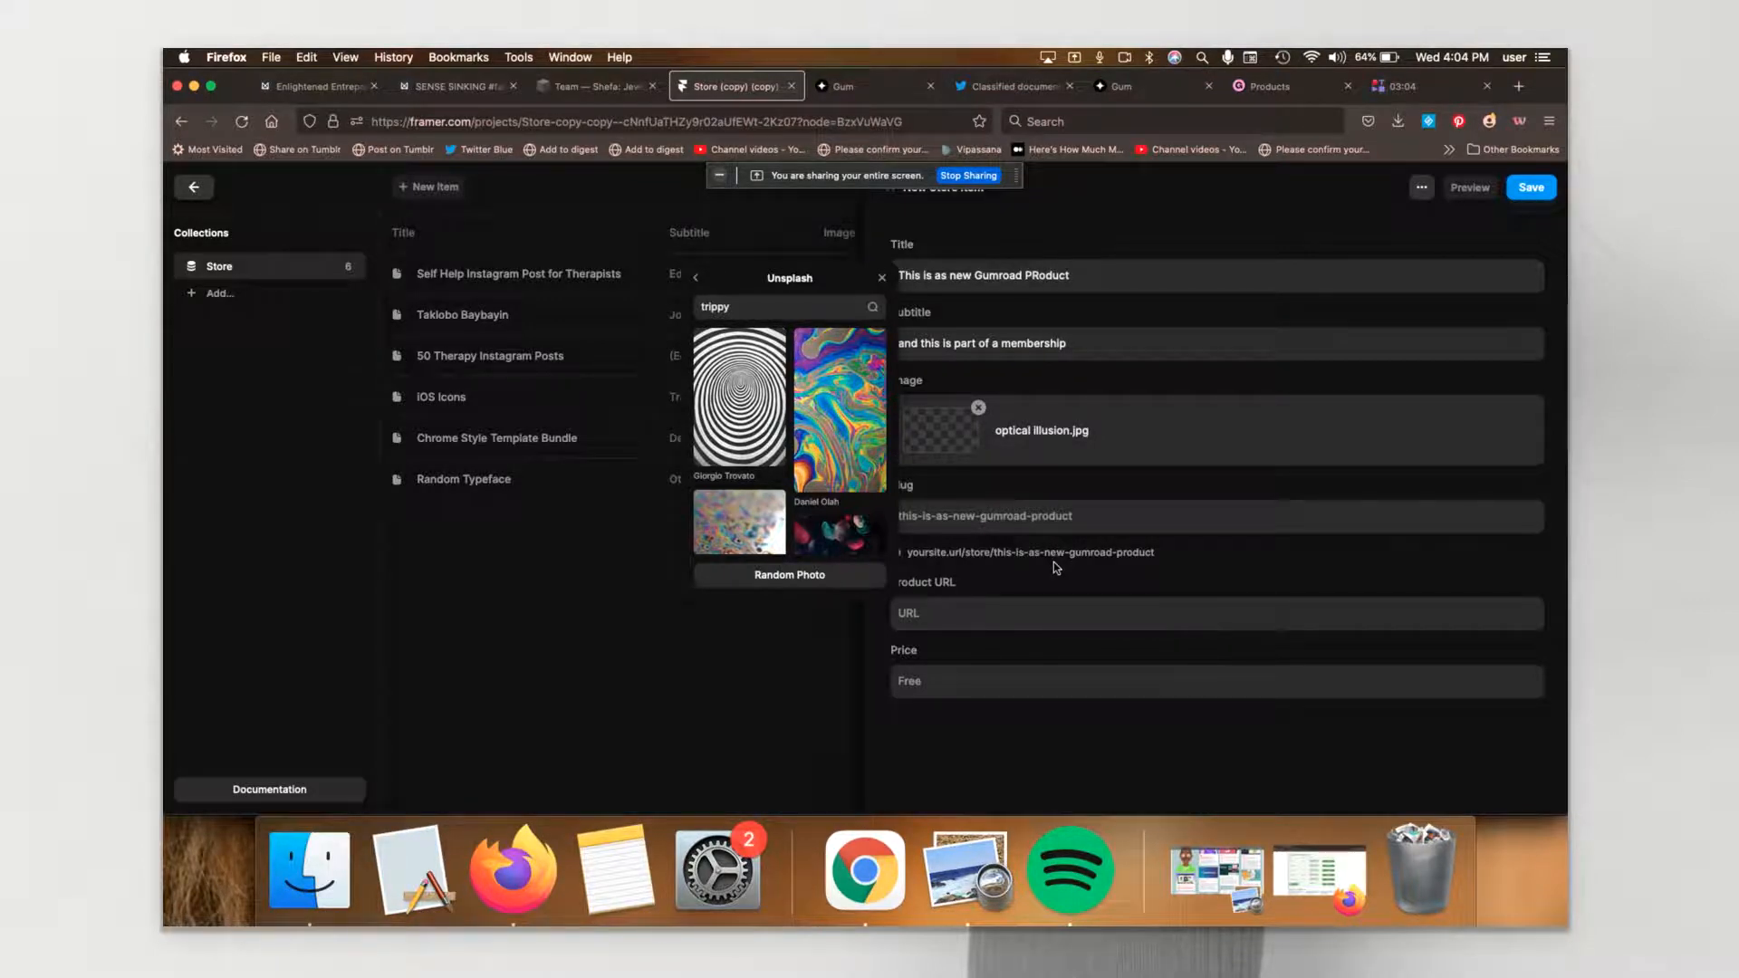
left_click(882, 277)
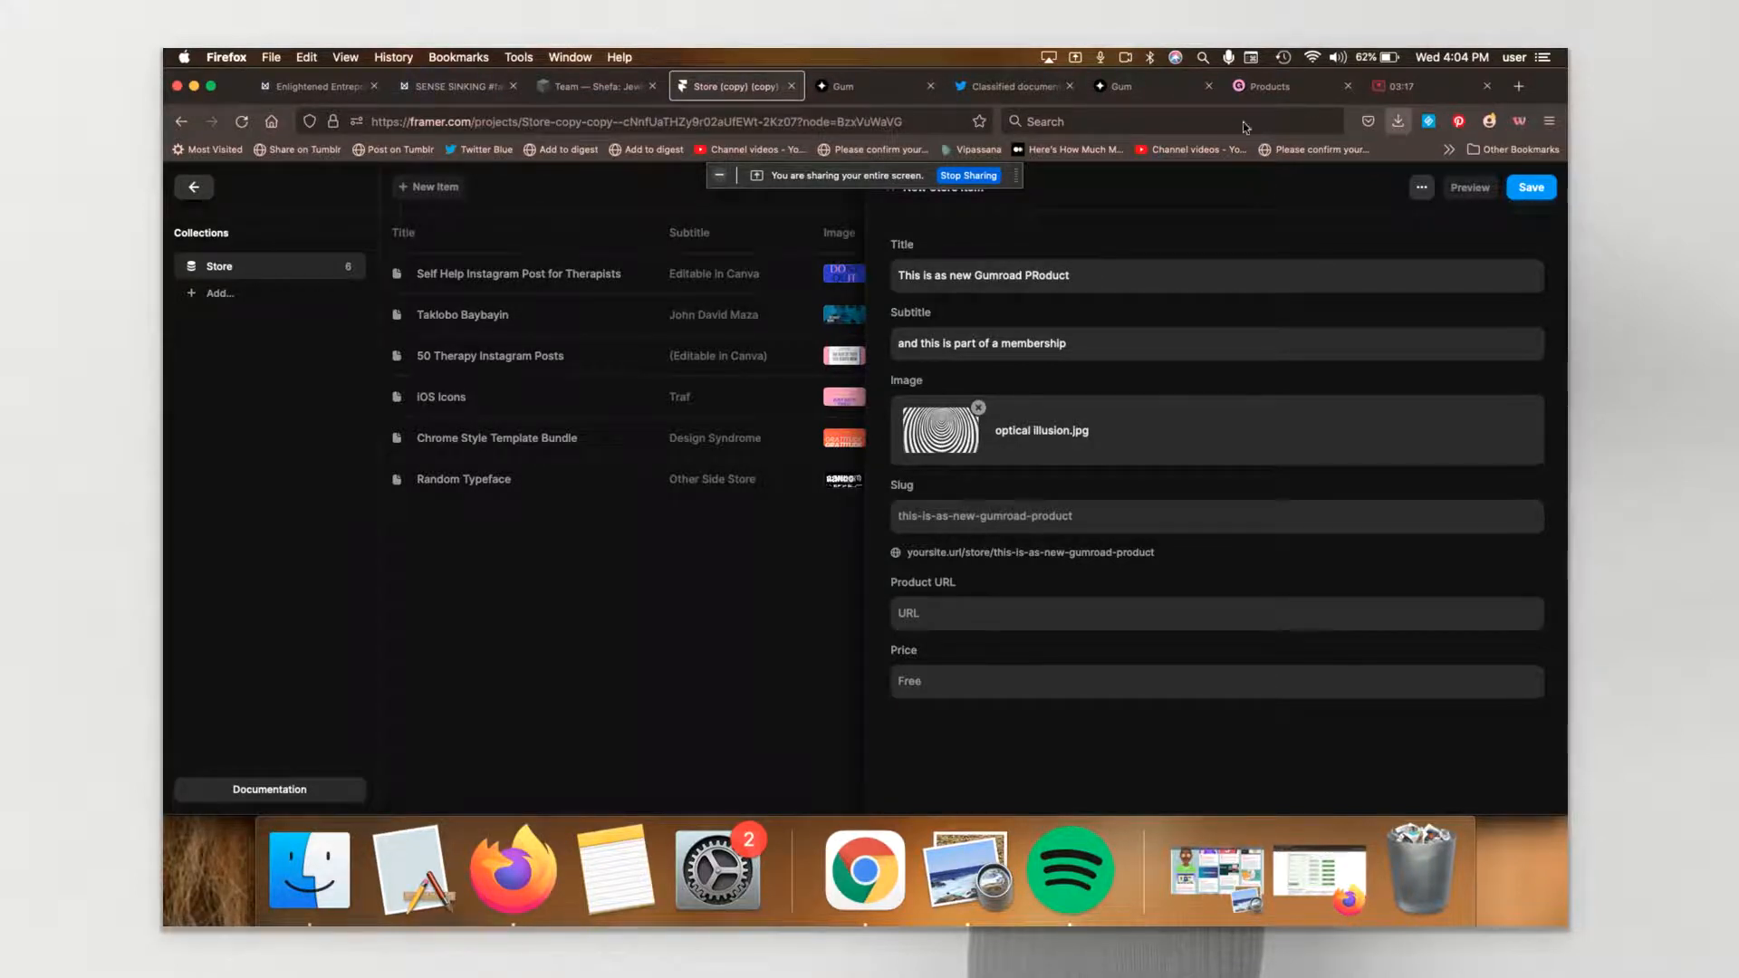
left_click(1264, 85)
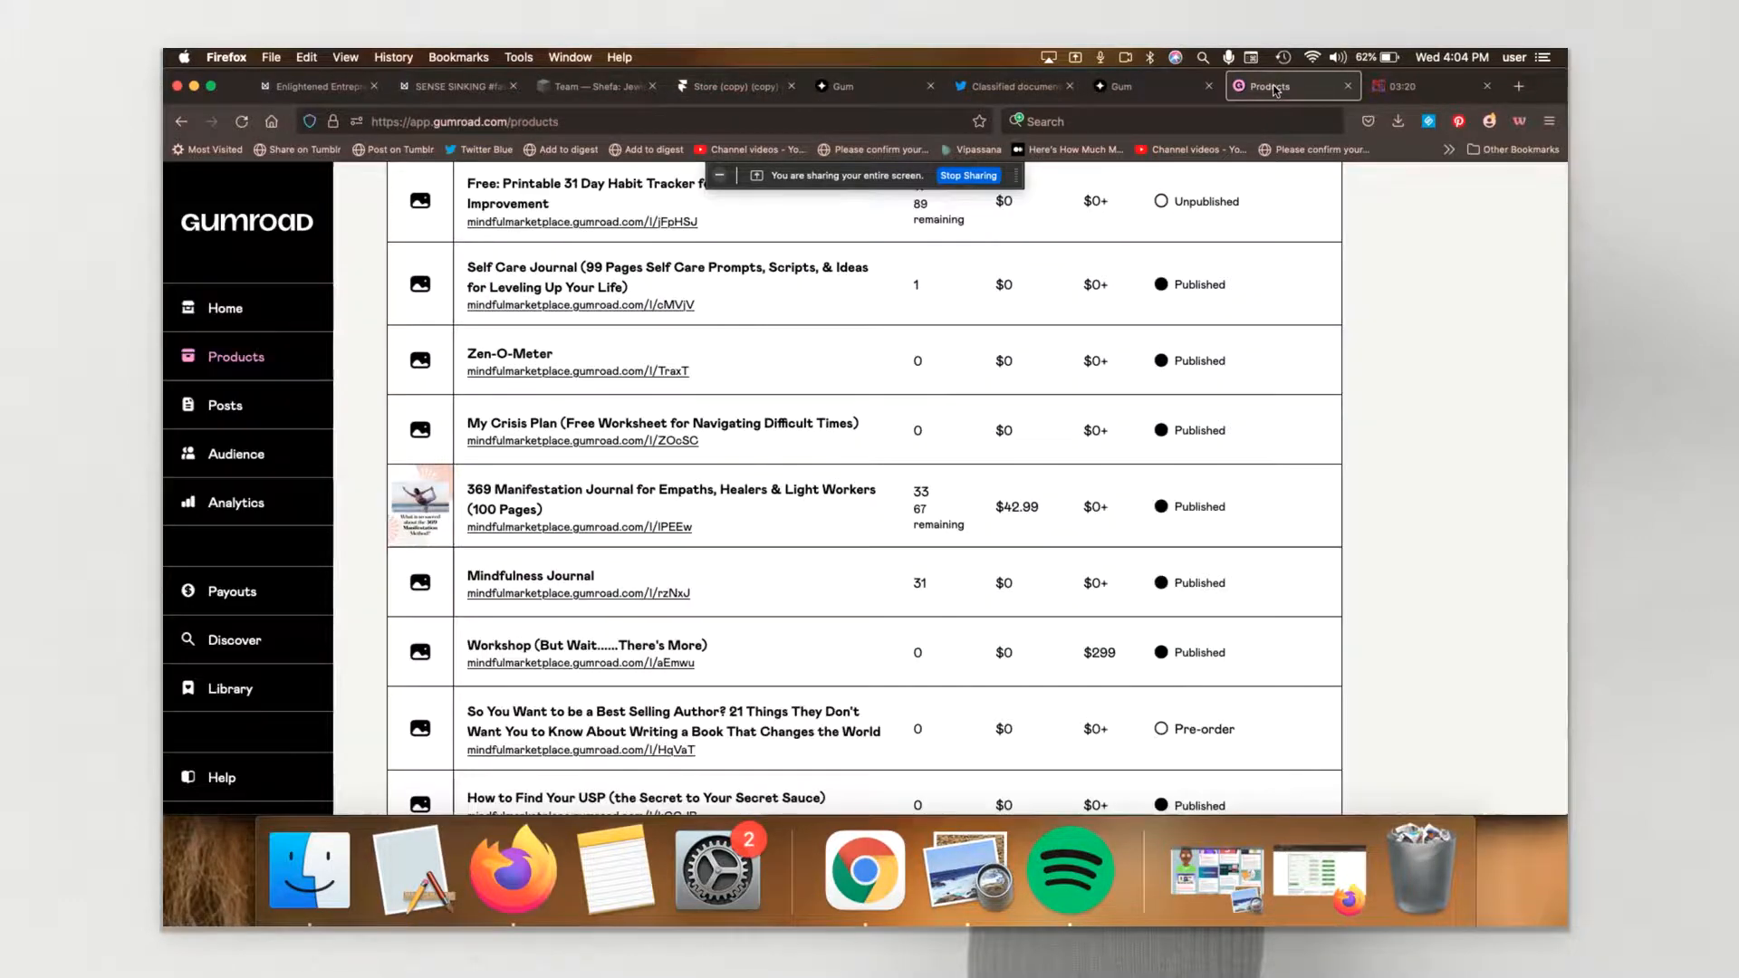
mouse_move(777, 431)
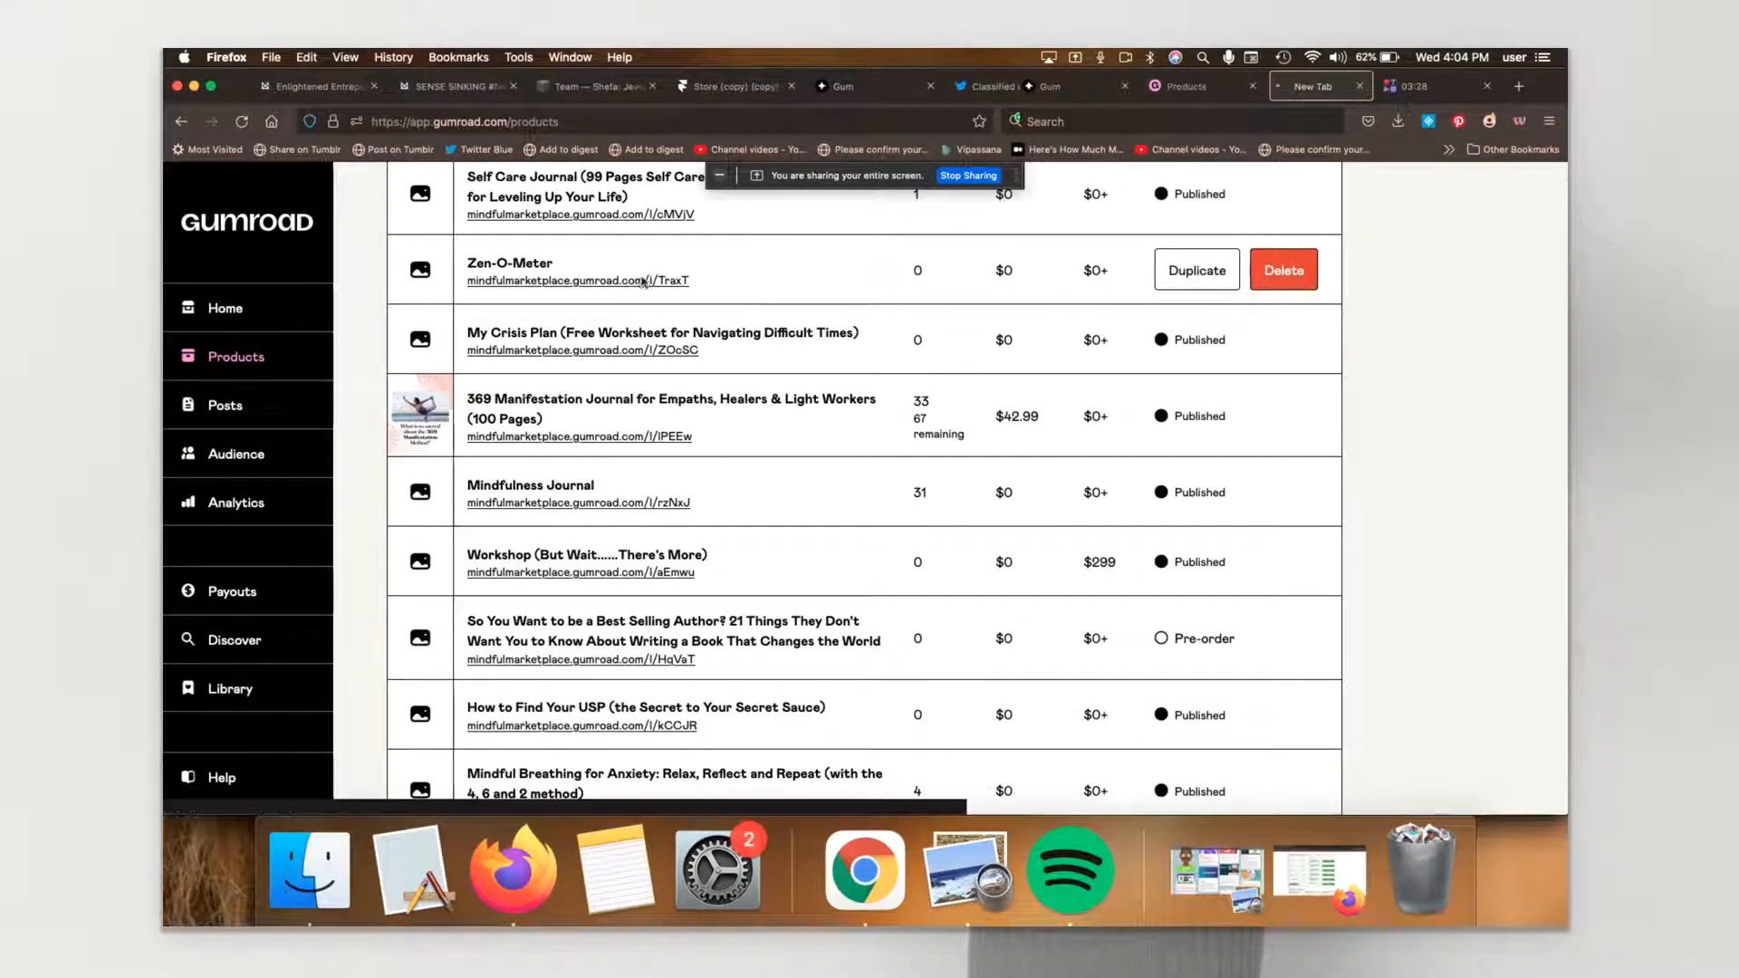
left_click(576, 279)
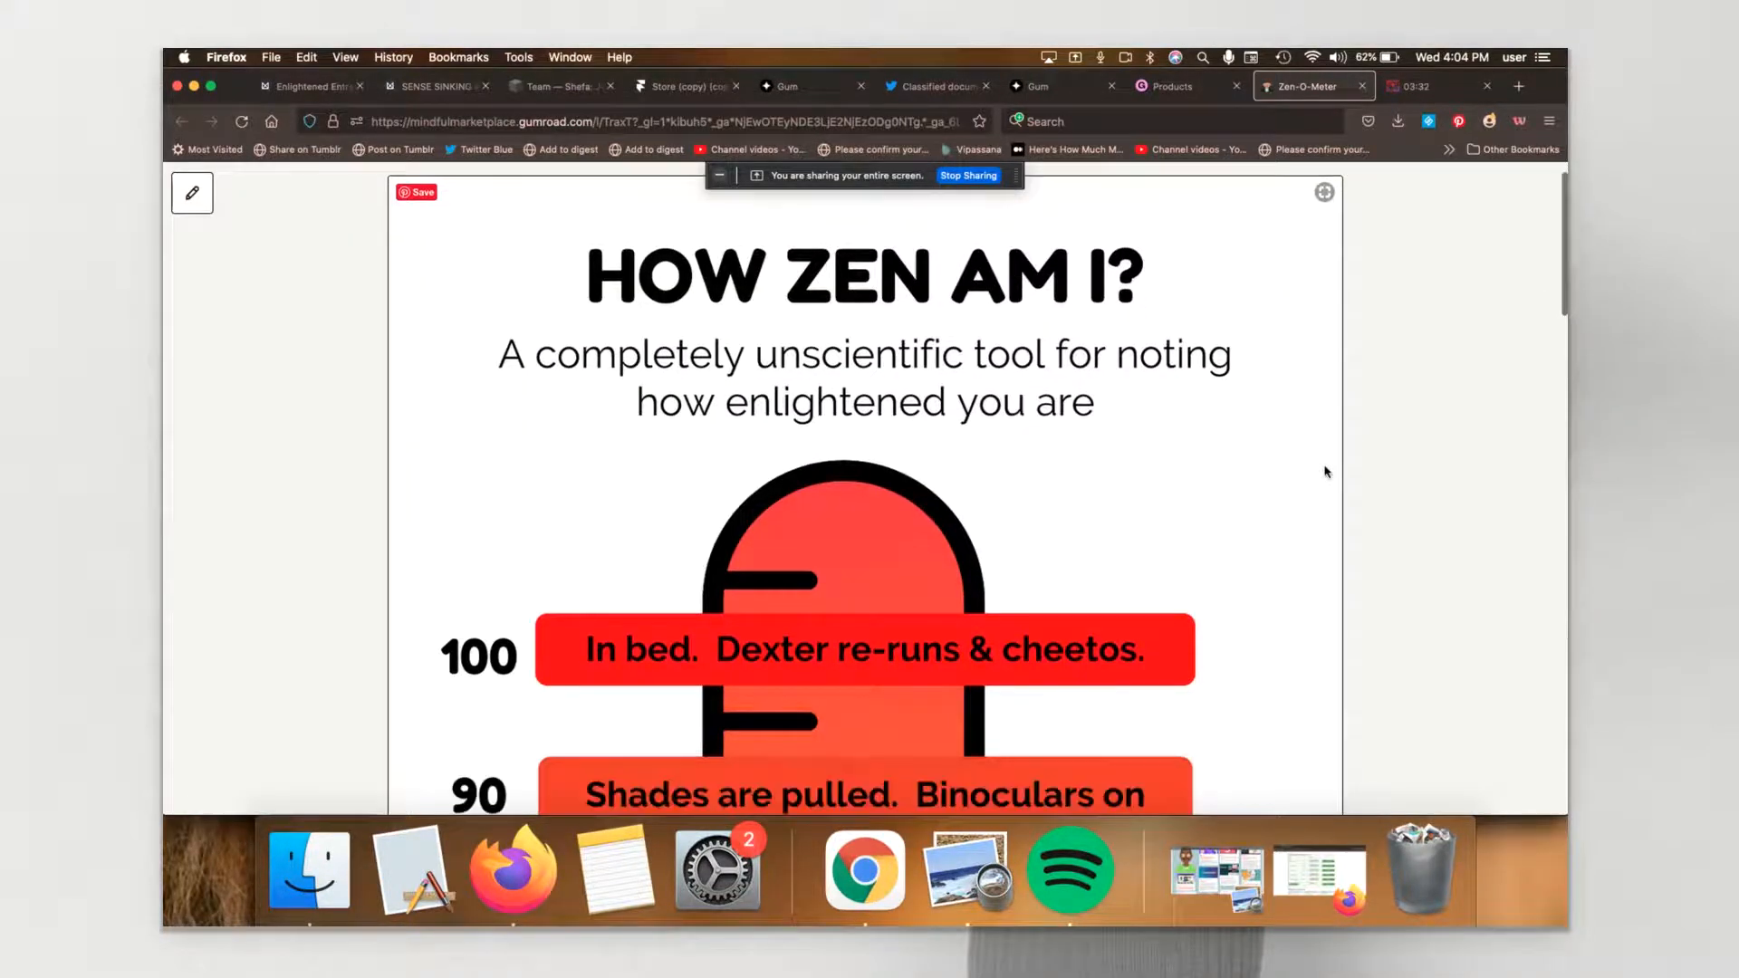
scroll("down", 3)
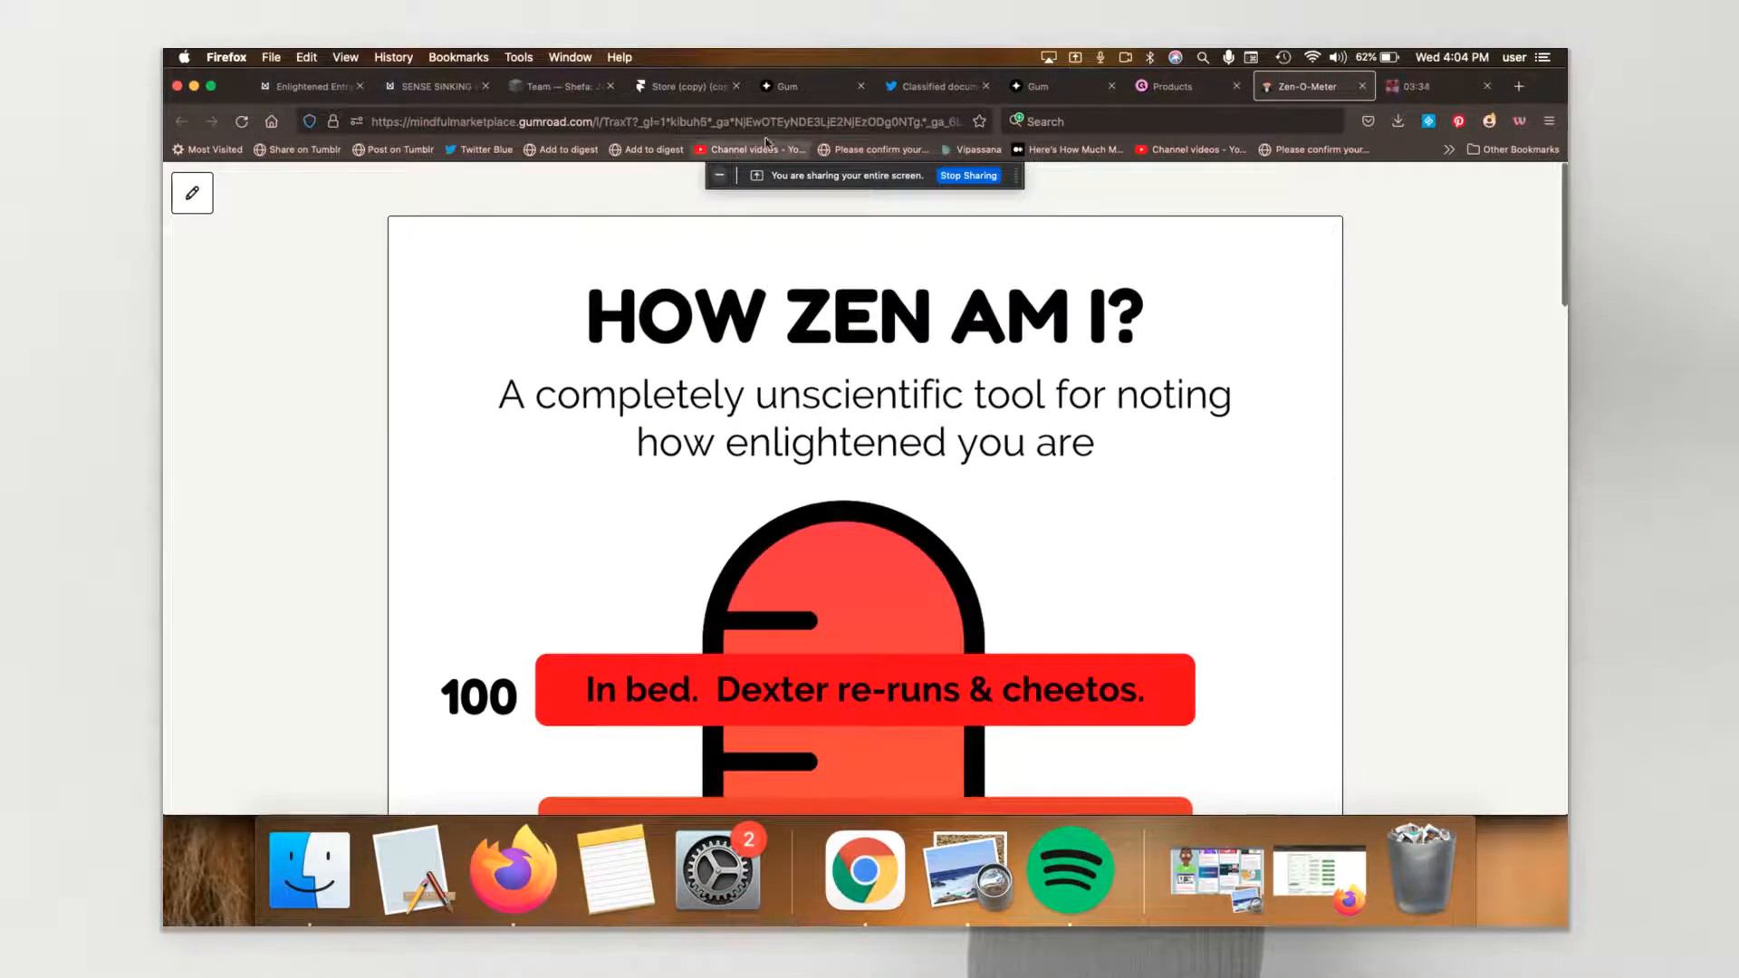
left_click(665, 121)
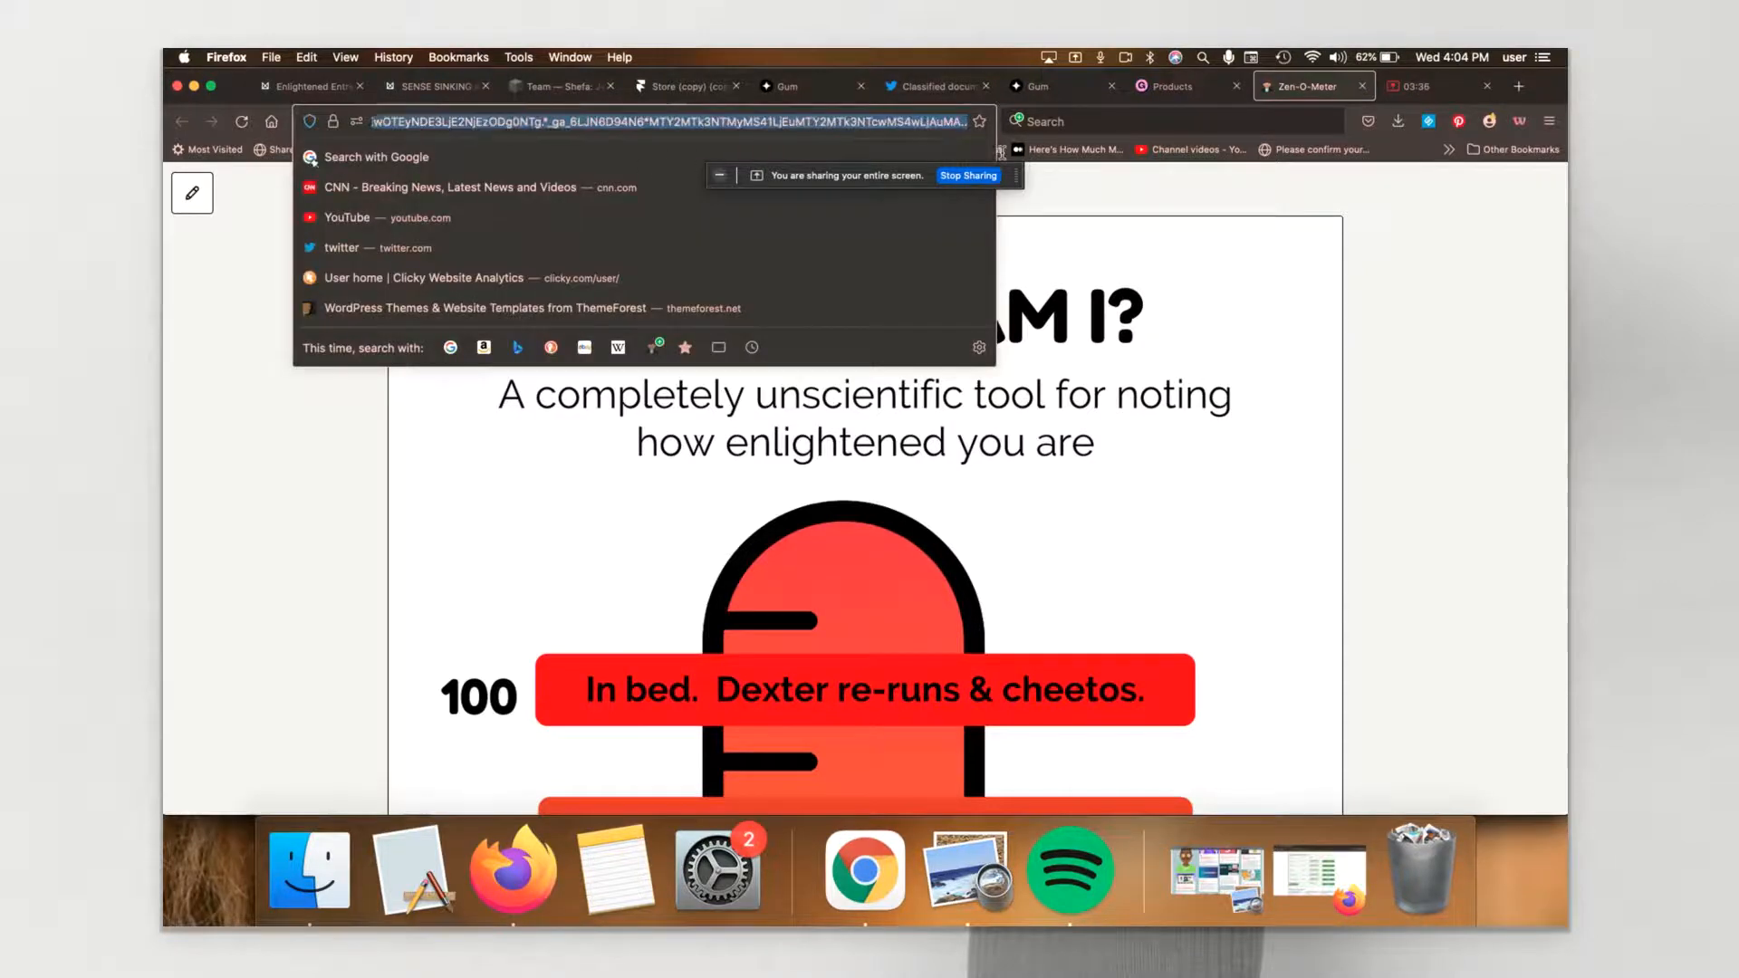
type("https://mindfulmarketplace.gumroad.com/l/TraxT?")
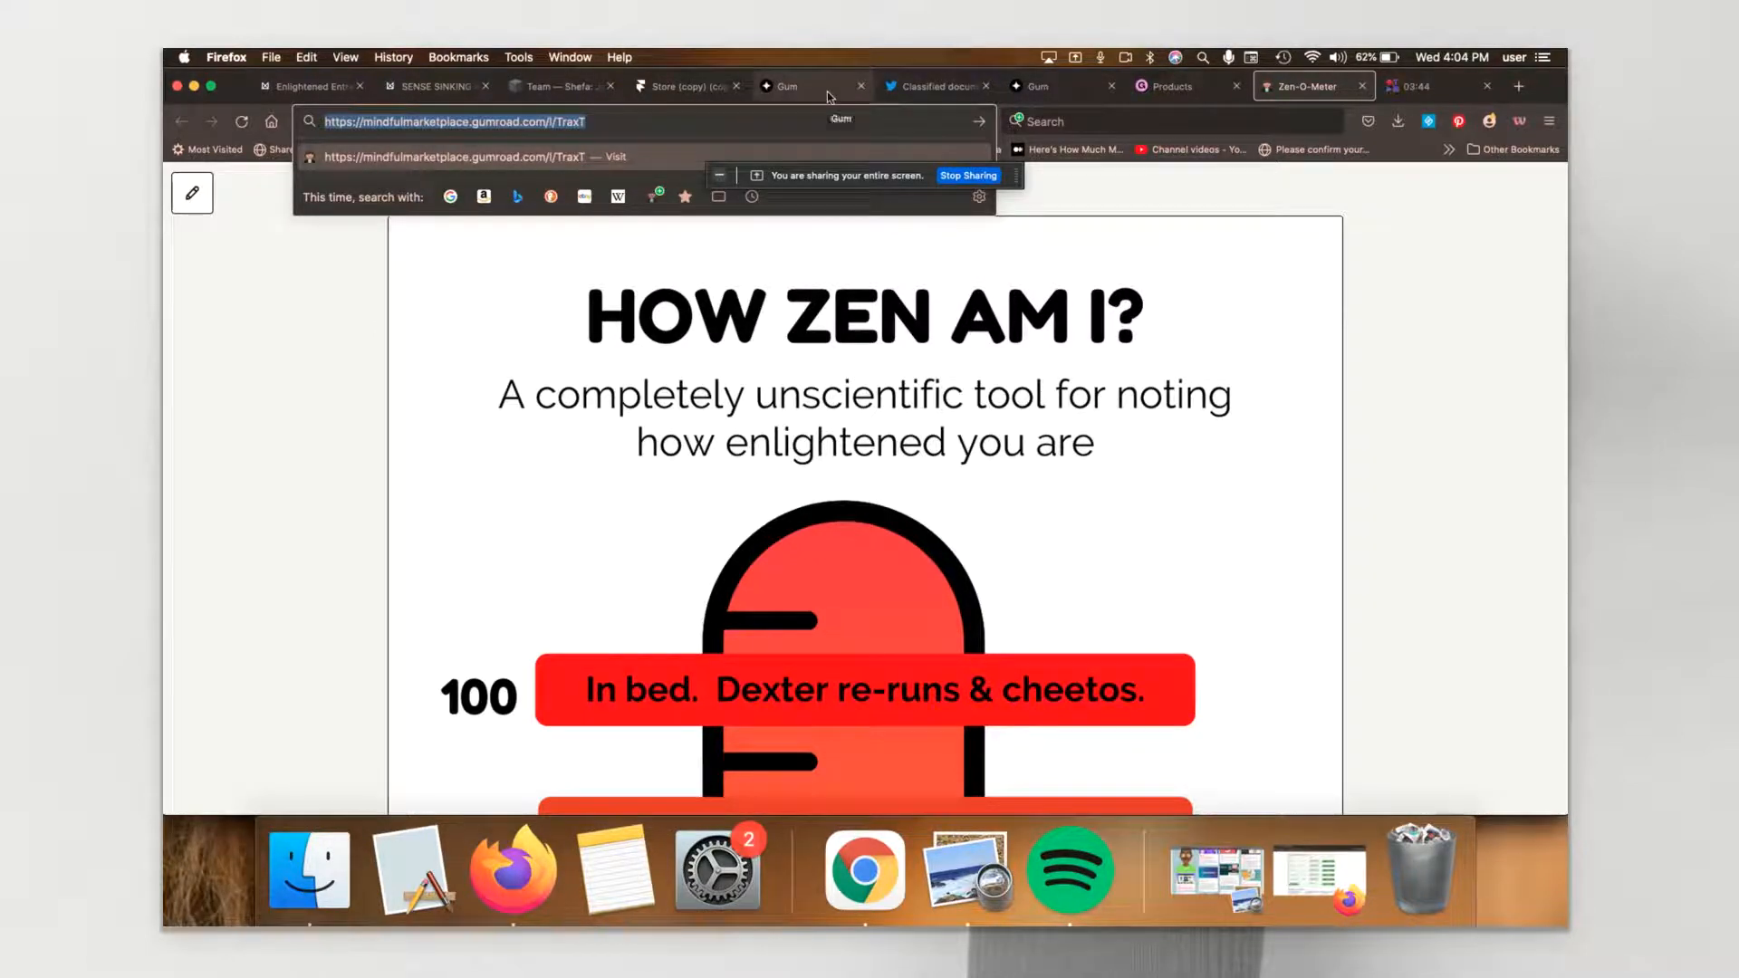
left_click(682, 86)
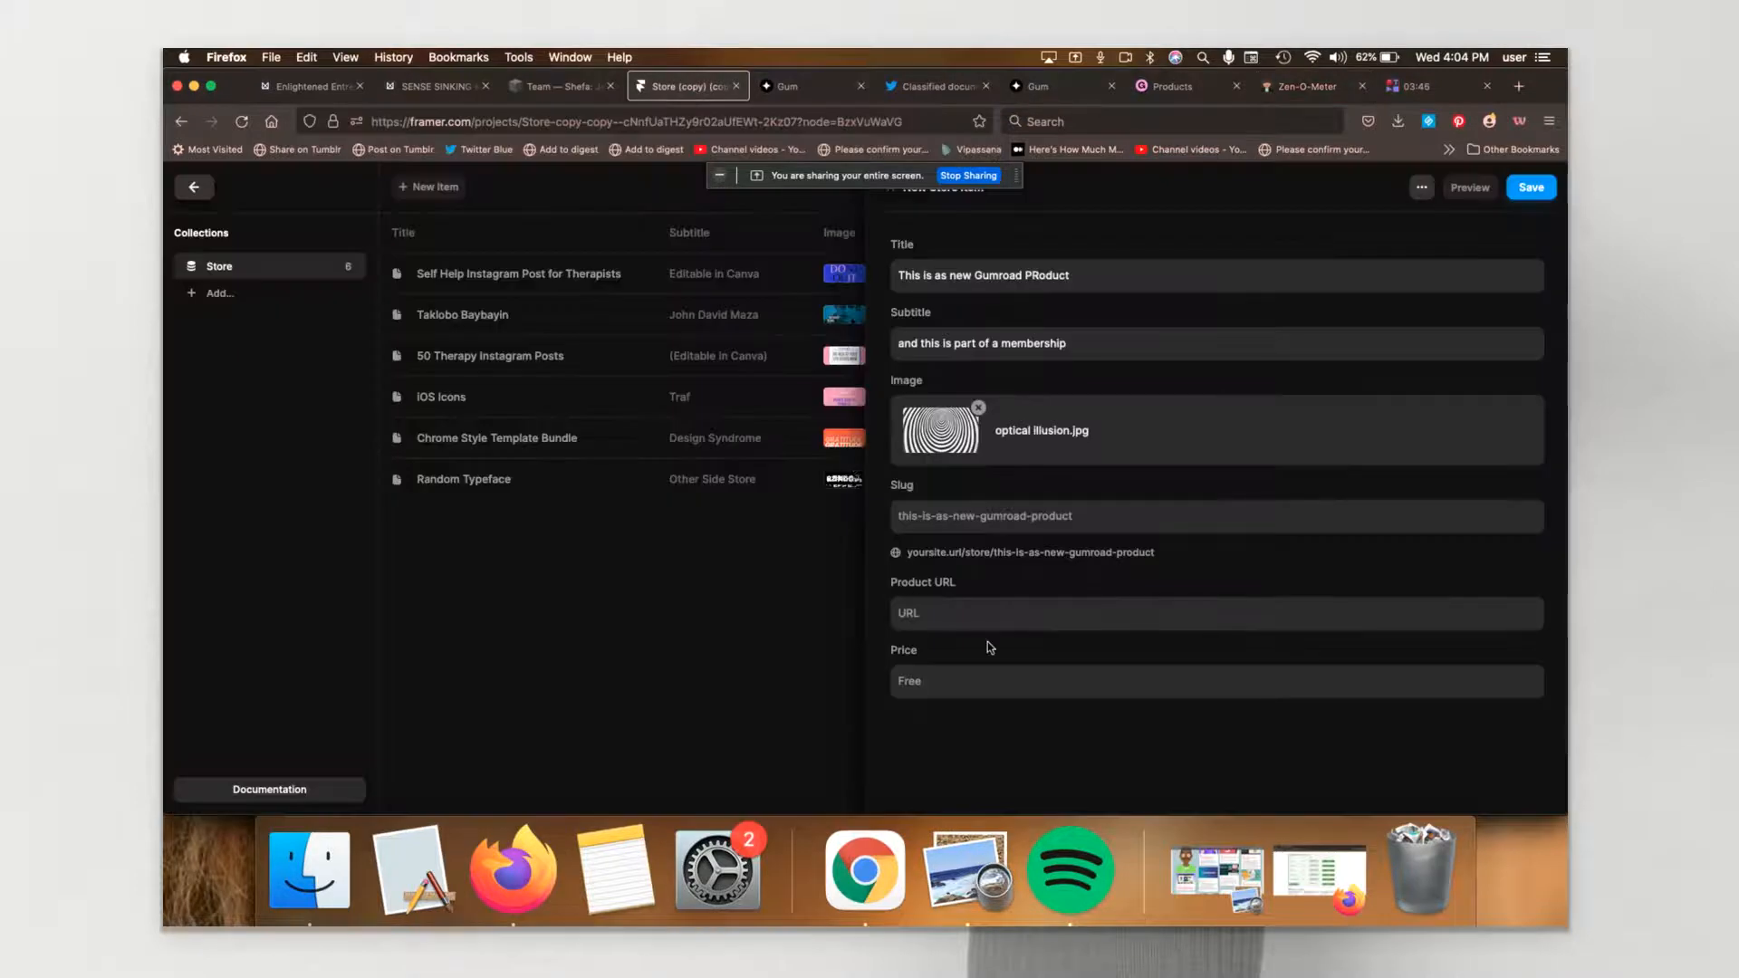
type("https://mindfulmarketplace.gumroad.com/l/TraxT")
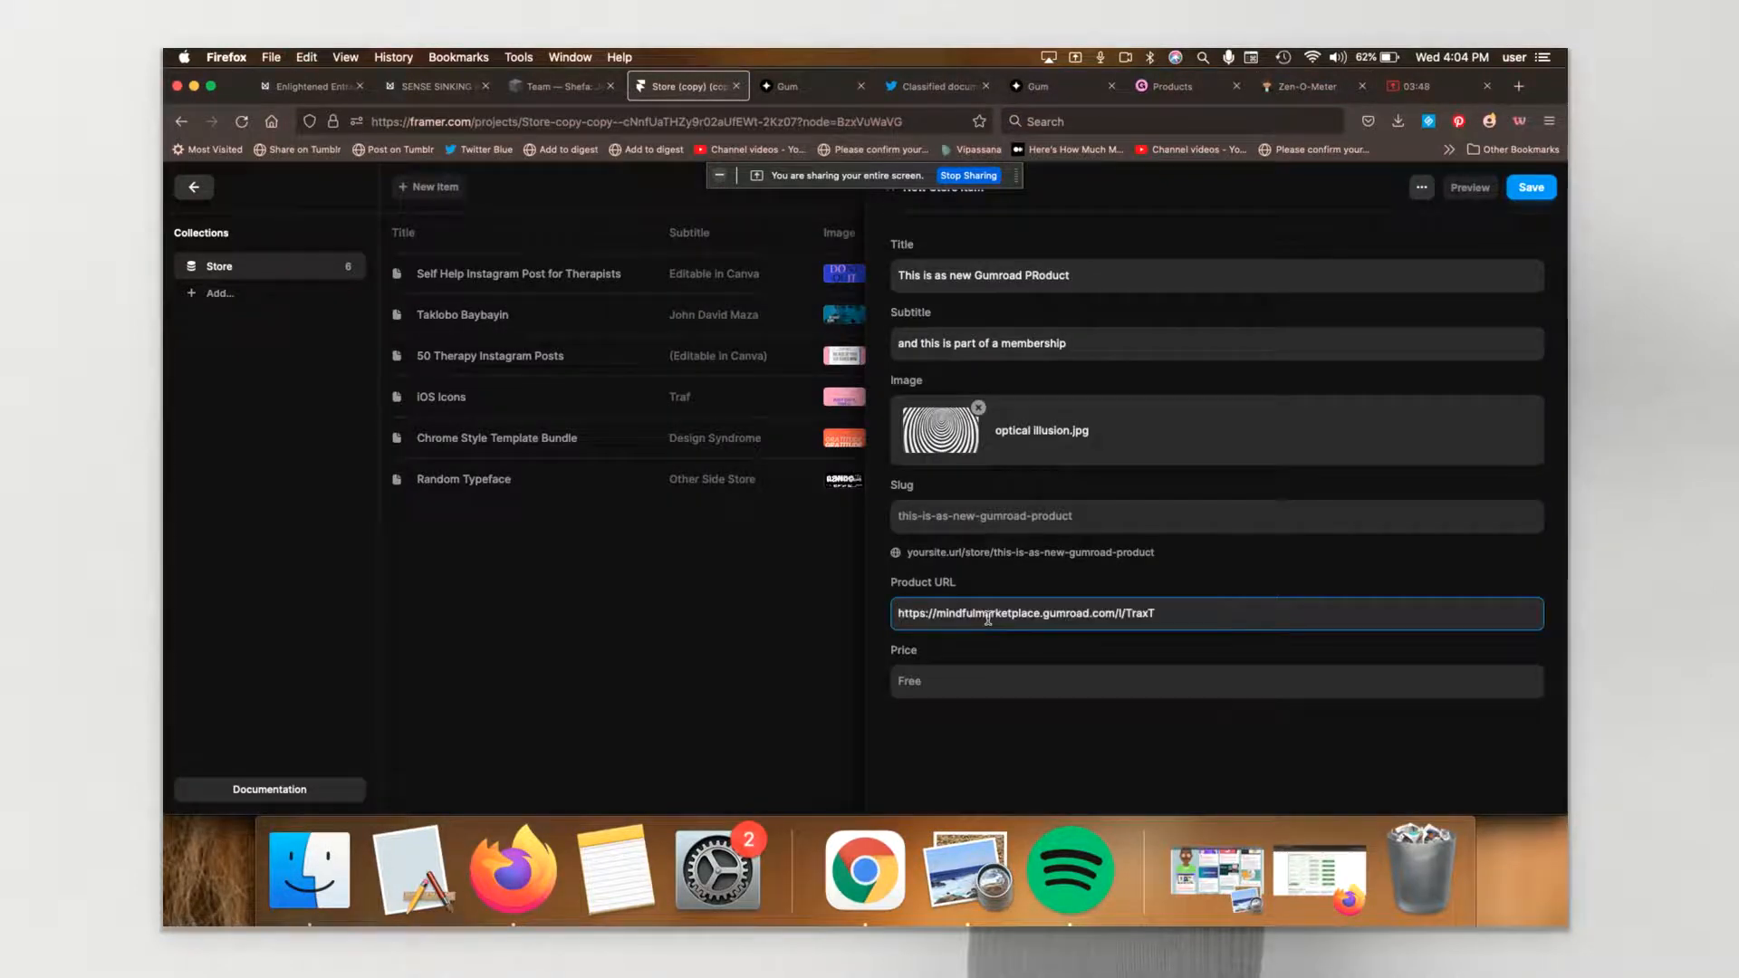
left_click(1215, 681)
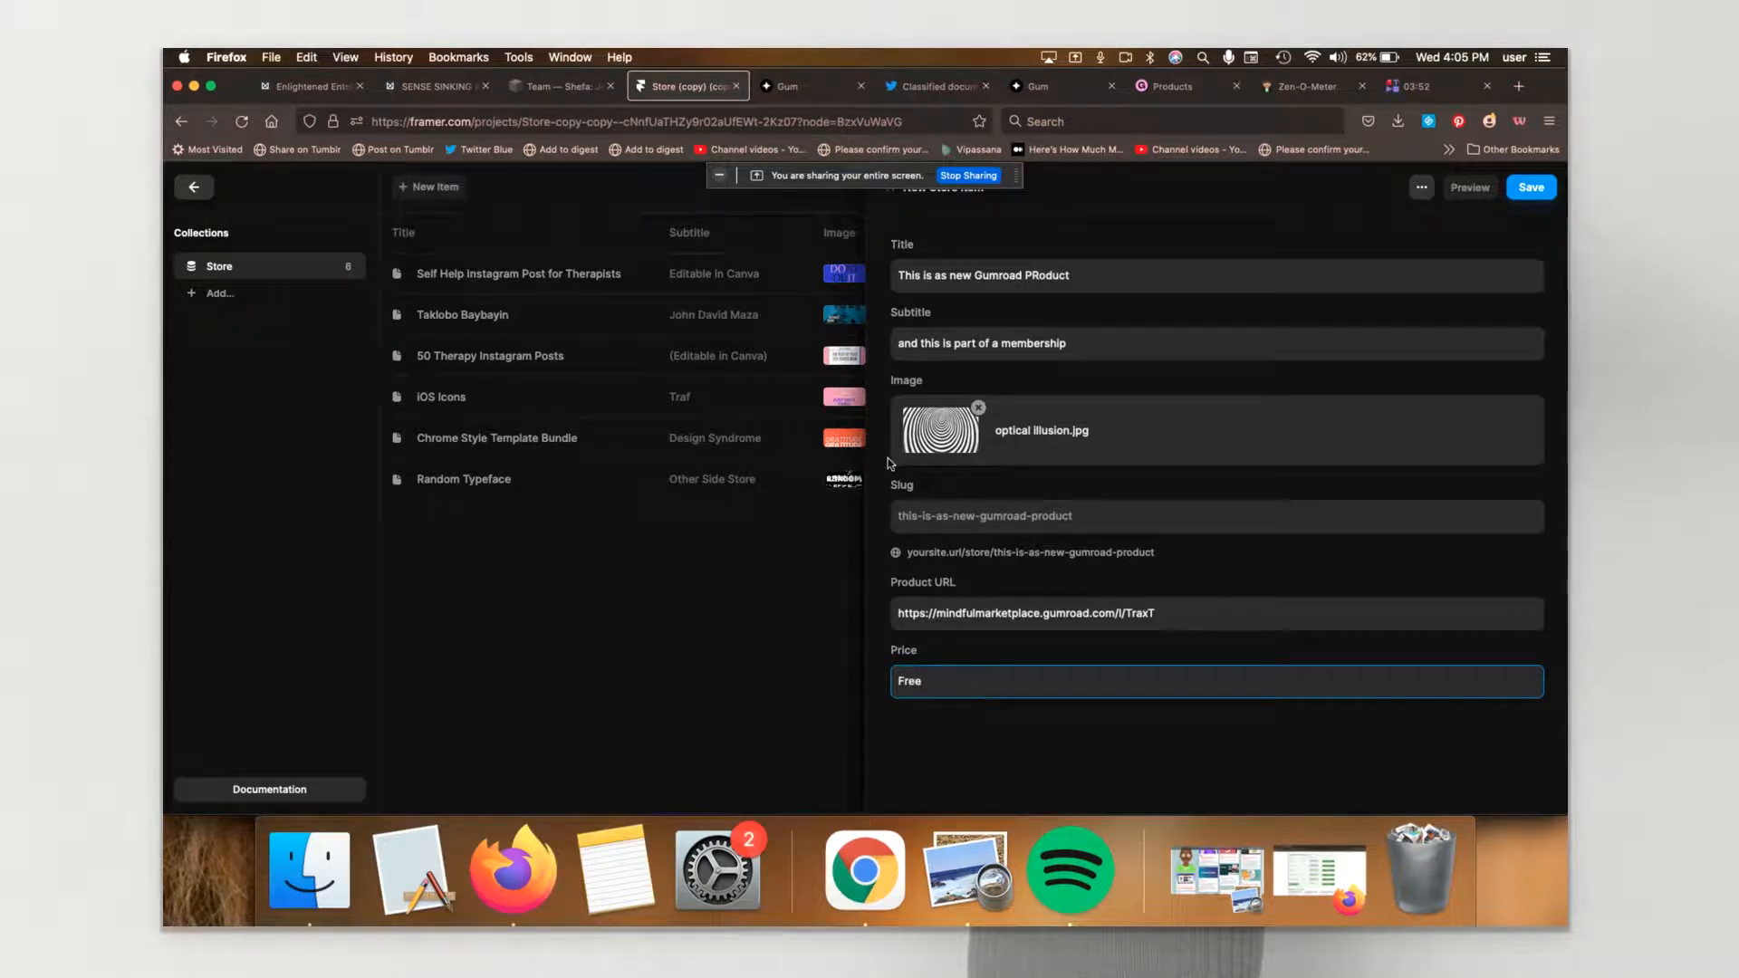
left_click(1531, 186)
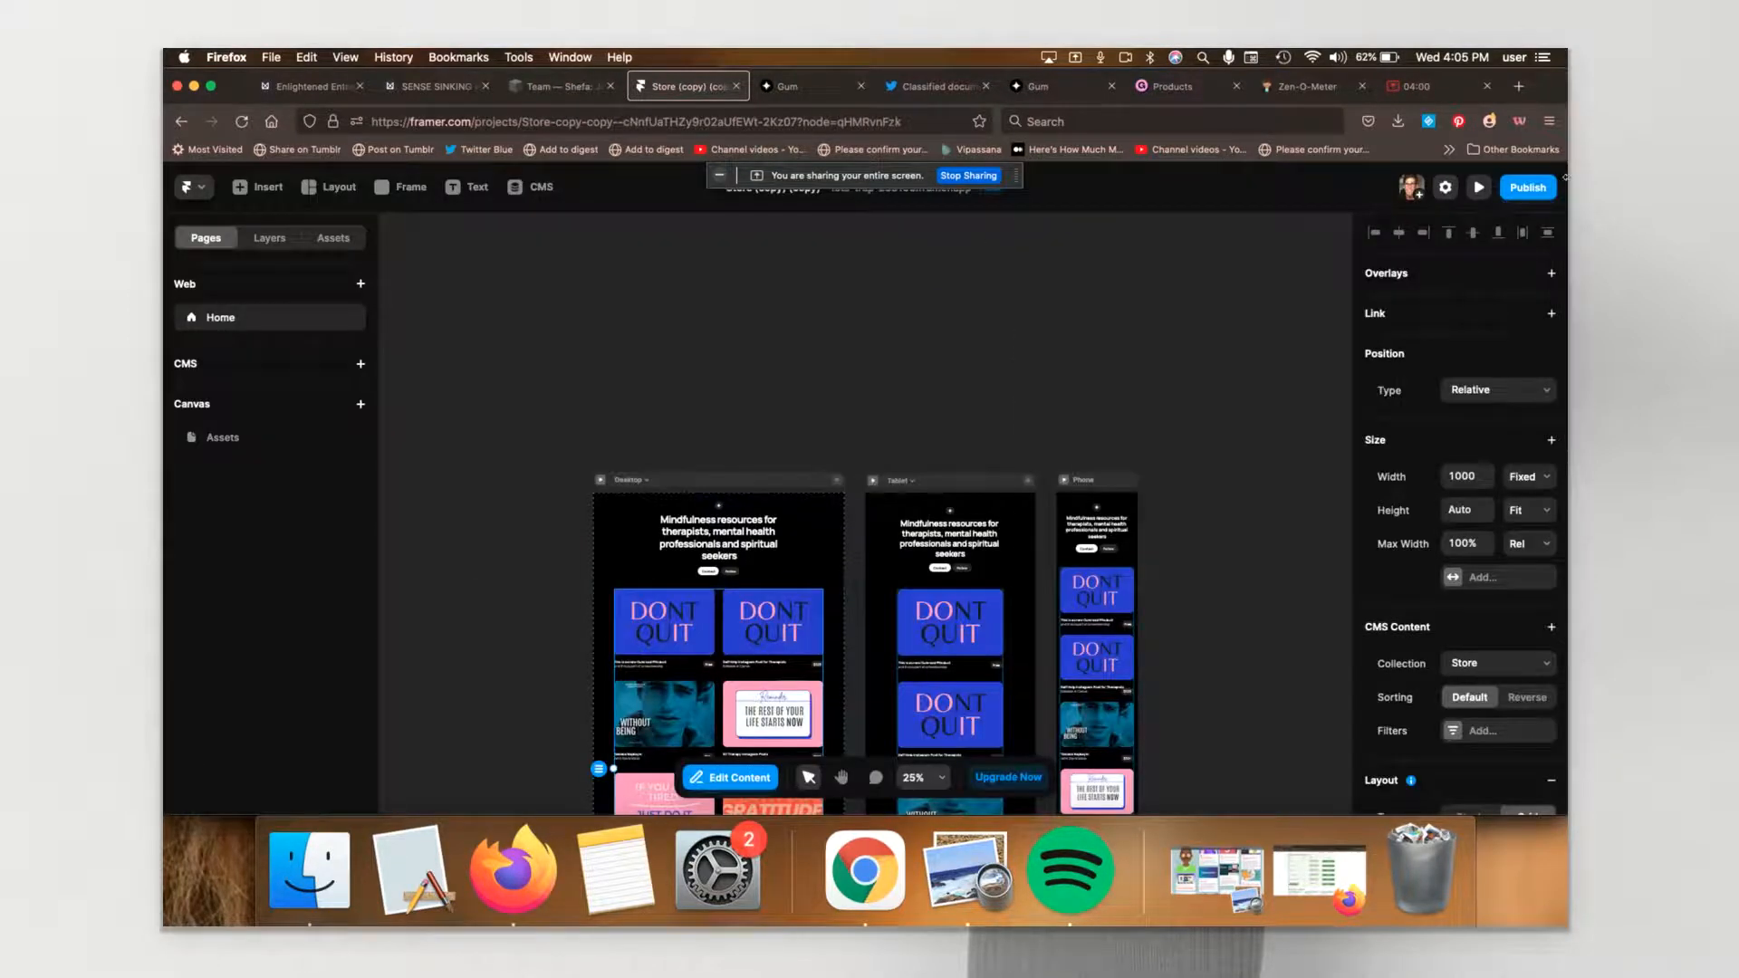
Step: Open the published store site showing the optical illusion card first in the grid
left_click(1527, 186)
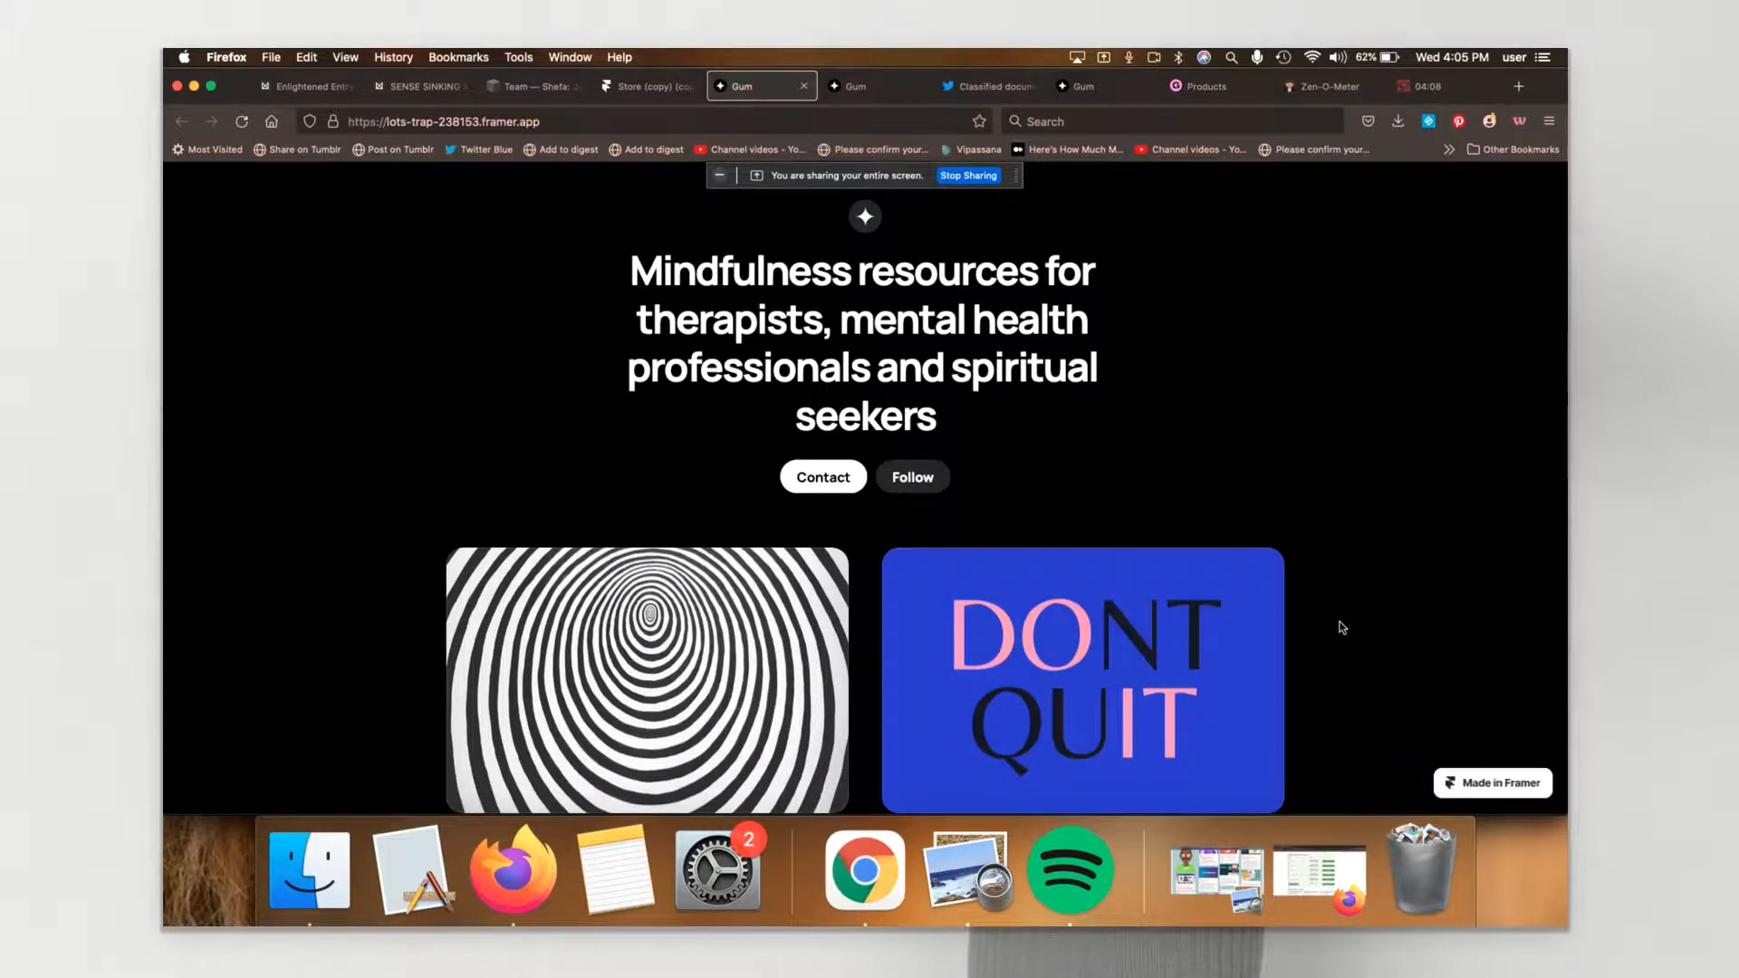
Step: Scroll to the product cards showing the new Gumroad product title, membership subtitle and Free price
scroll("down", 3)
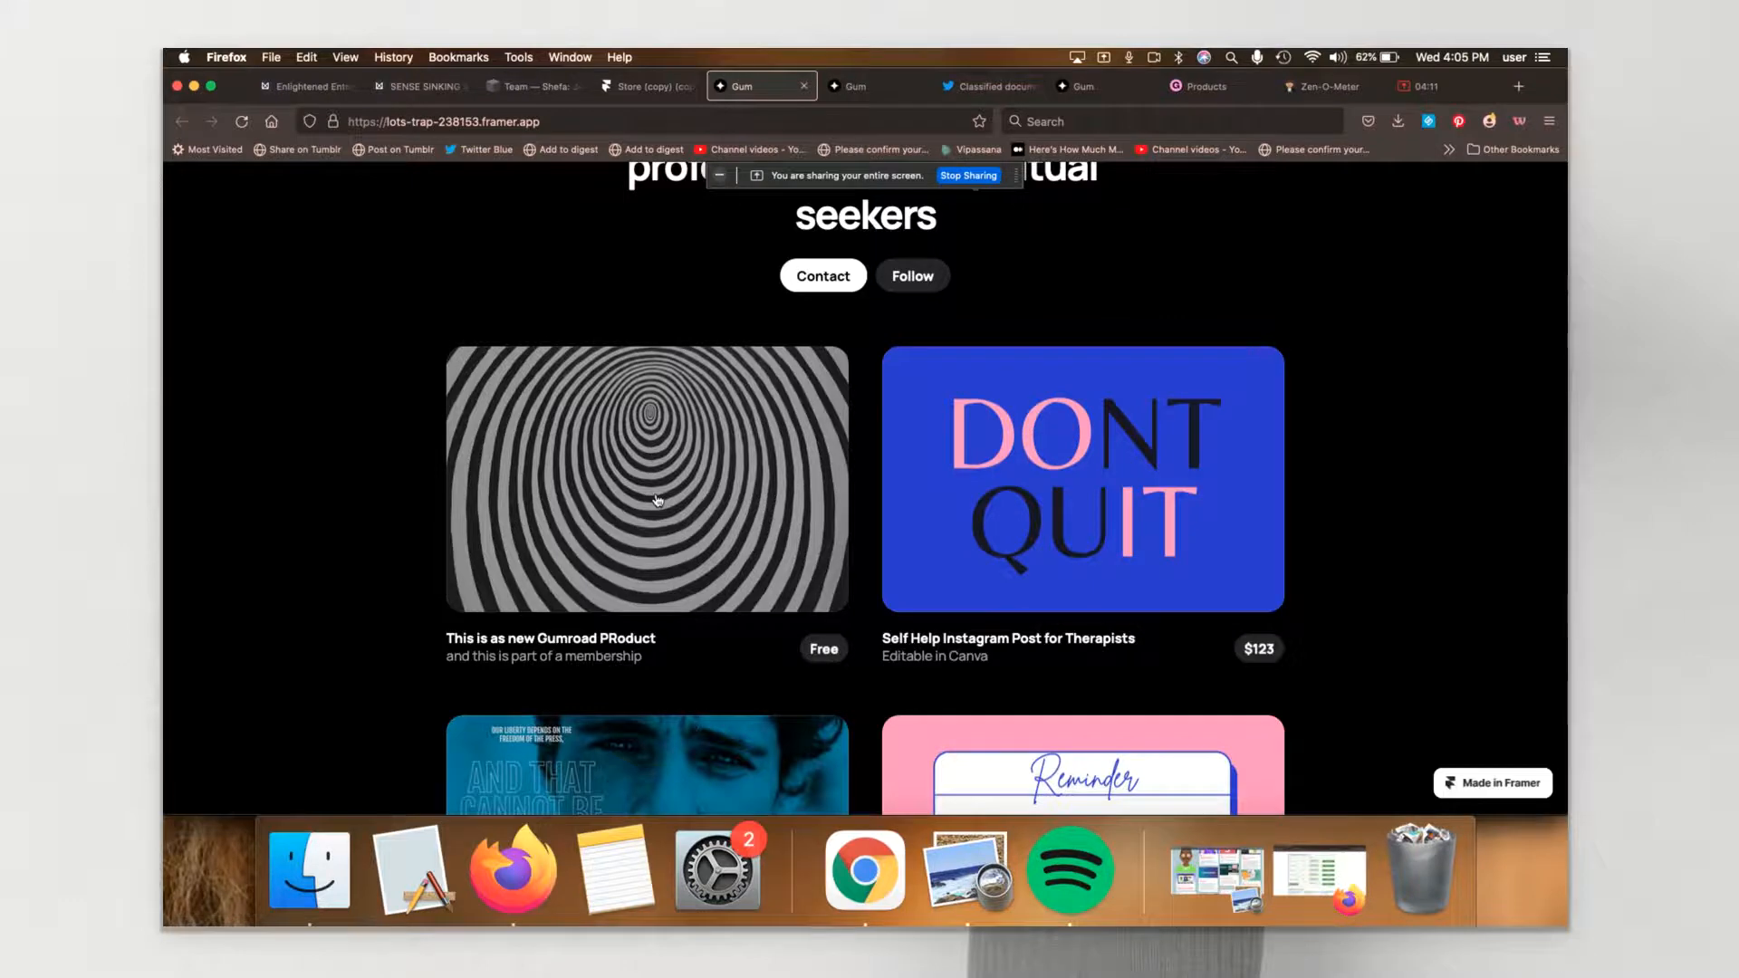
mouse_move(903, 913)
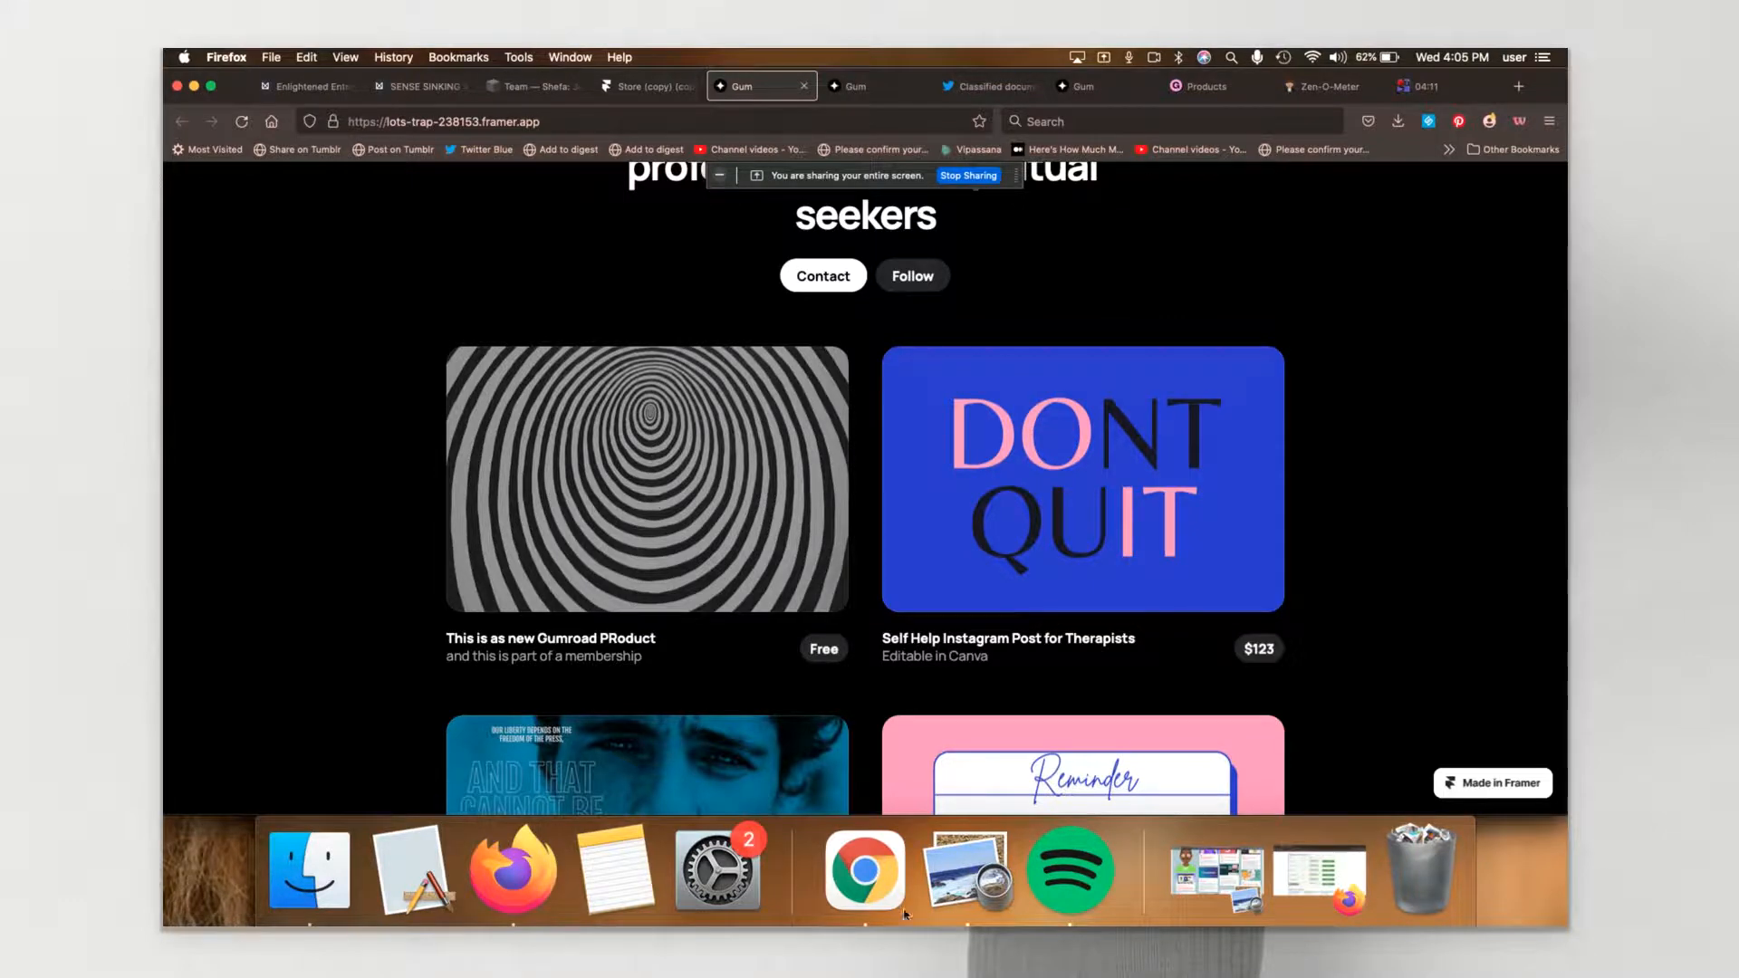
mouse_move(862, 870)
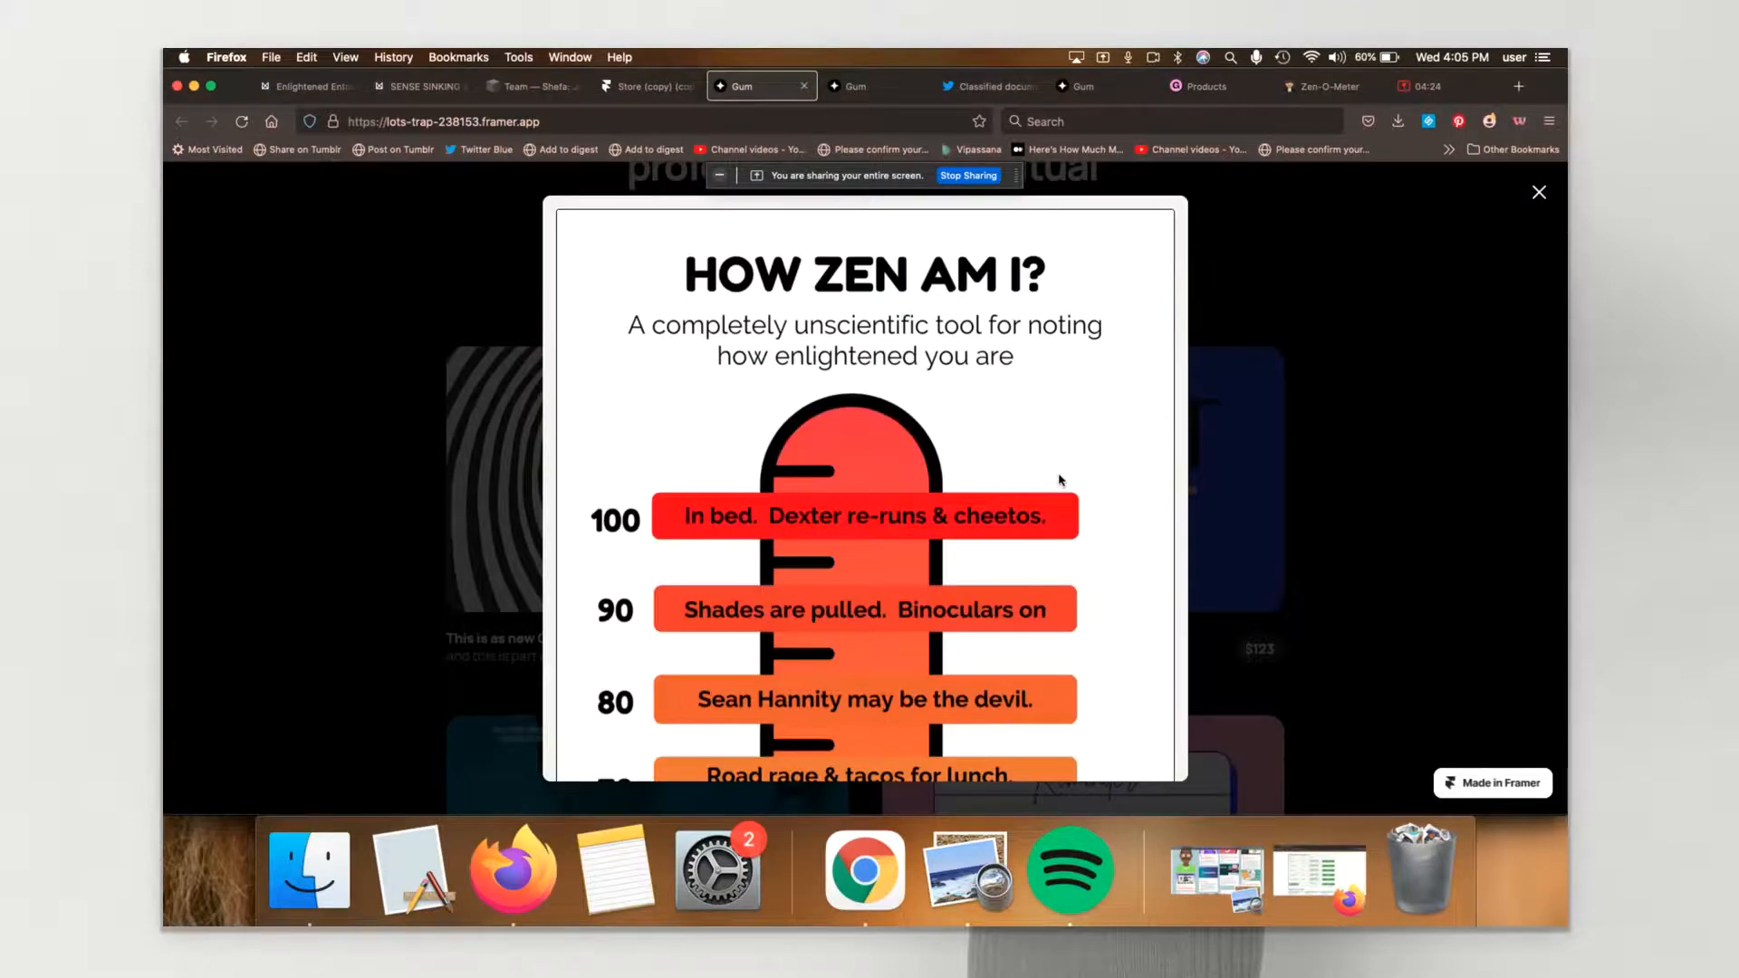
Step: Complete a $0 Zen-O-Meter checkout with an email, then close the overlay to return to the store
scroll("down", 3)
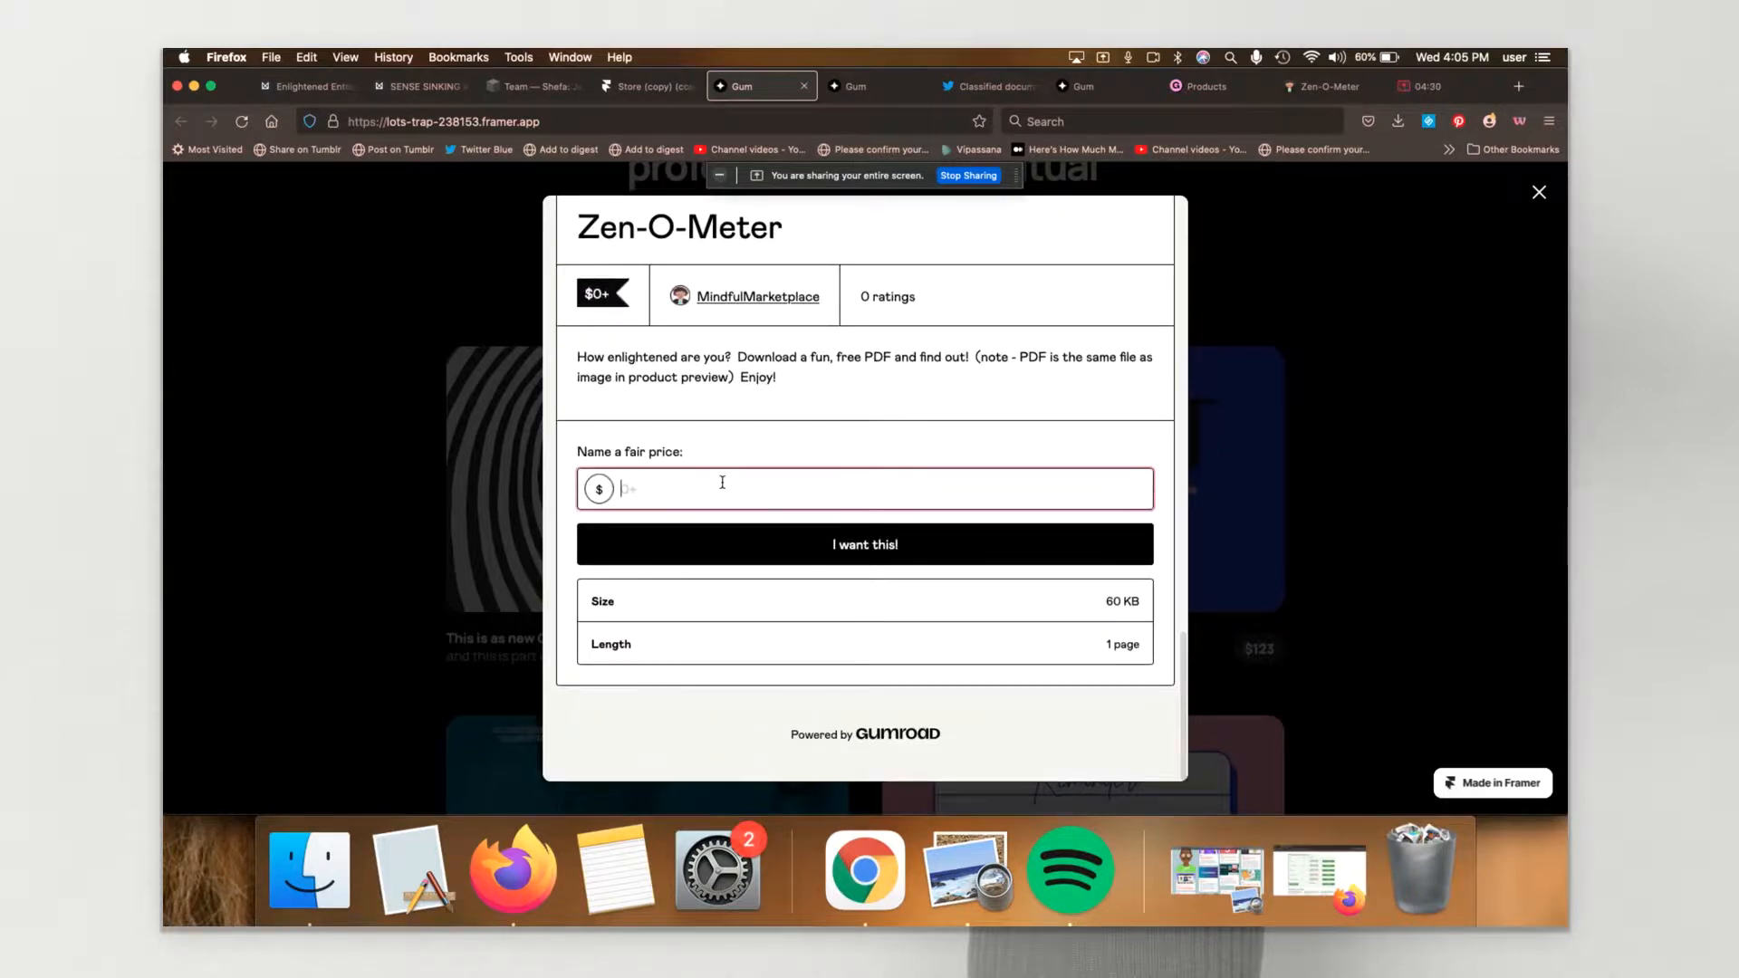
type("0")
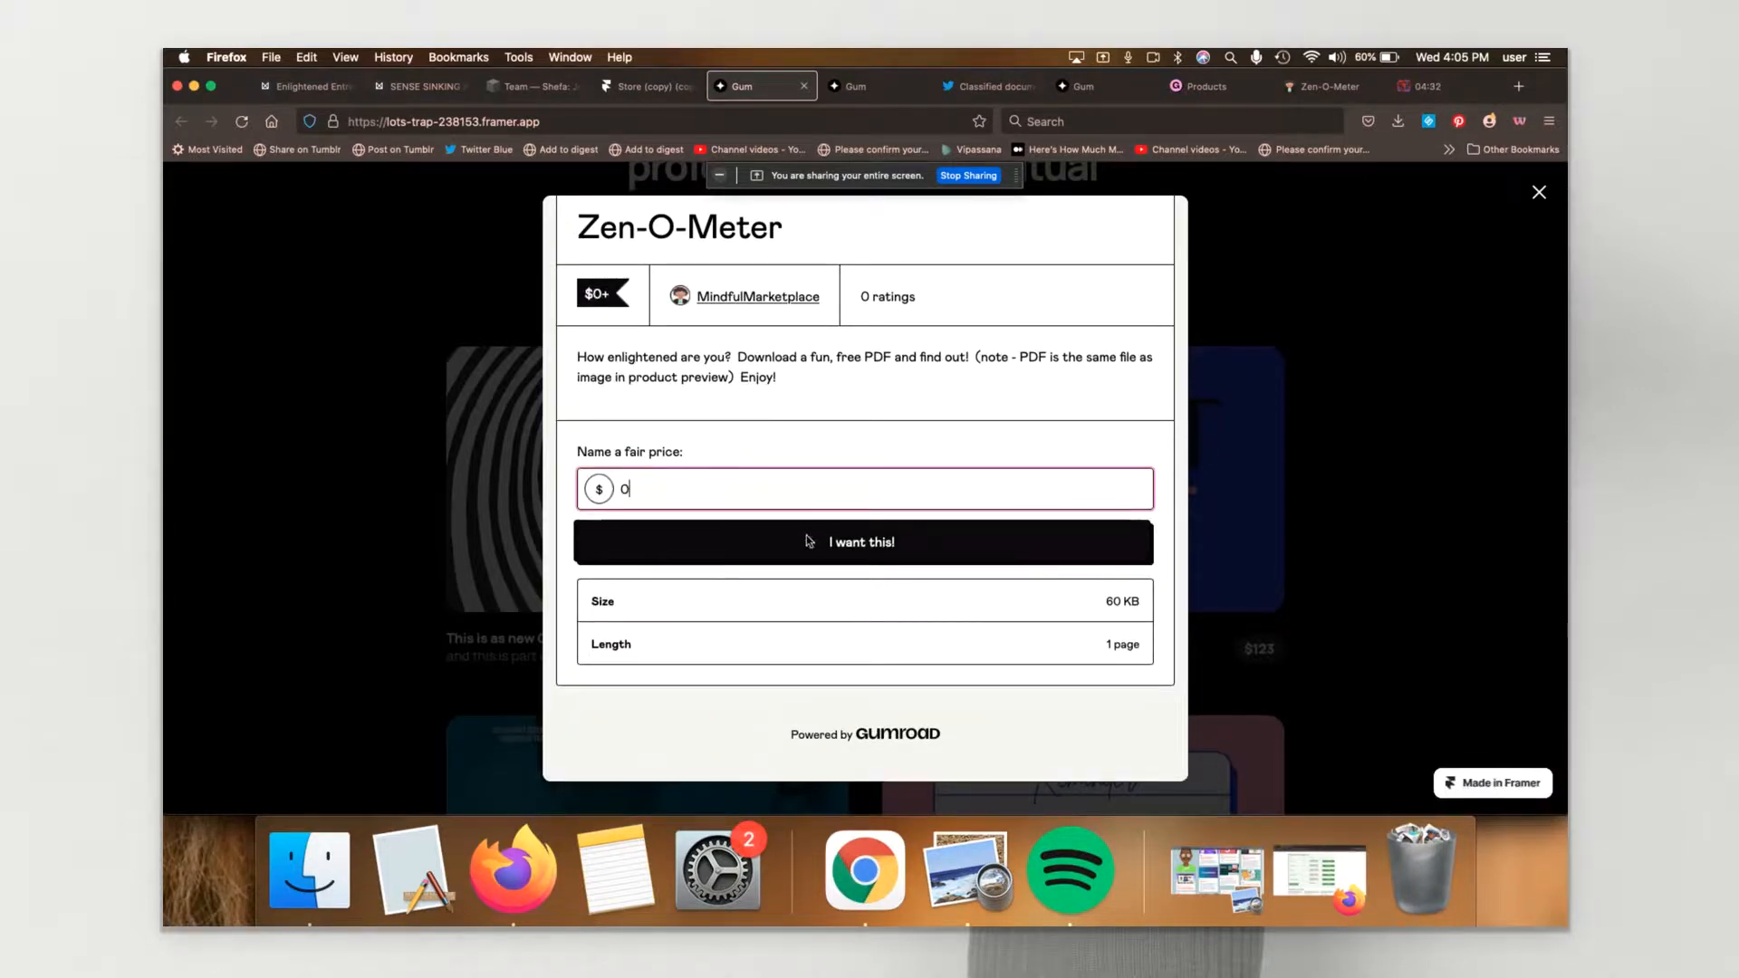
left_click(864, 541)
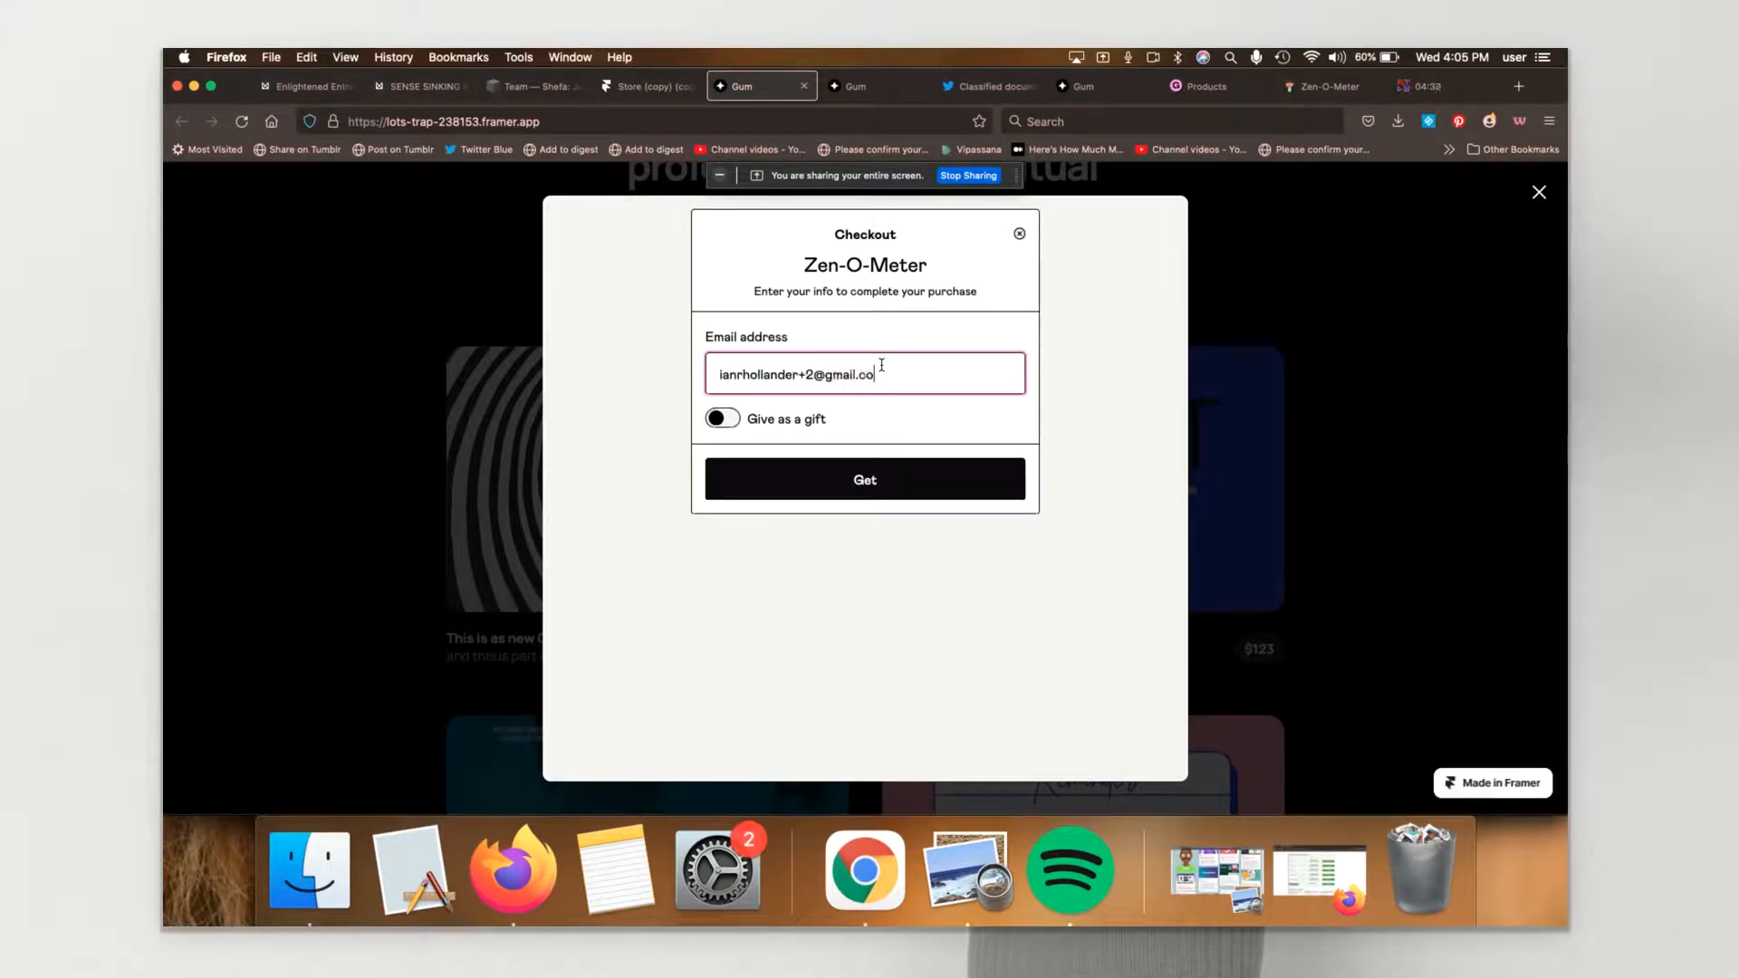
left_click(864, 478)
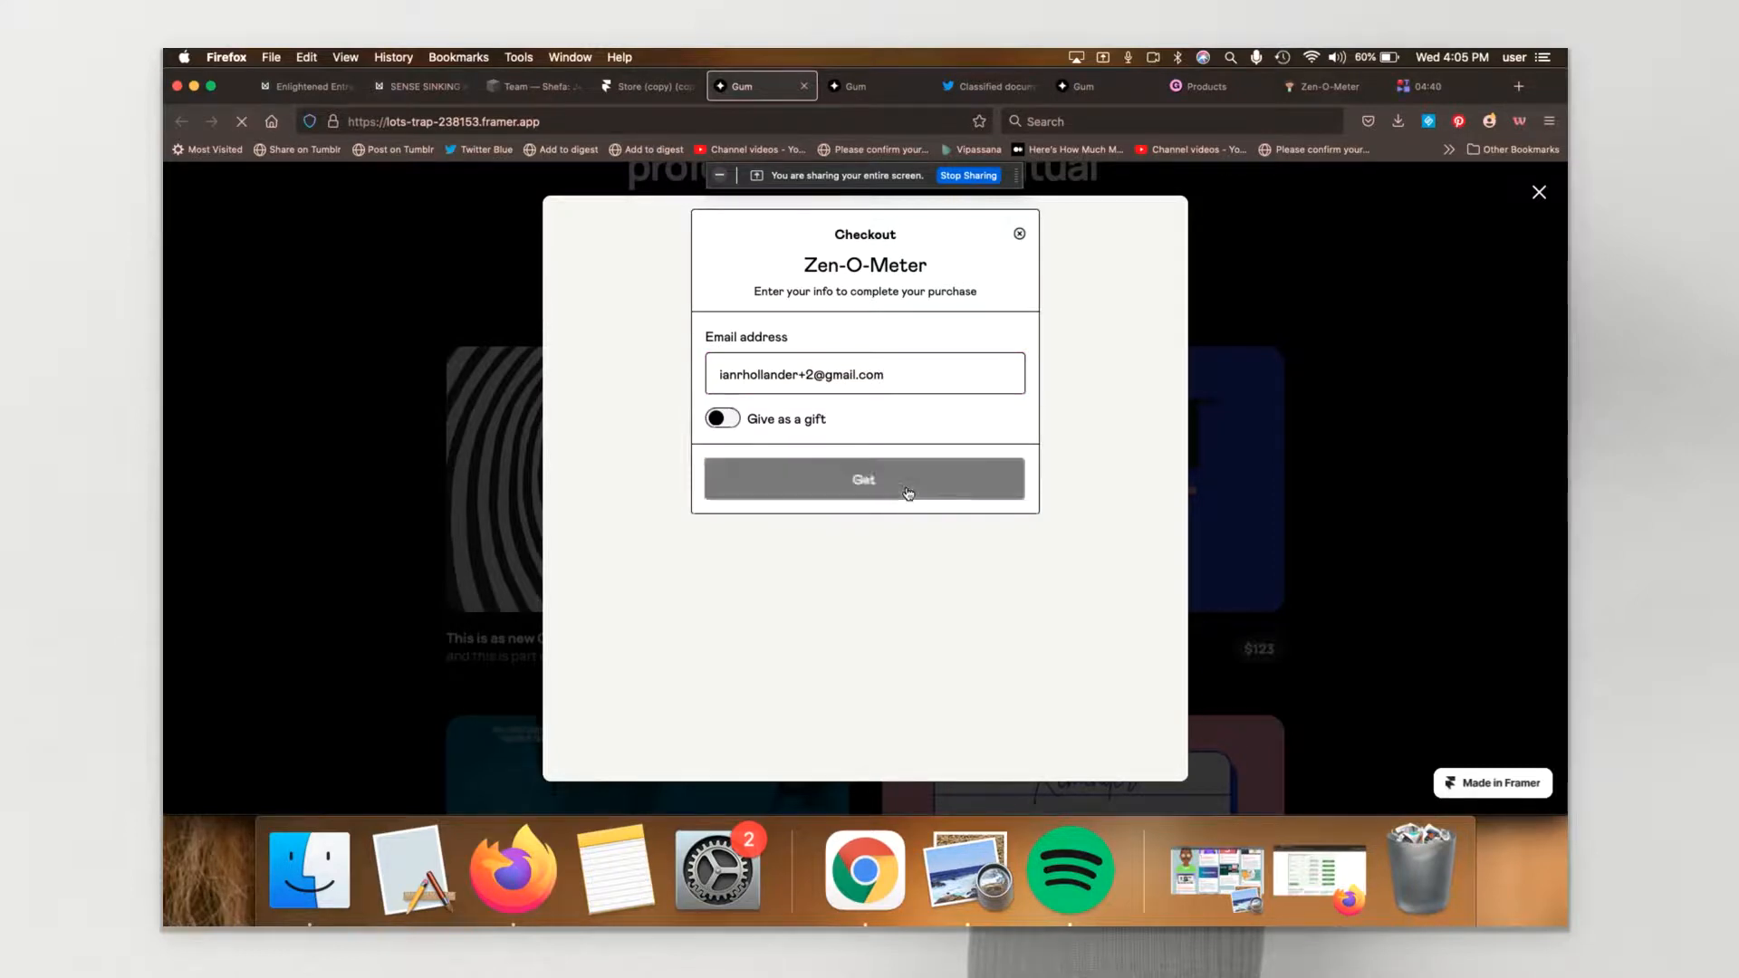
left_click(864, 478)
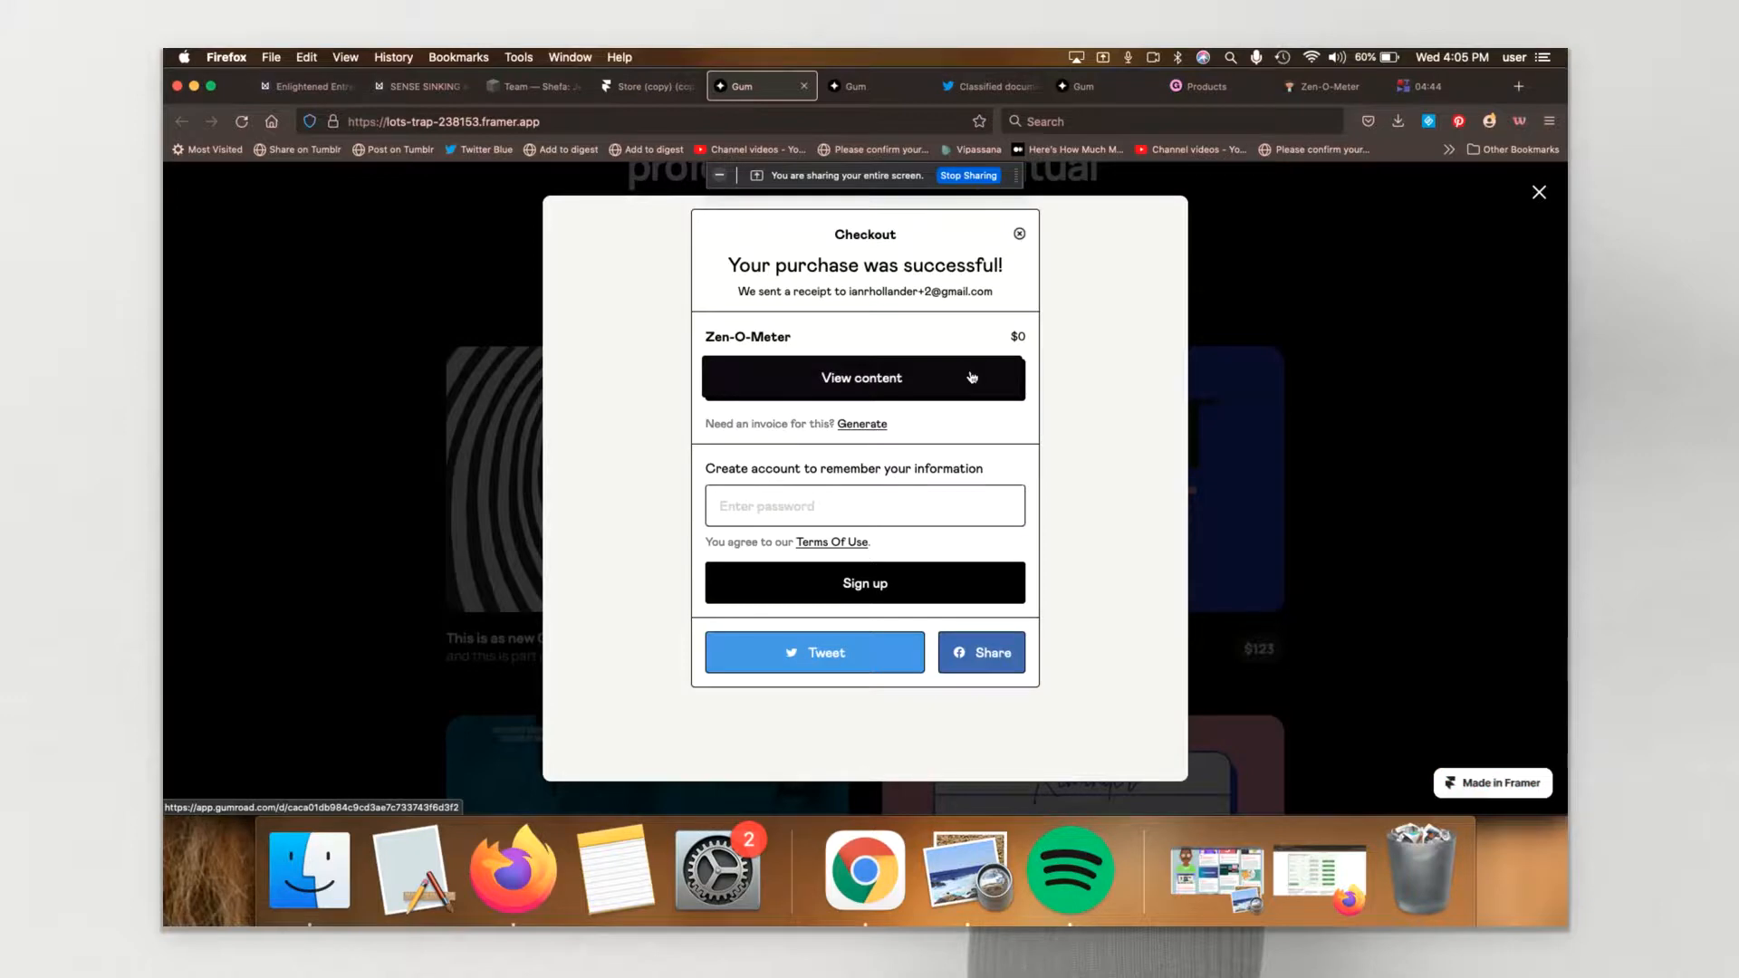
mouse_move(1070, 367)
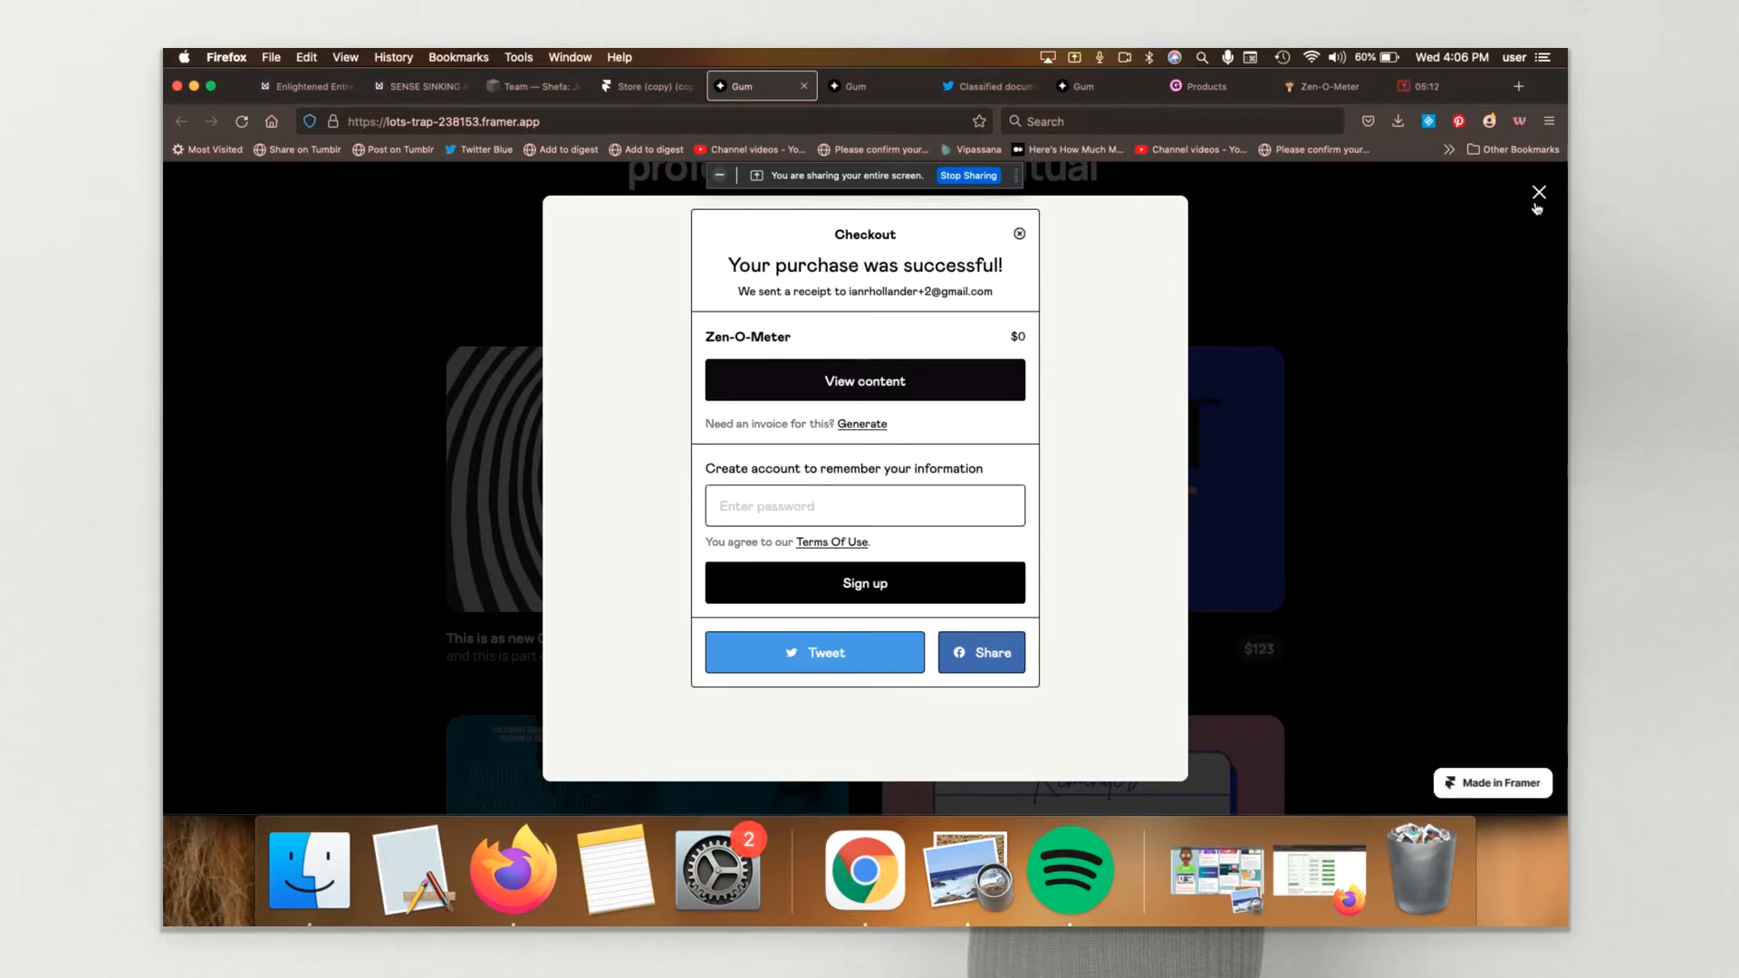
left_click(1538, 192)
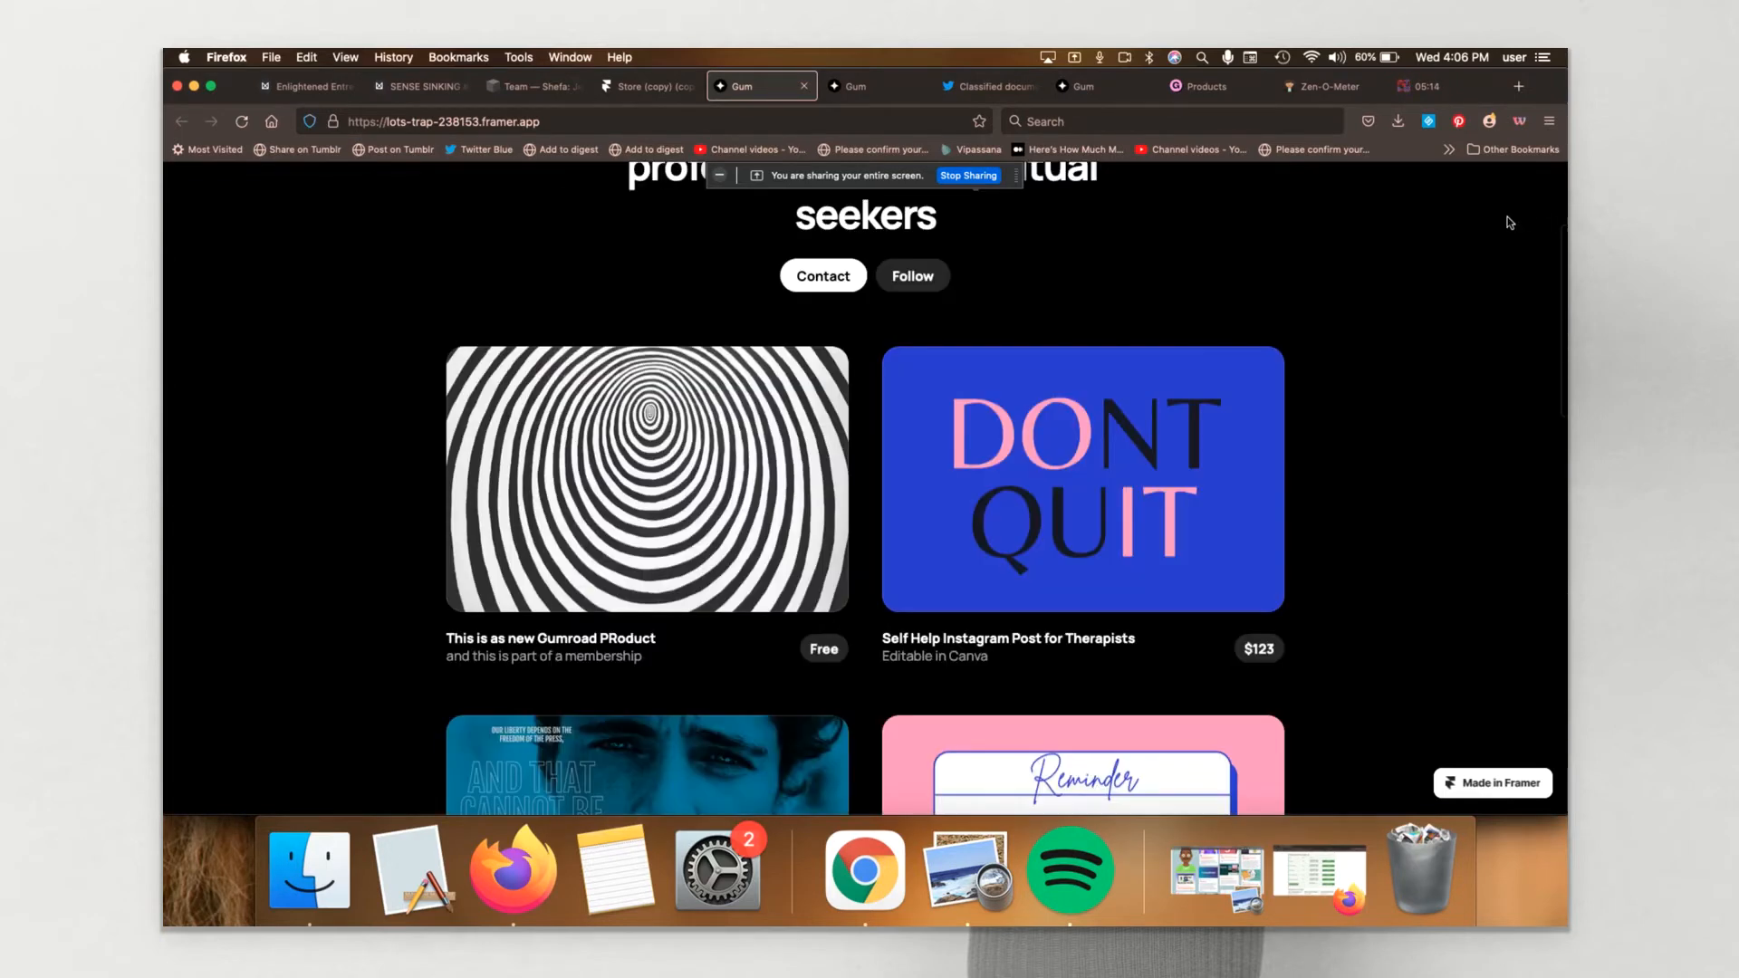